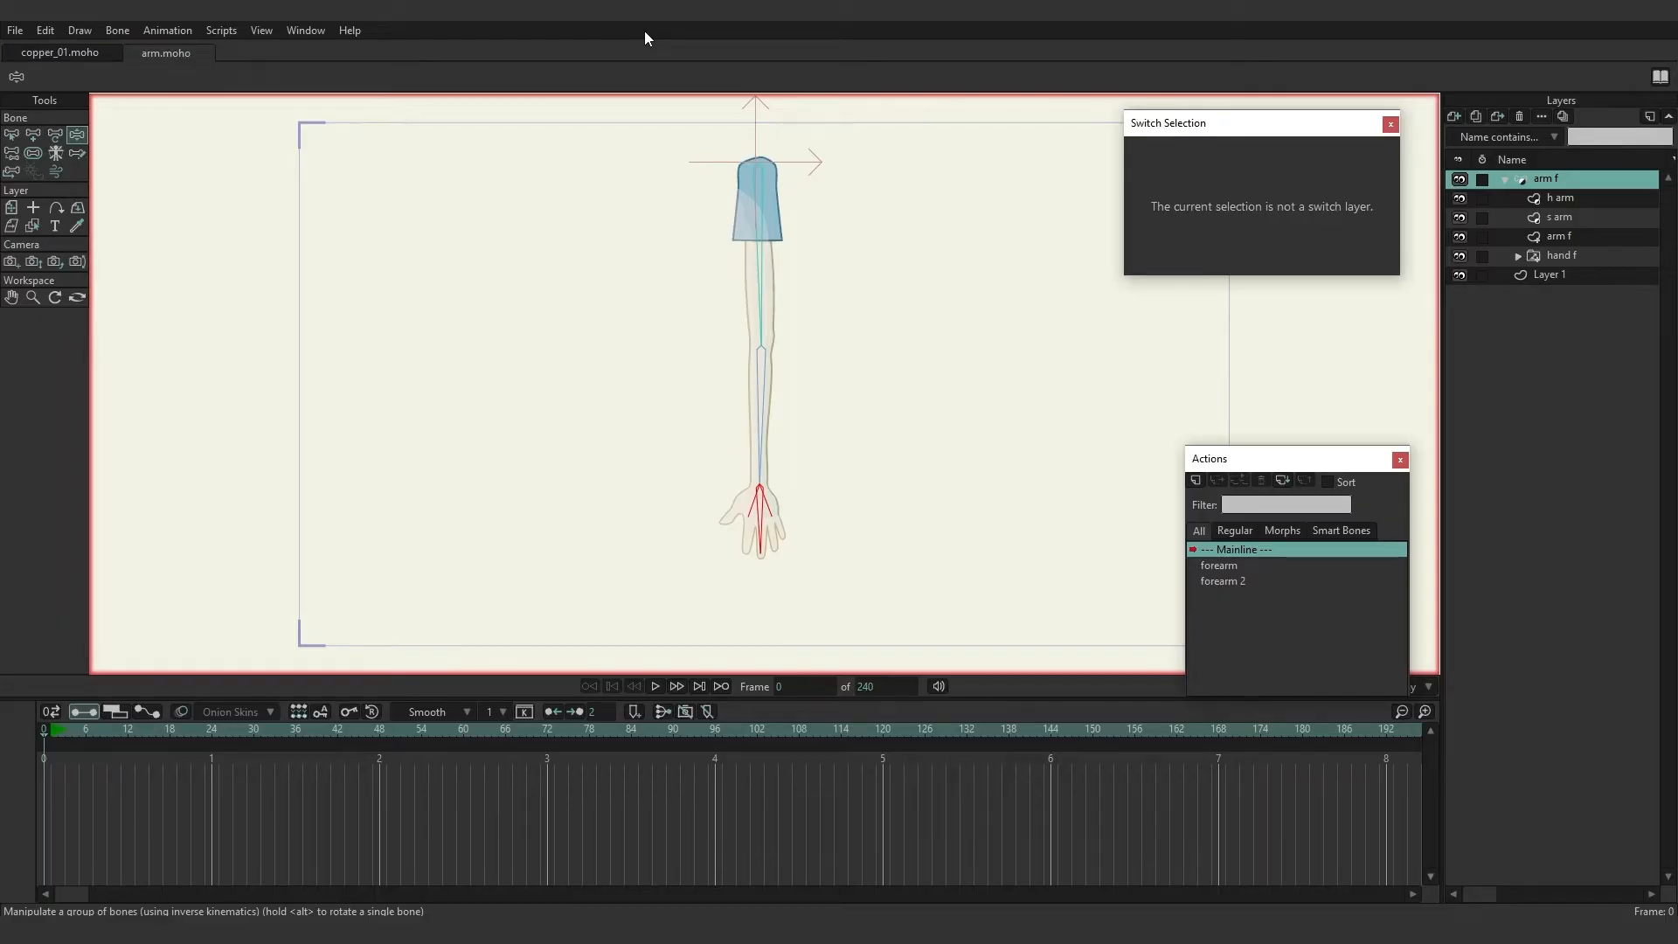
pyautogui.moveTo(661, 206)
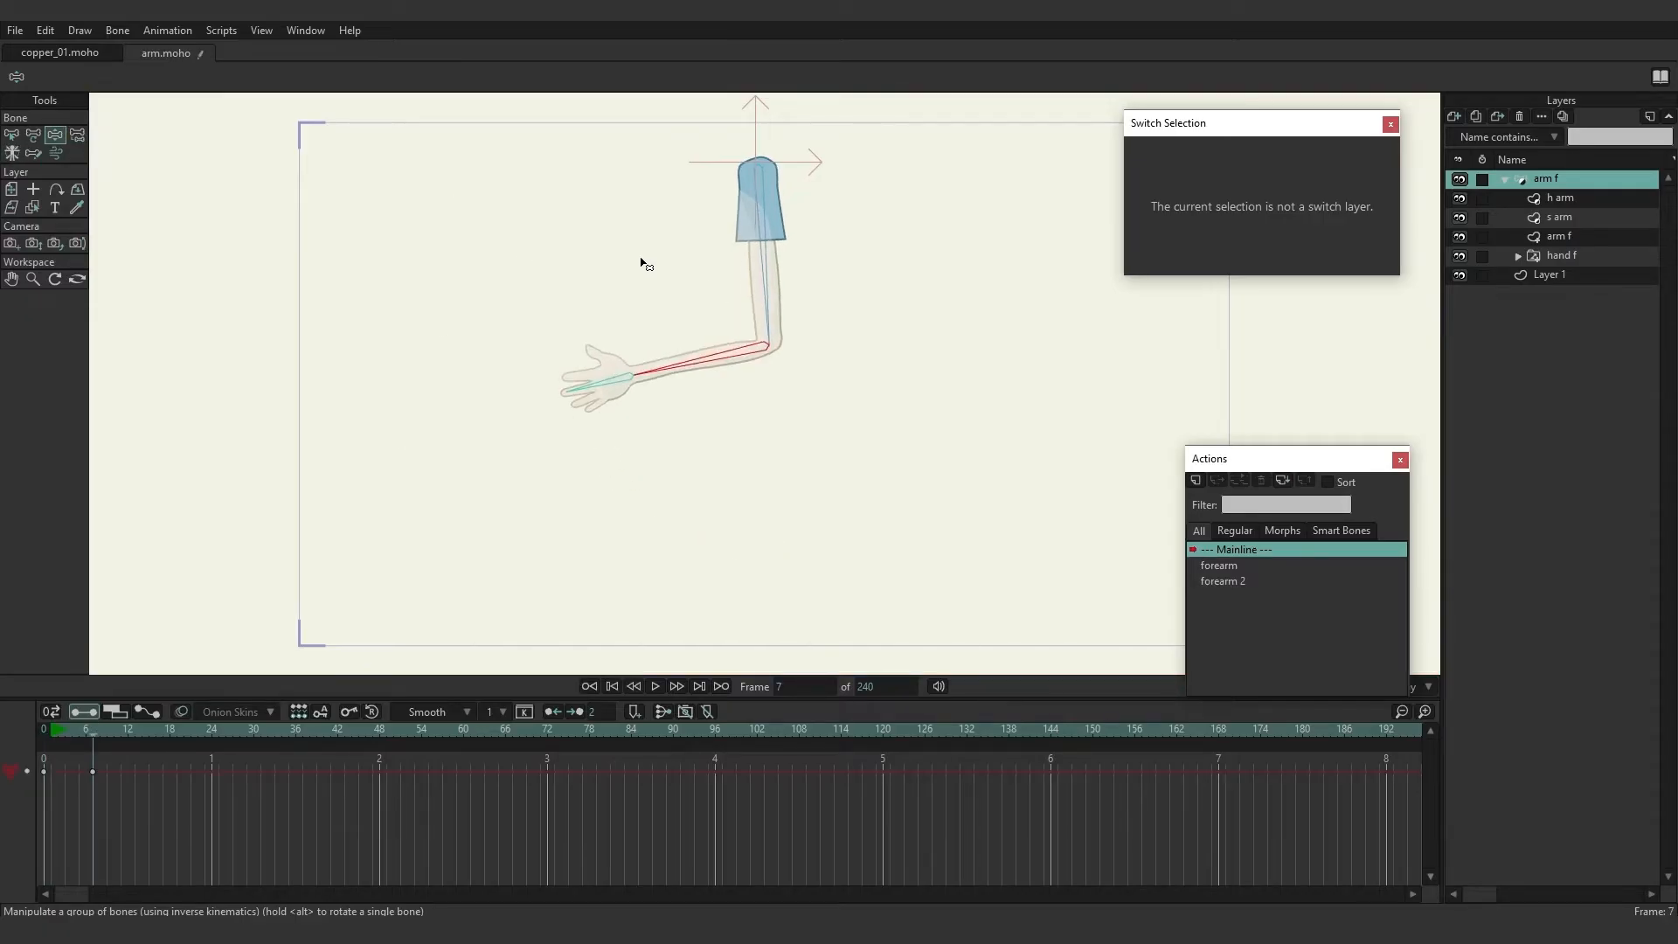
# Undo the test bend, return to frame 0 and draw a new bone named 'target' at the wrist.
pyautogui.click(1219, 564)
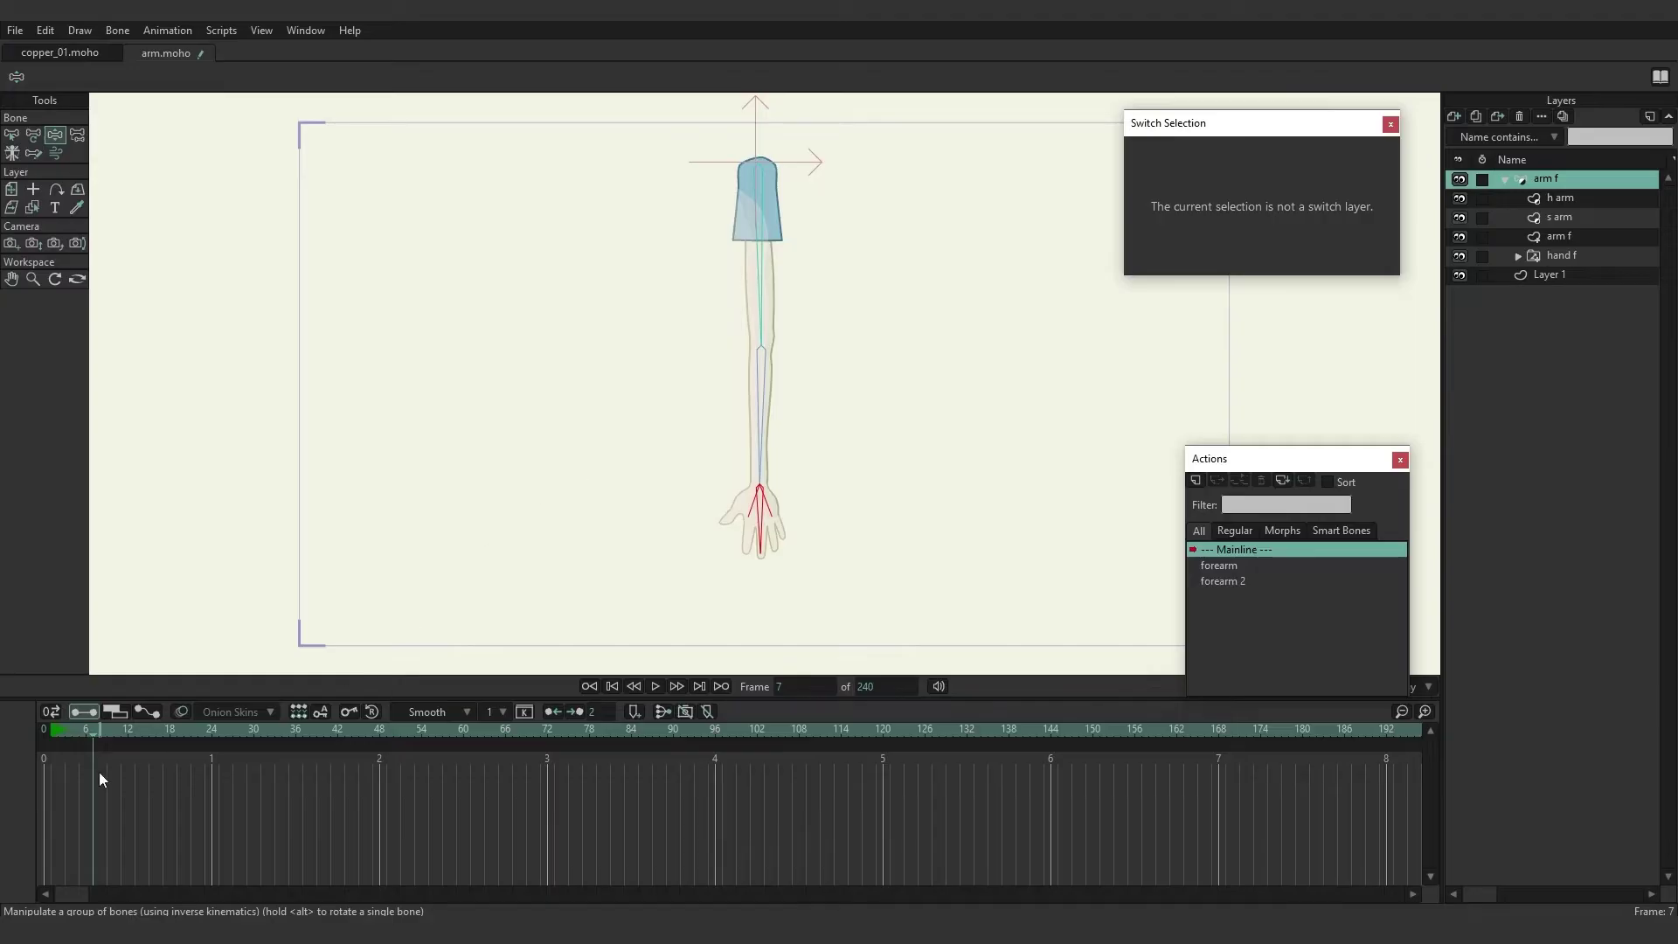
pyautogui.click(611, 685)
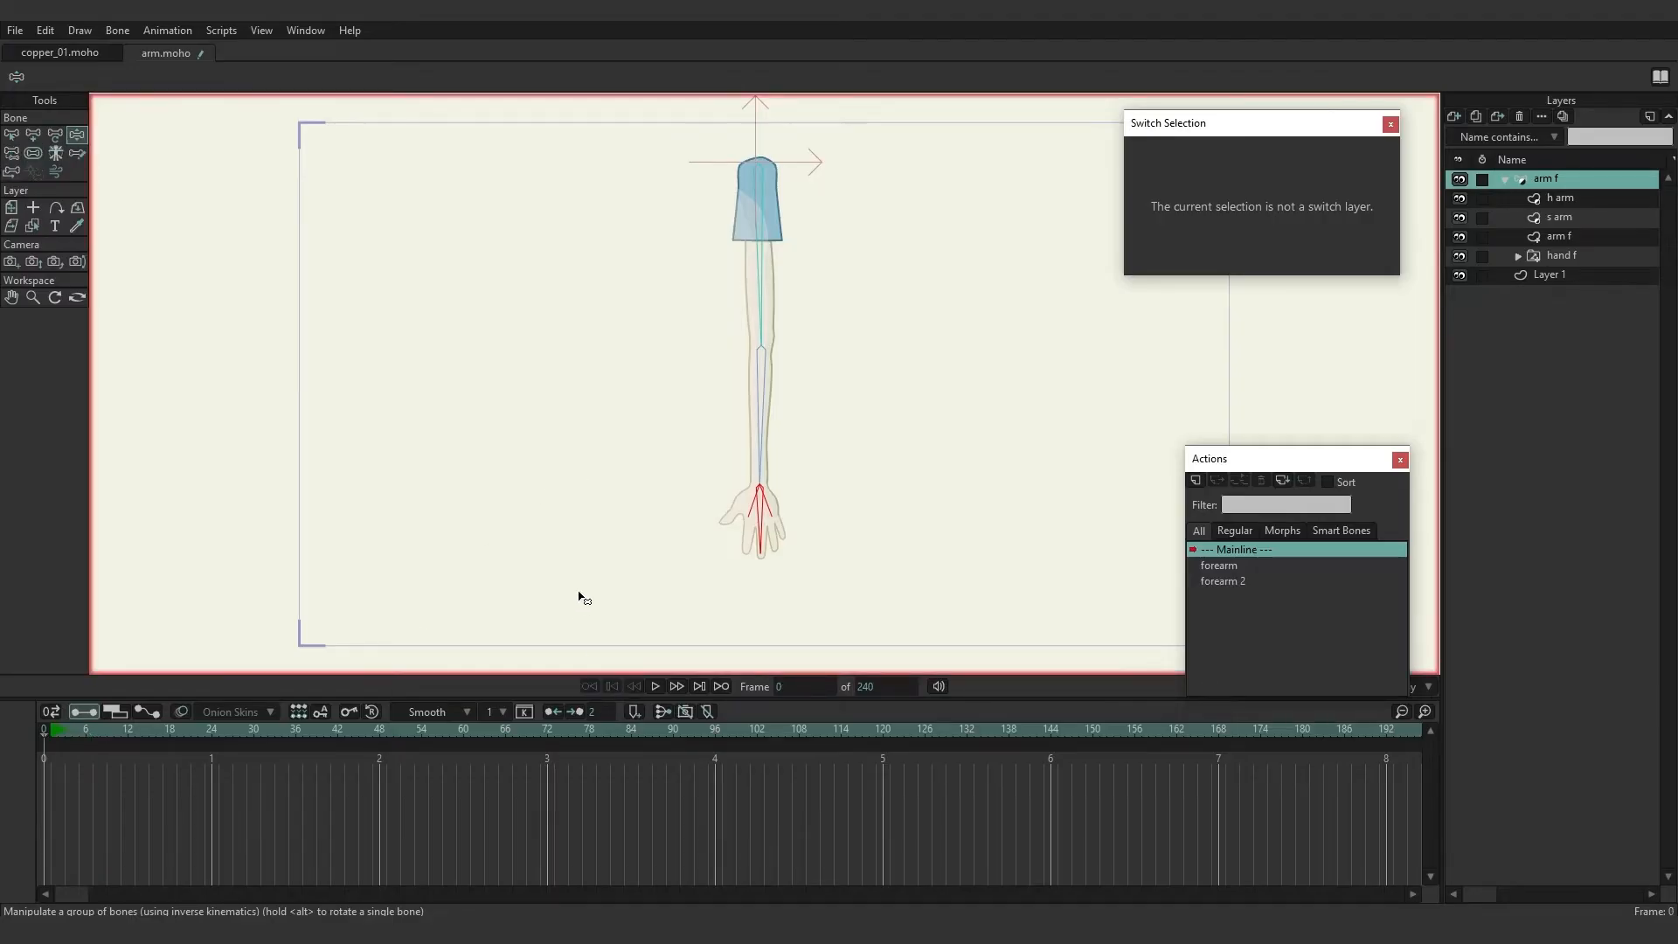
pyautogui.moveTo(31, 134)
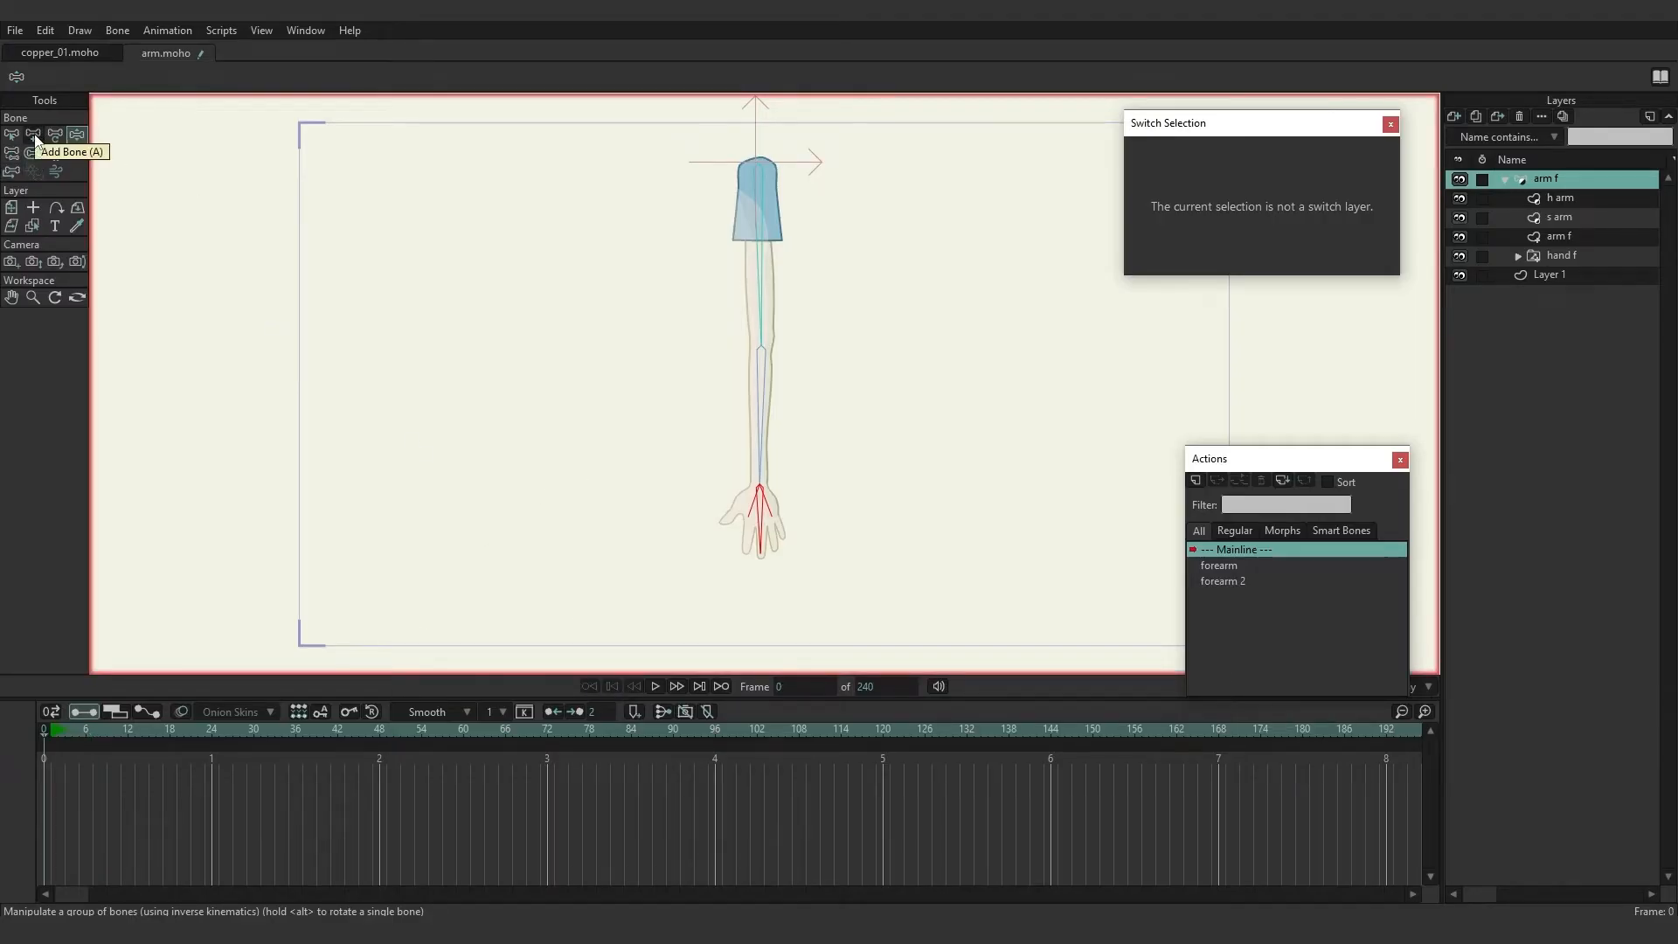
pyautogui.click(12, 134)
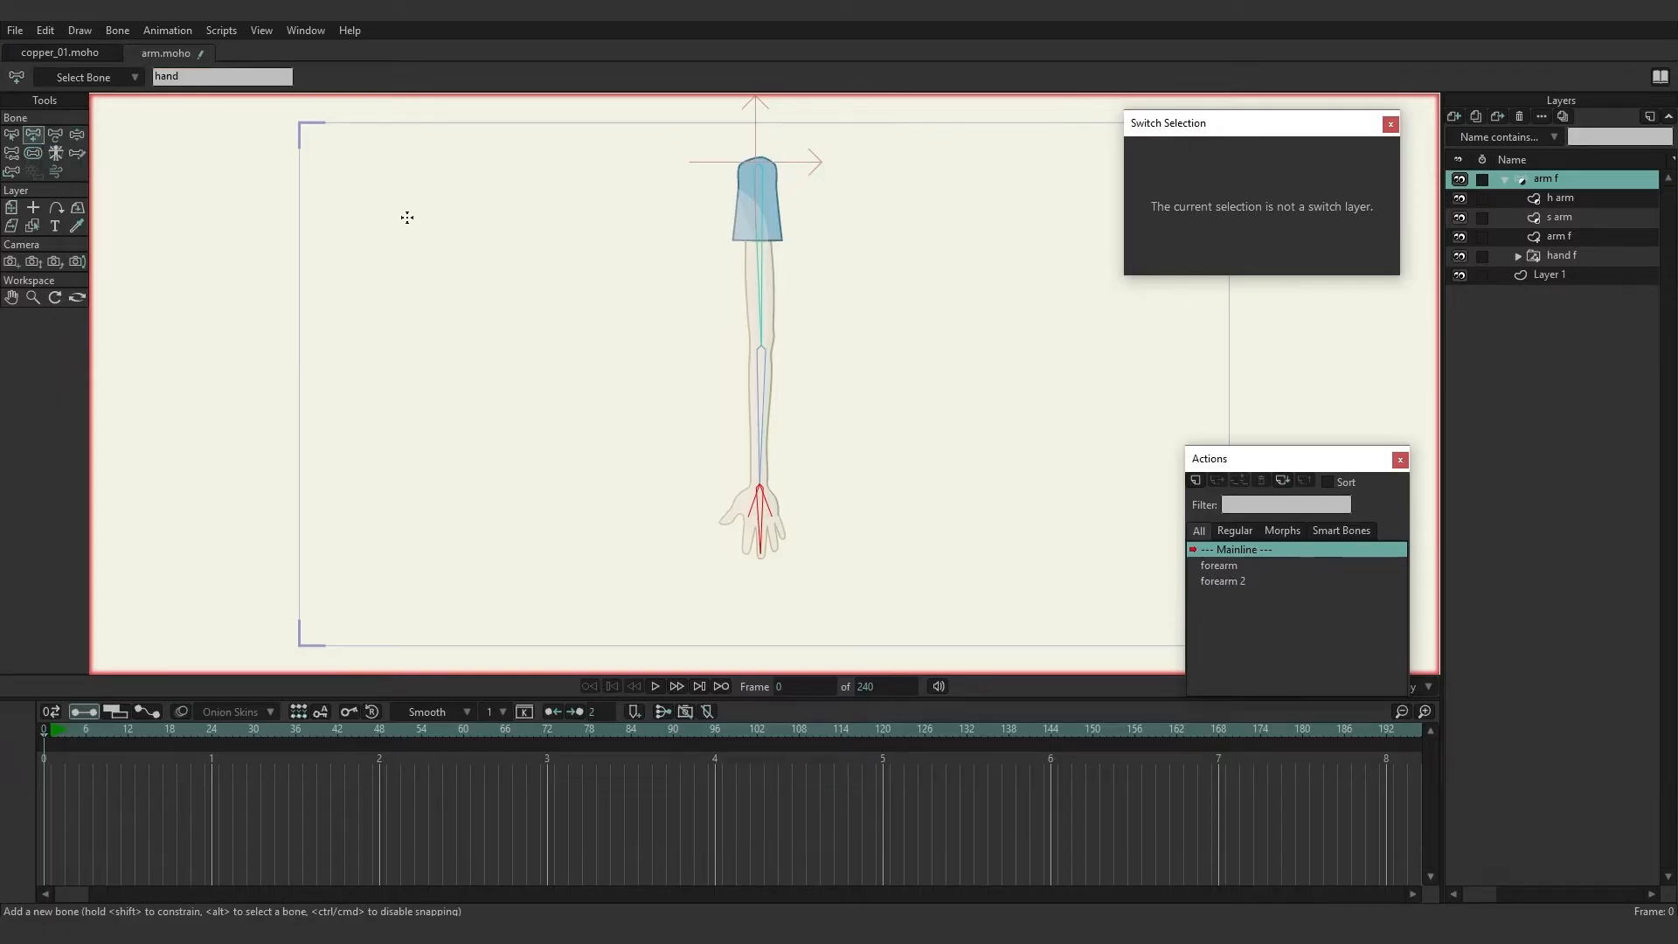
pyautogui.moveTo(450, 197)
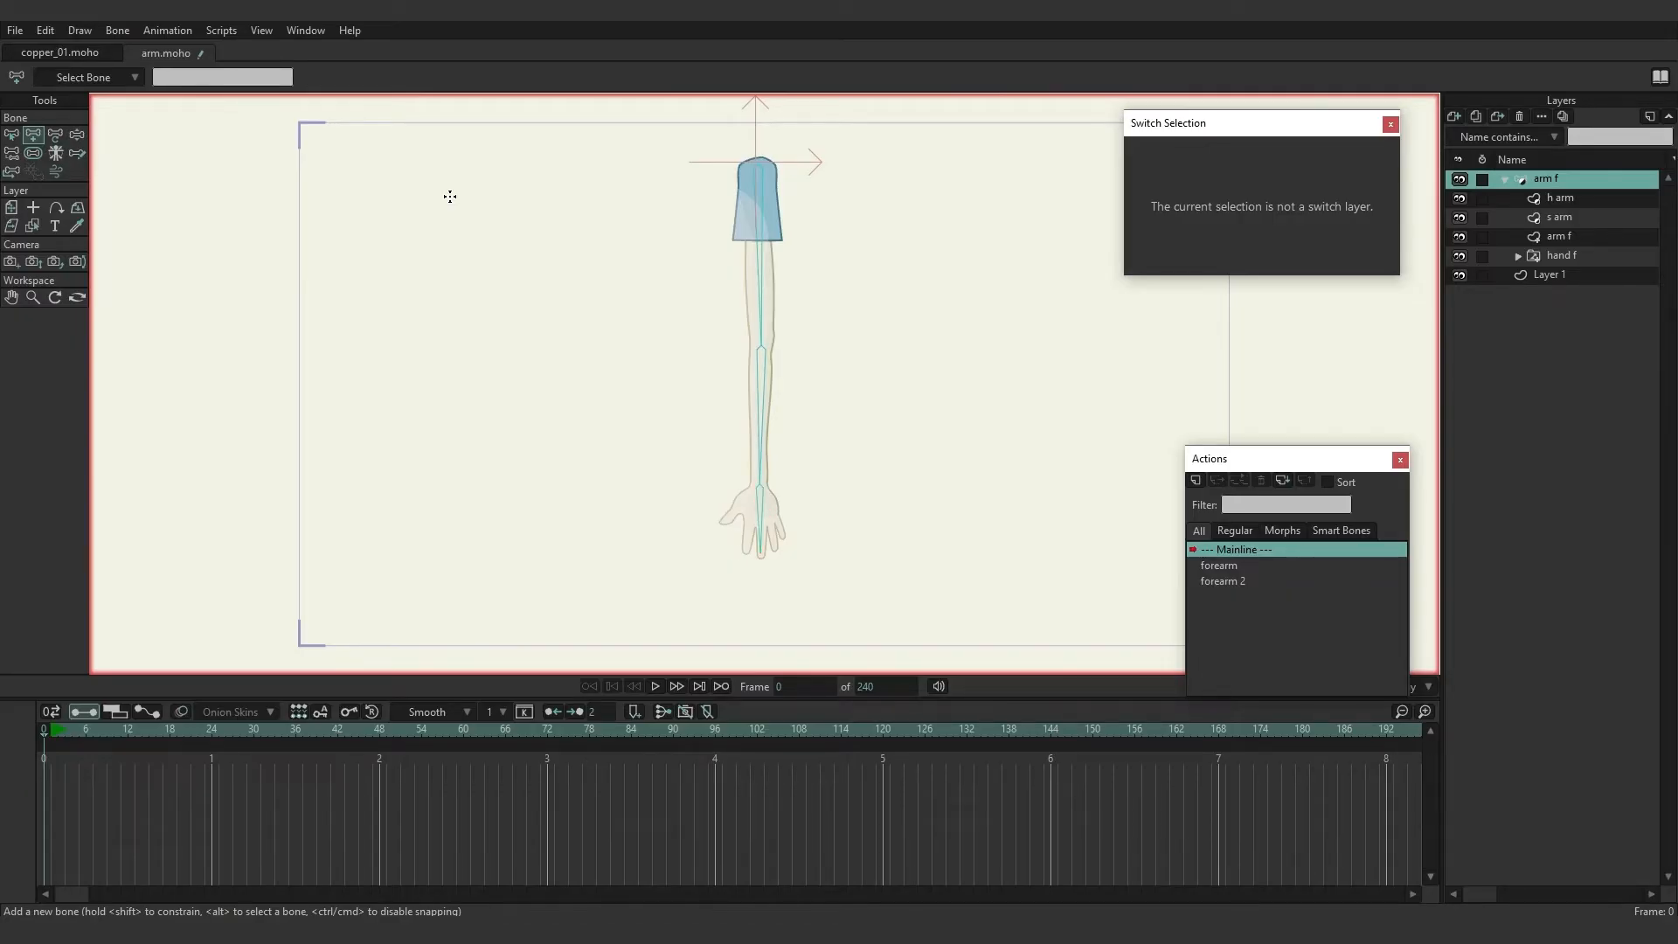
pyautogui.moveTo(514, 355)
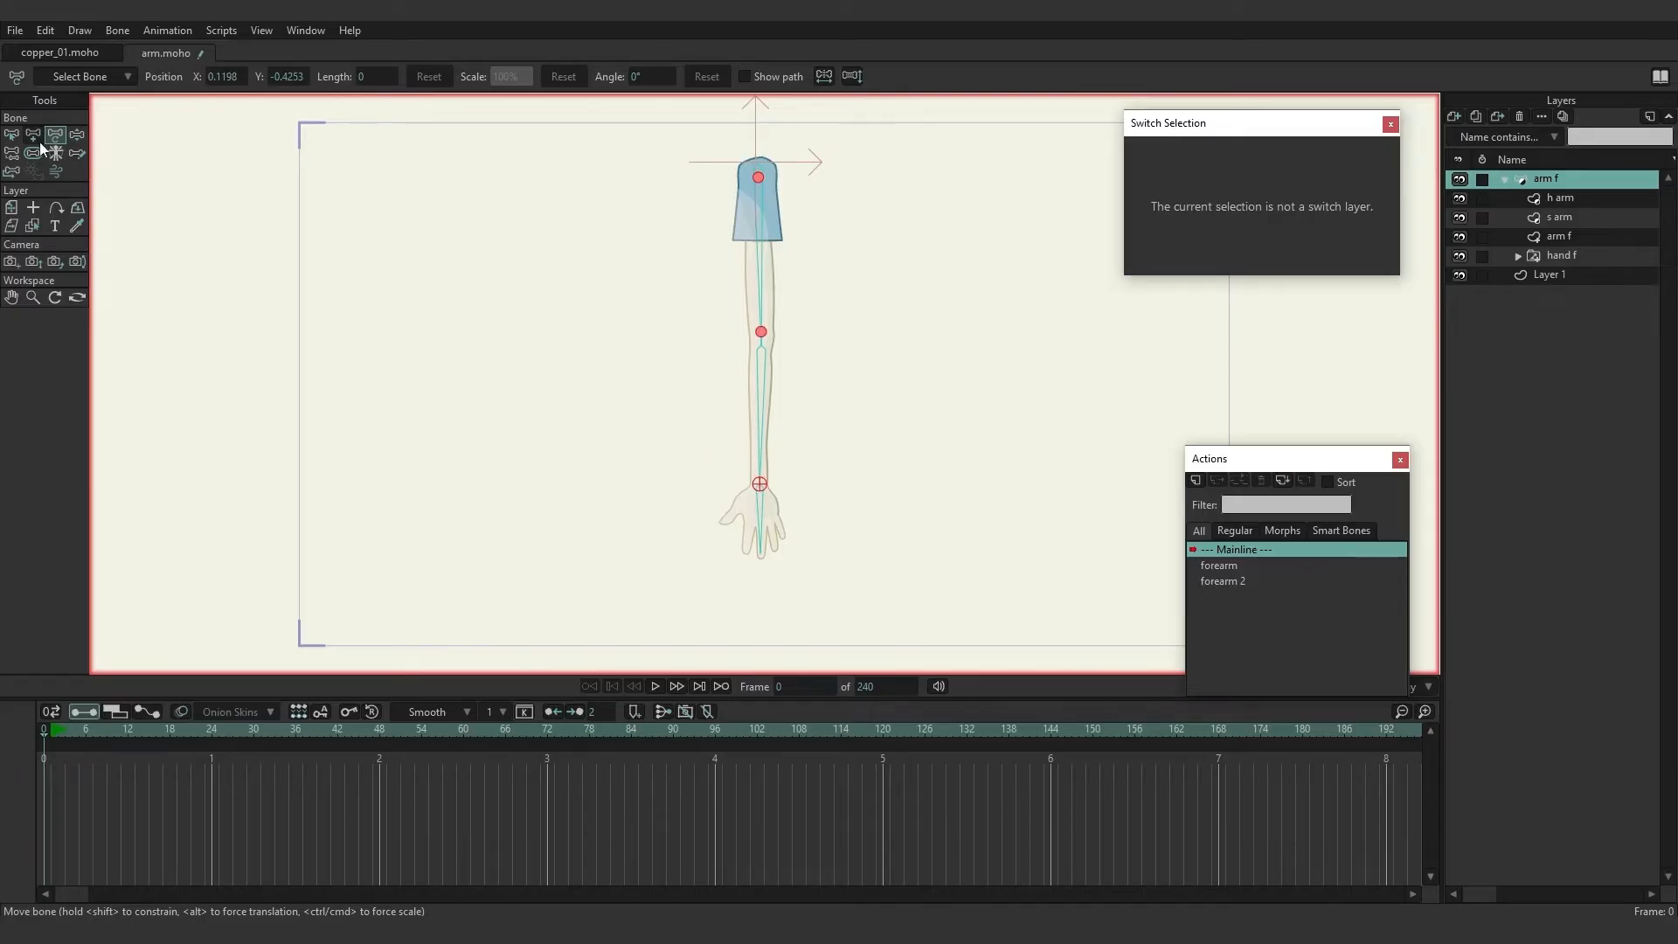
pyautogui.click(12, 152)
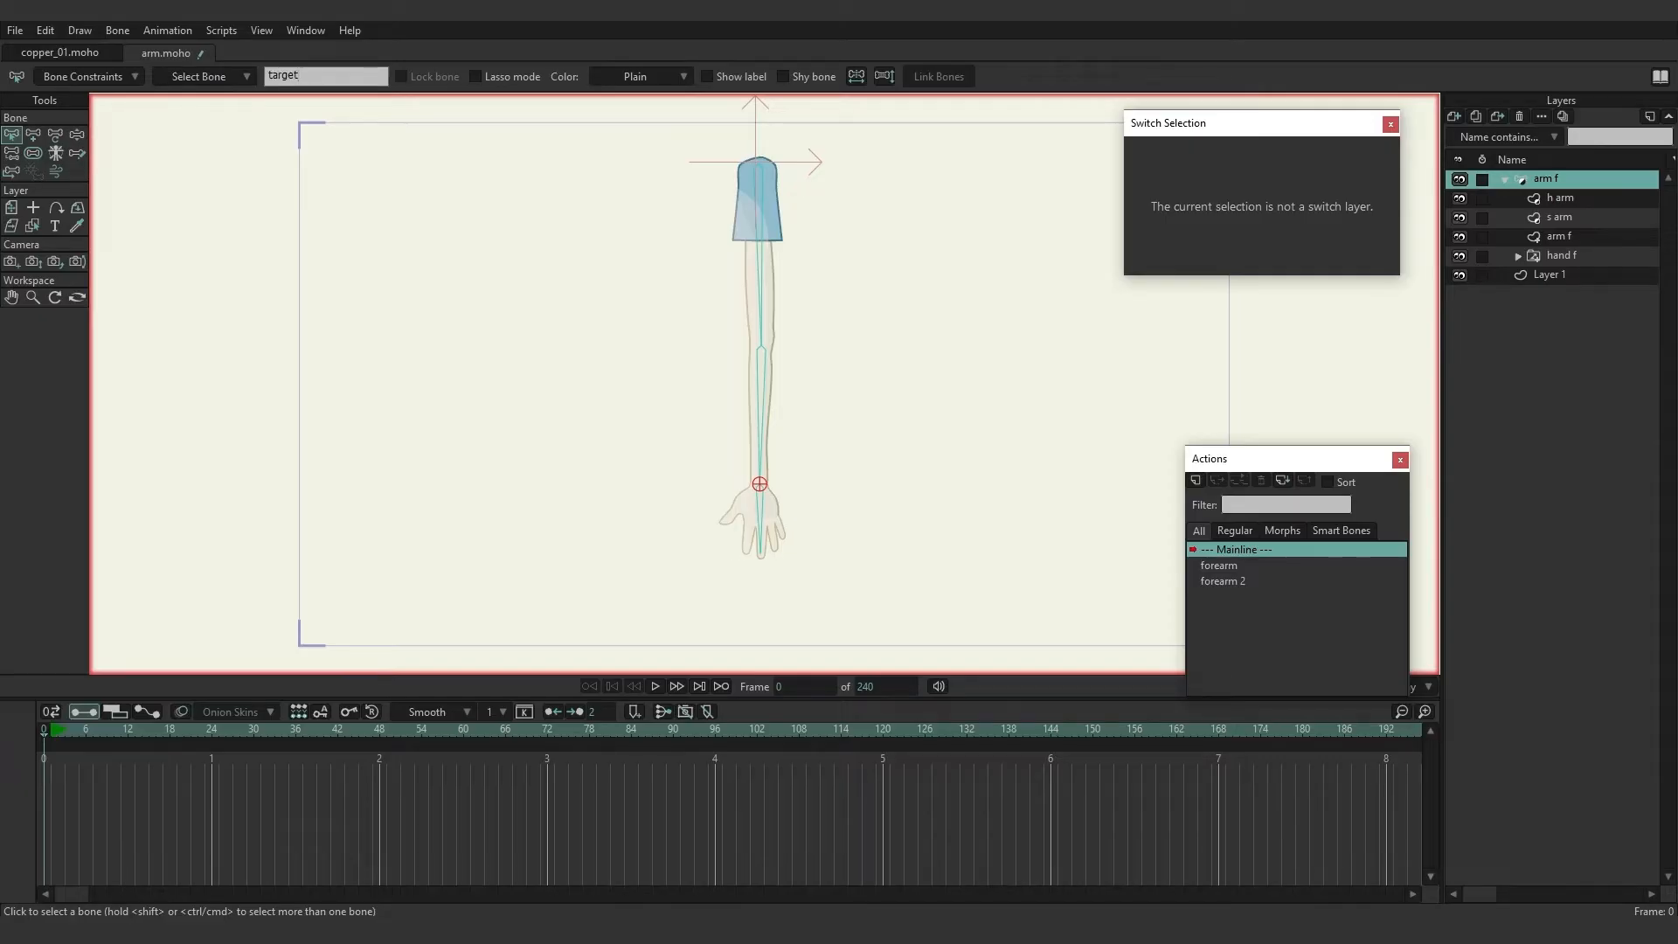
# Set the forearm bone's Inverse Kinematics Target to the 'target' bone in Bone Constraints.
pyautogui.click(325, 75)
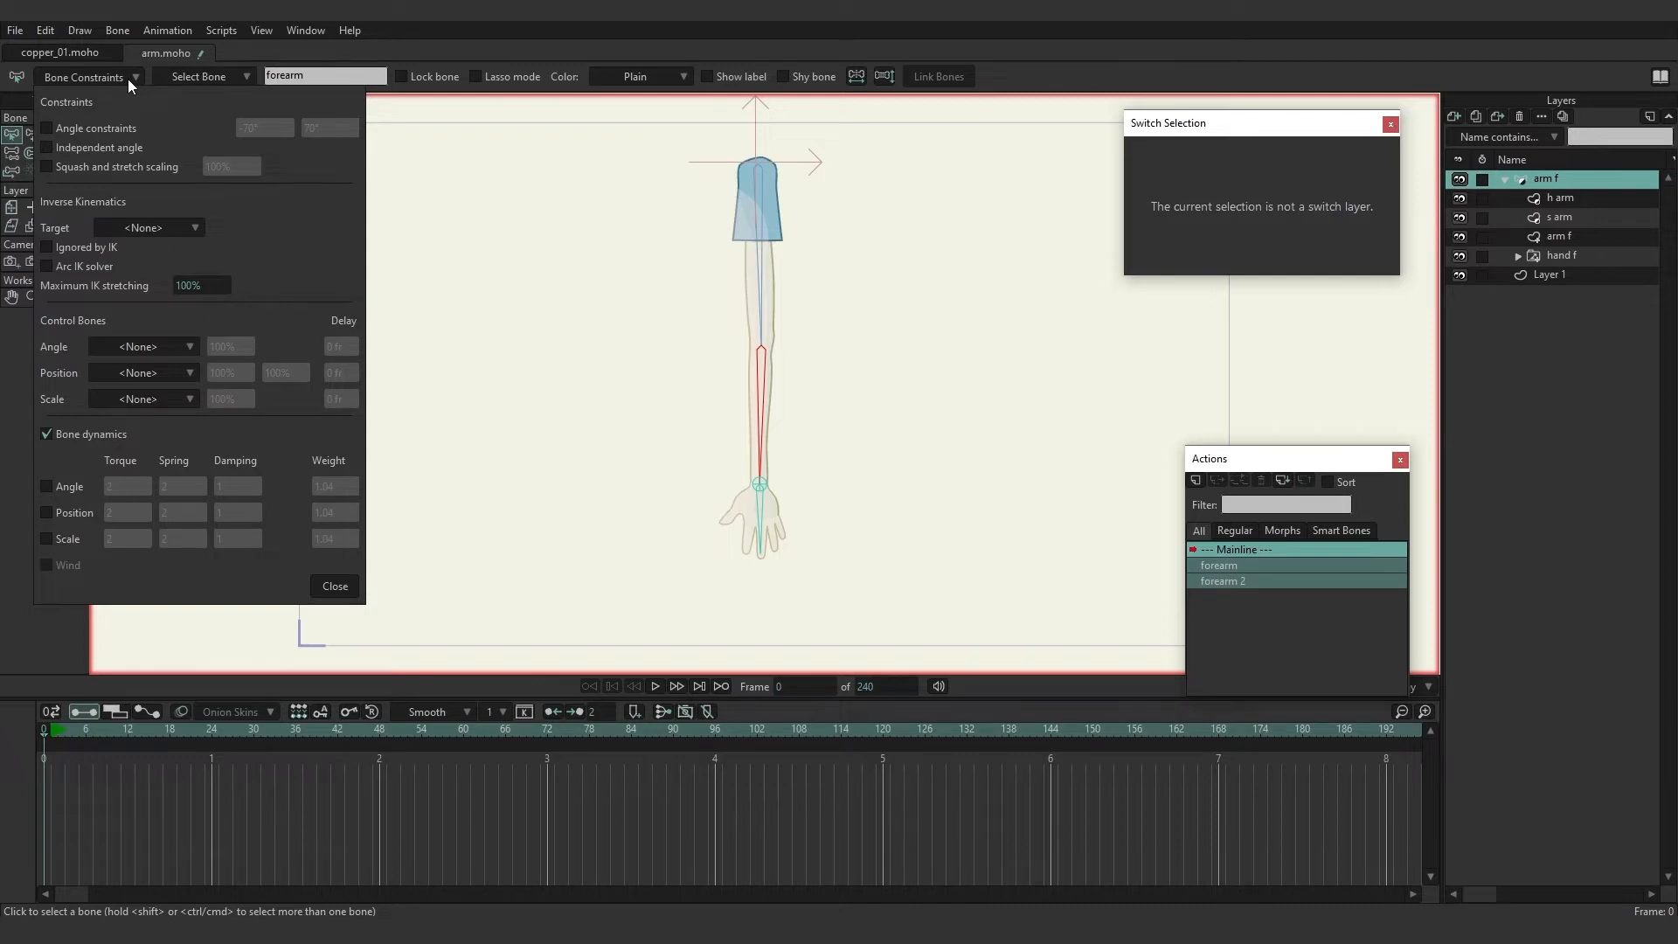
pyautogui.moveTo(163, 232)
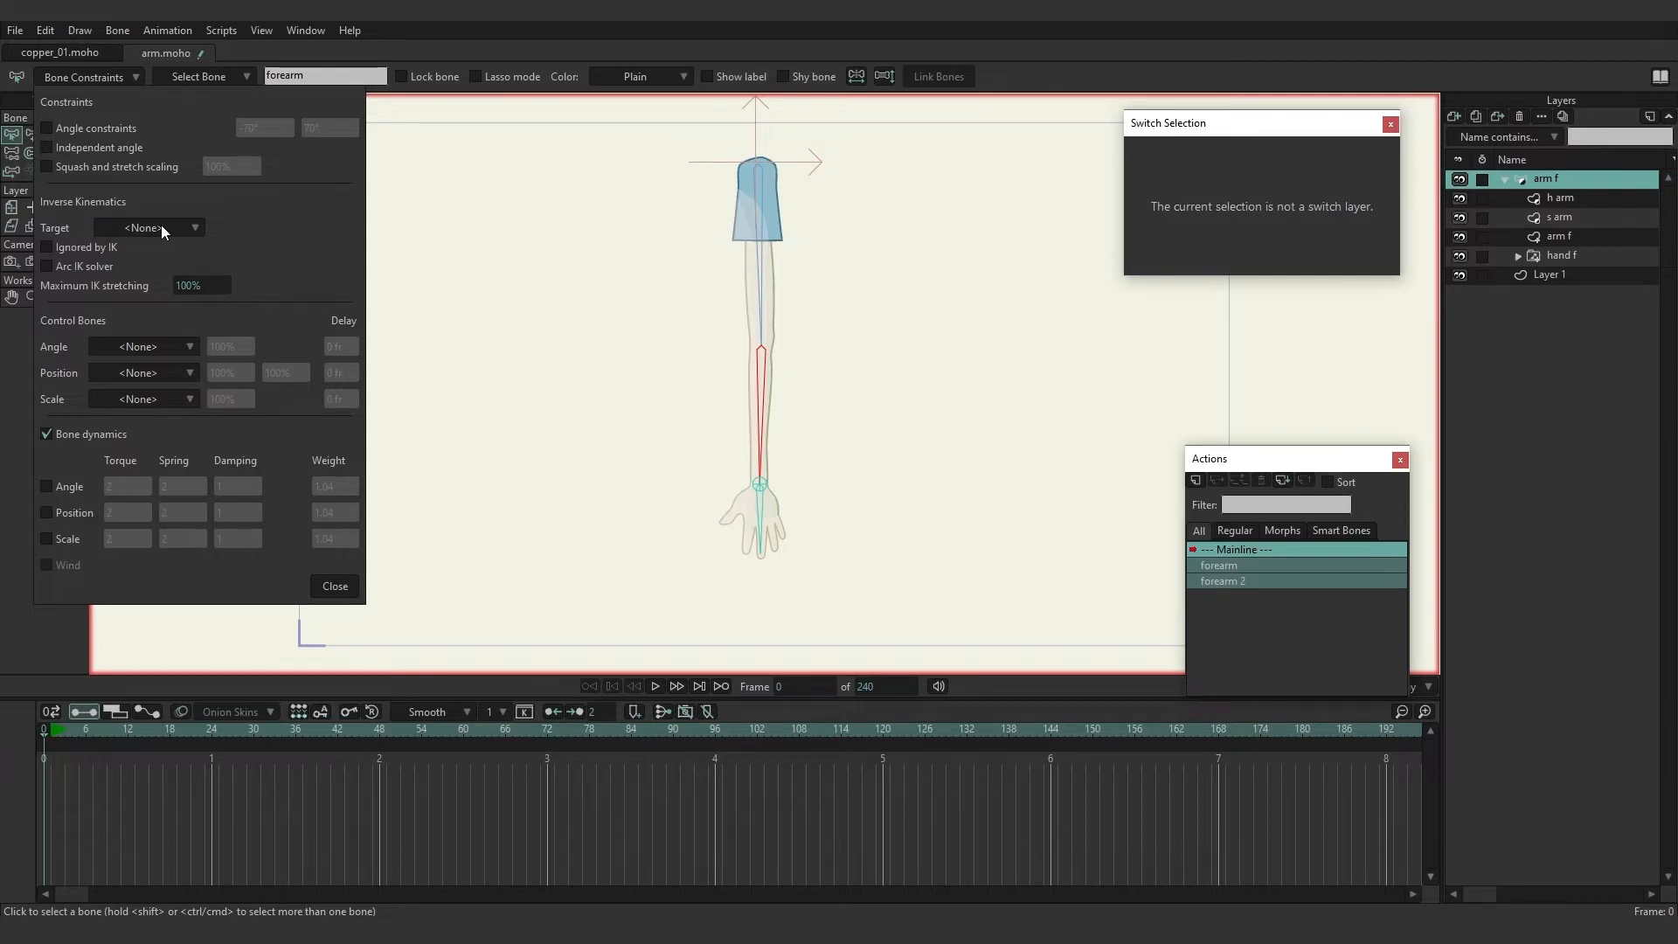
pyautogui.click(147, 227)
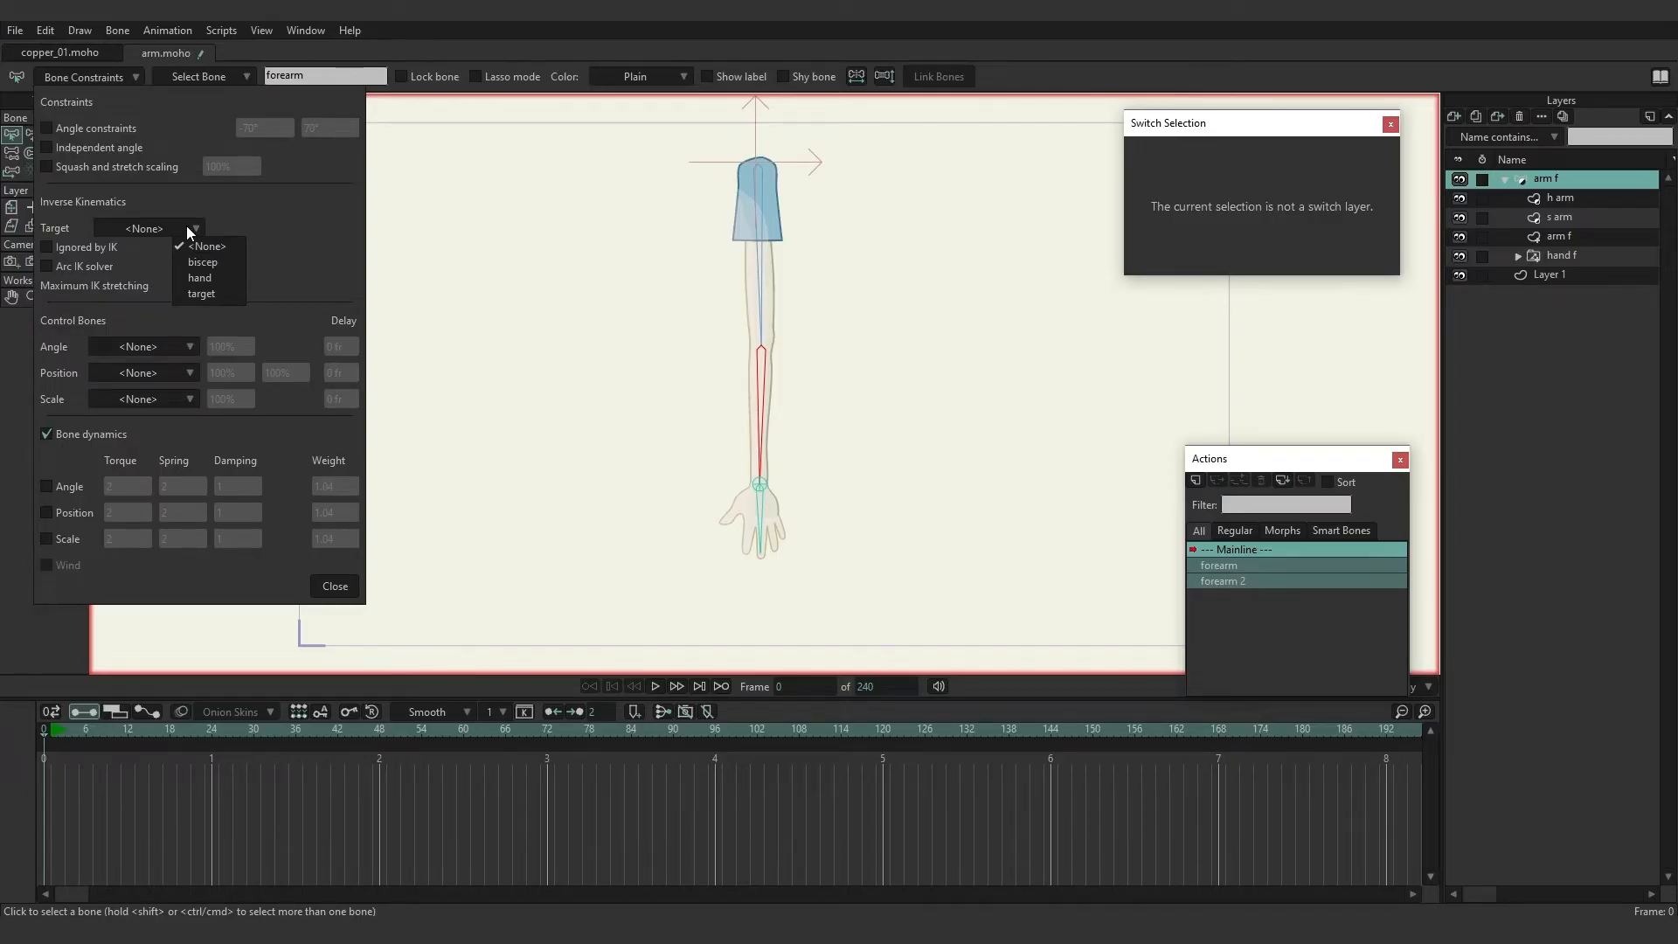
pyautogui.moveTo(201, 294)
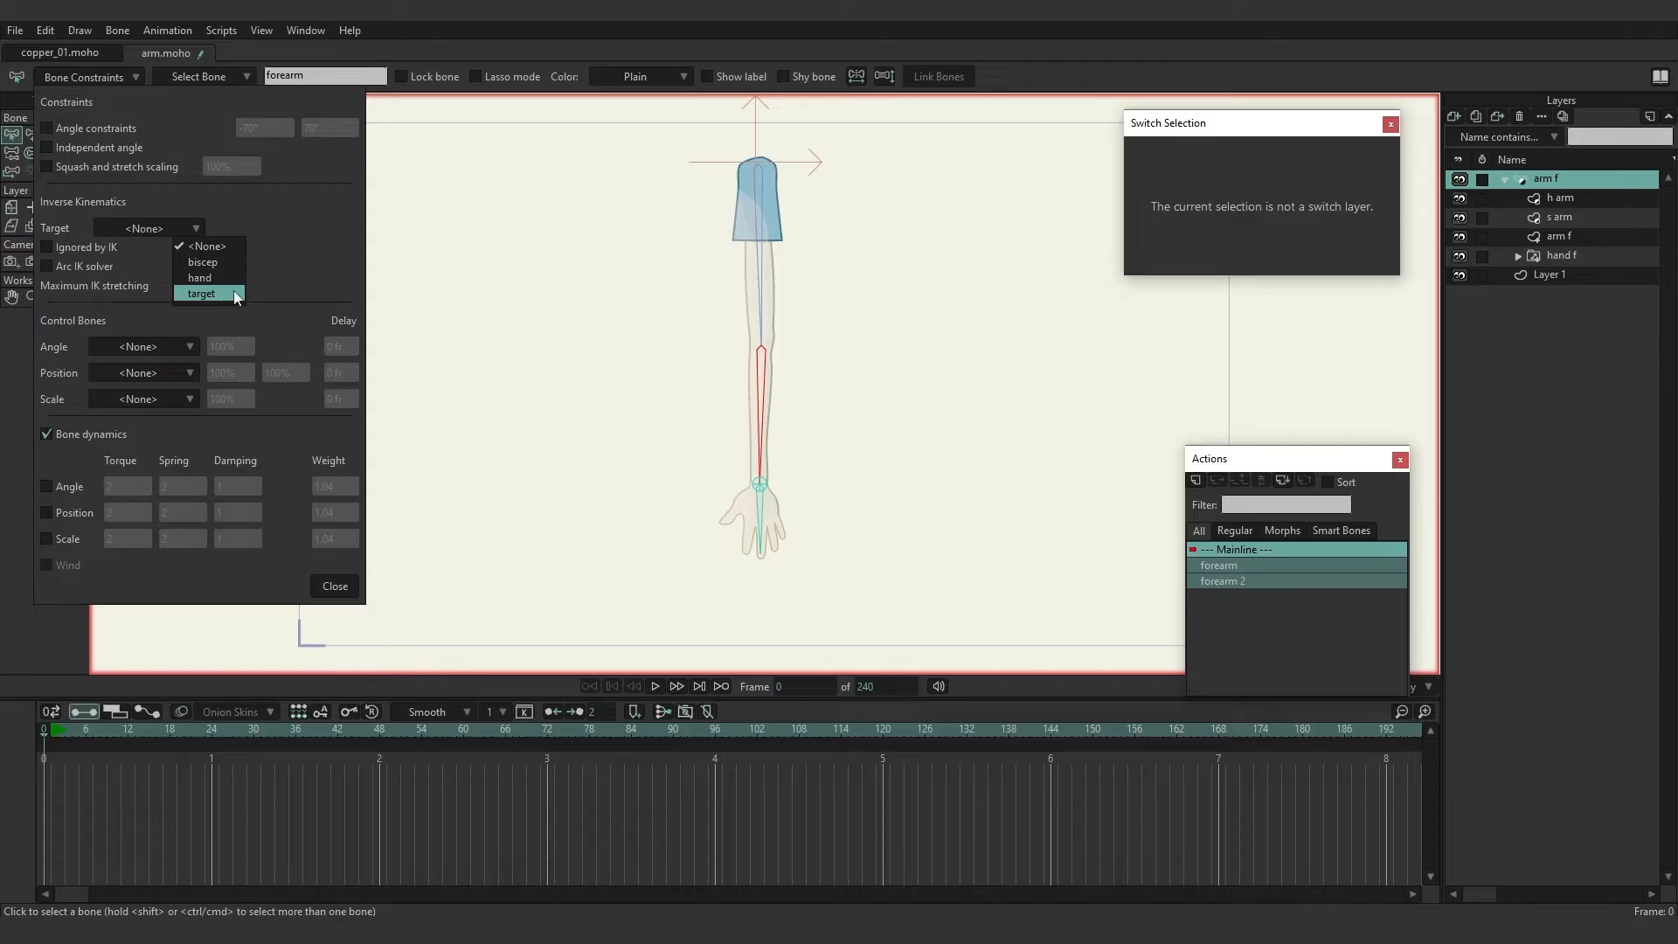
pyautogui.click(201, 294)
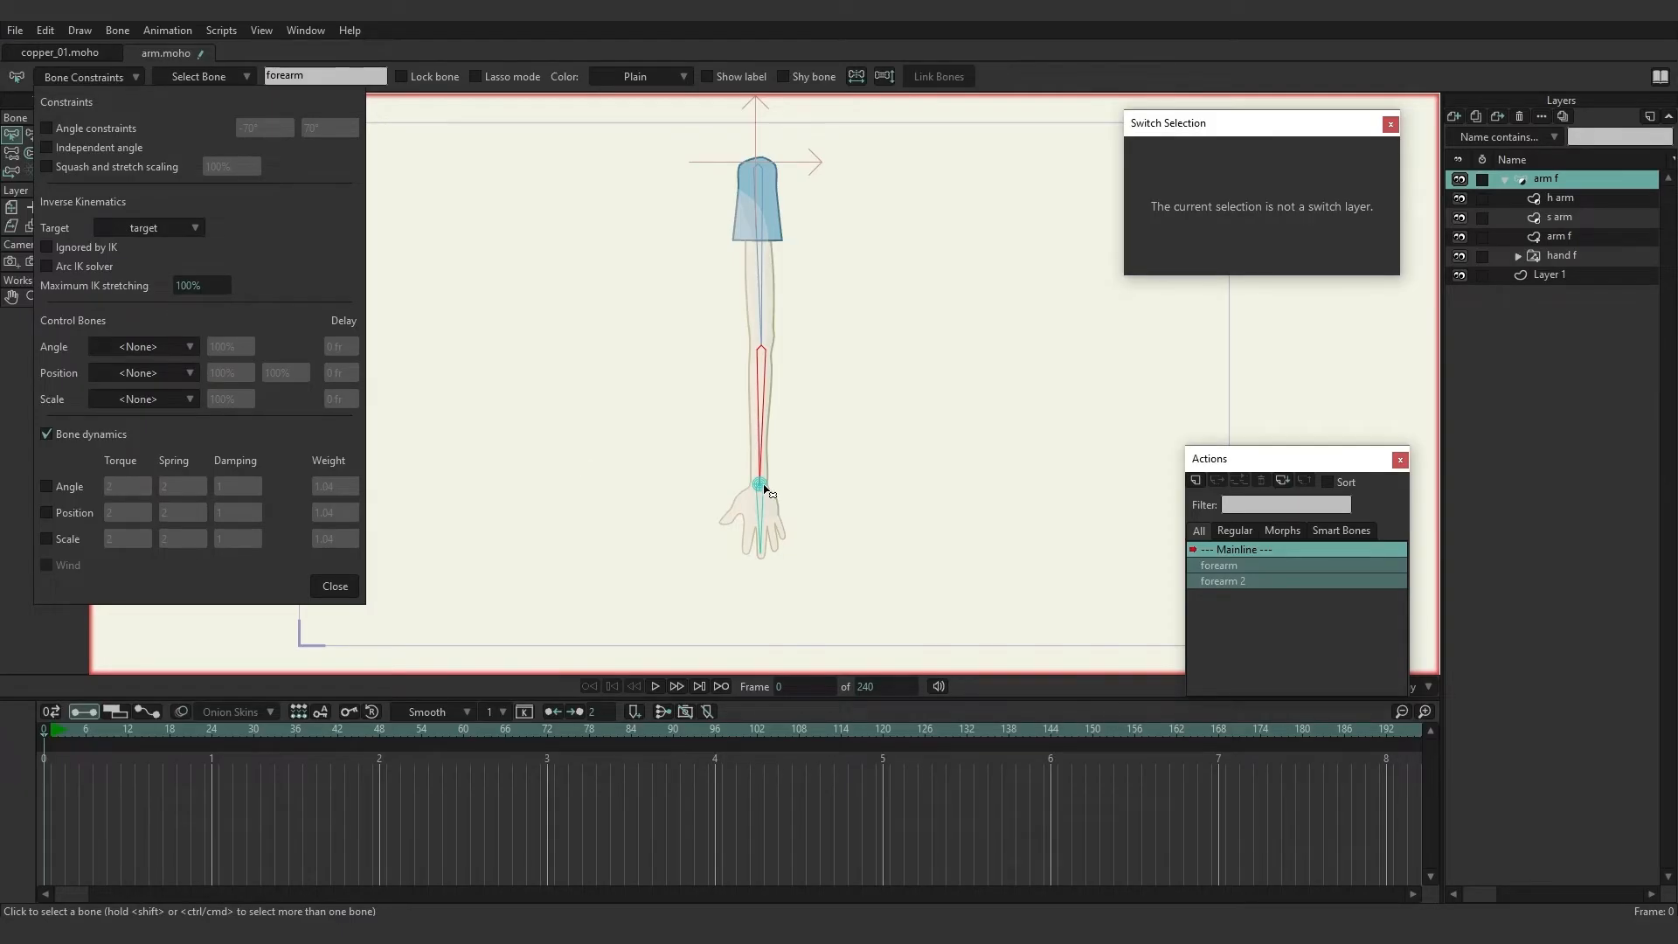
pyautogui.moveTo(765, 495)
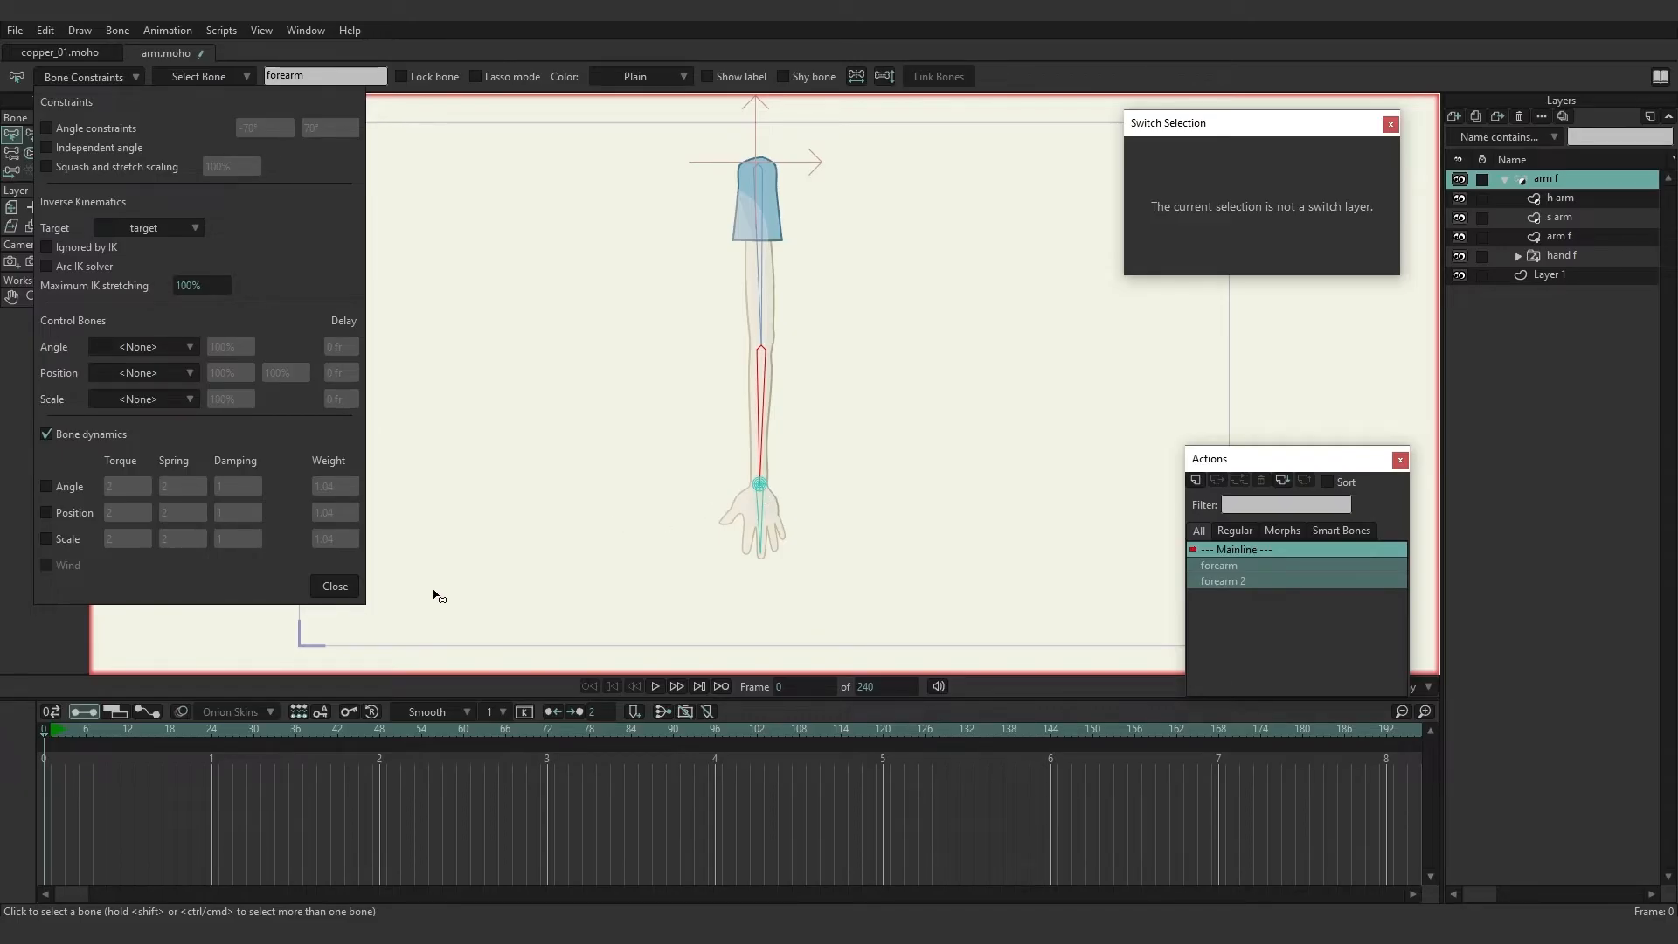
pyautogui.click(334, 585)
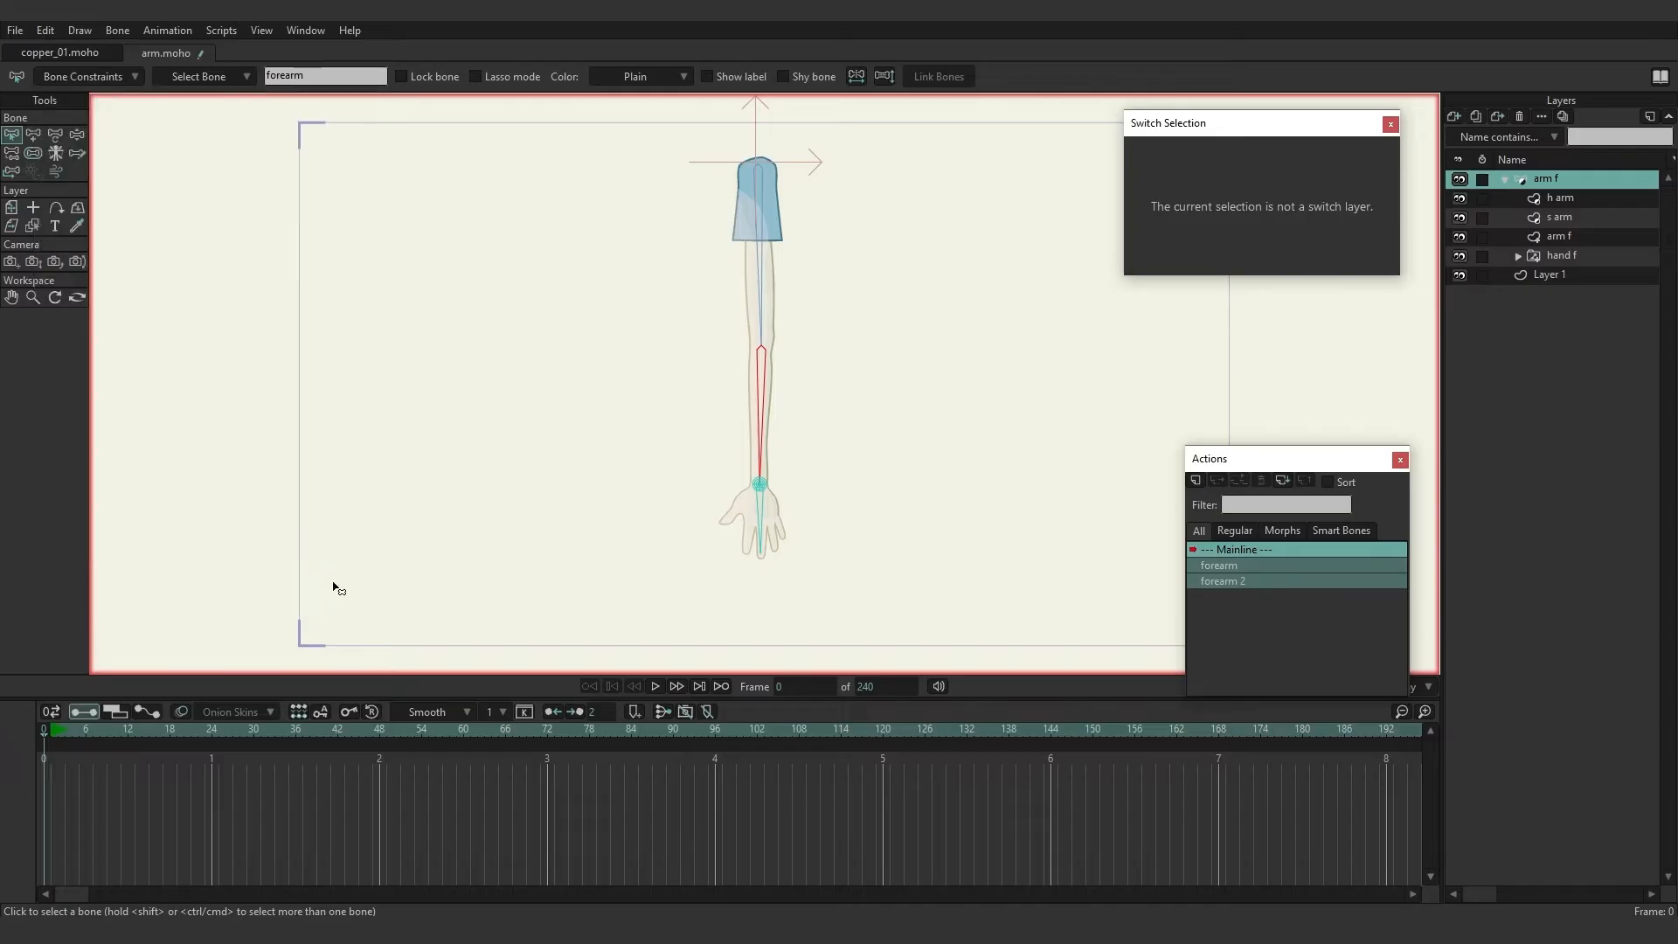
pyautogui.moveTo(88, 741)
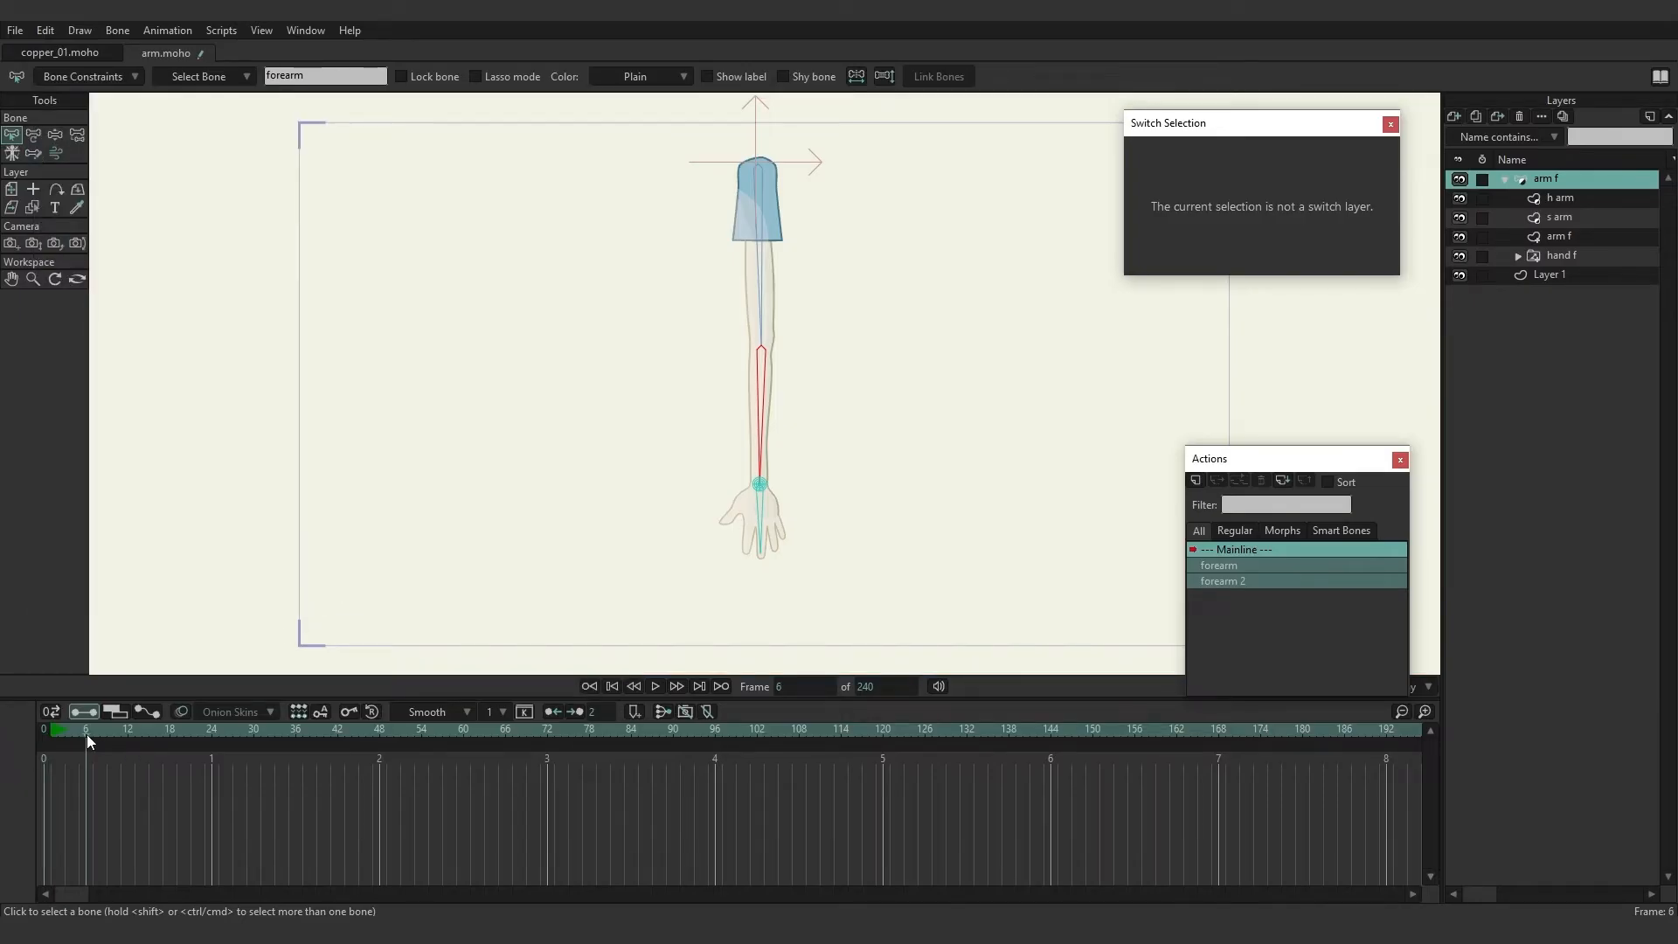
# At frame 6, drag the wrist target left so the whole arm swings into a reaching bend.
pyautogui.click(33, 150)
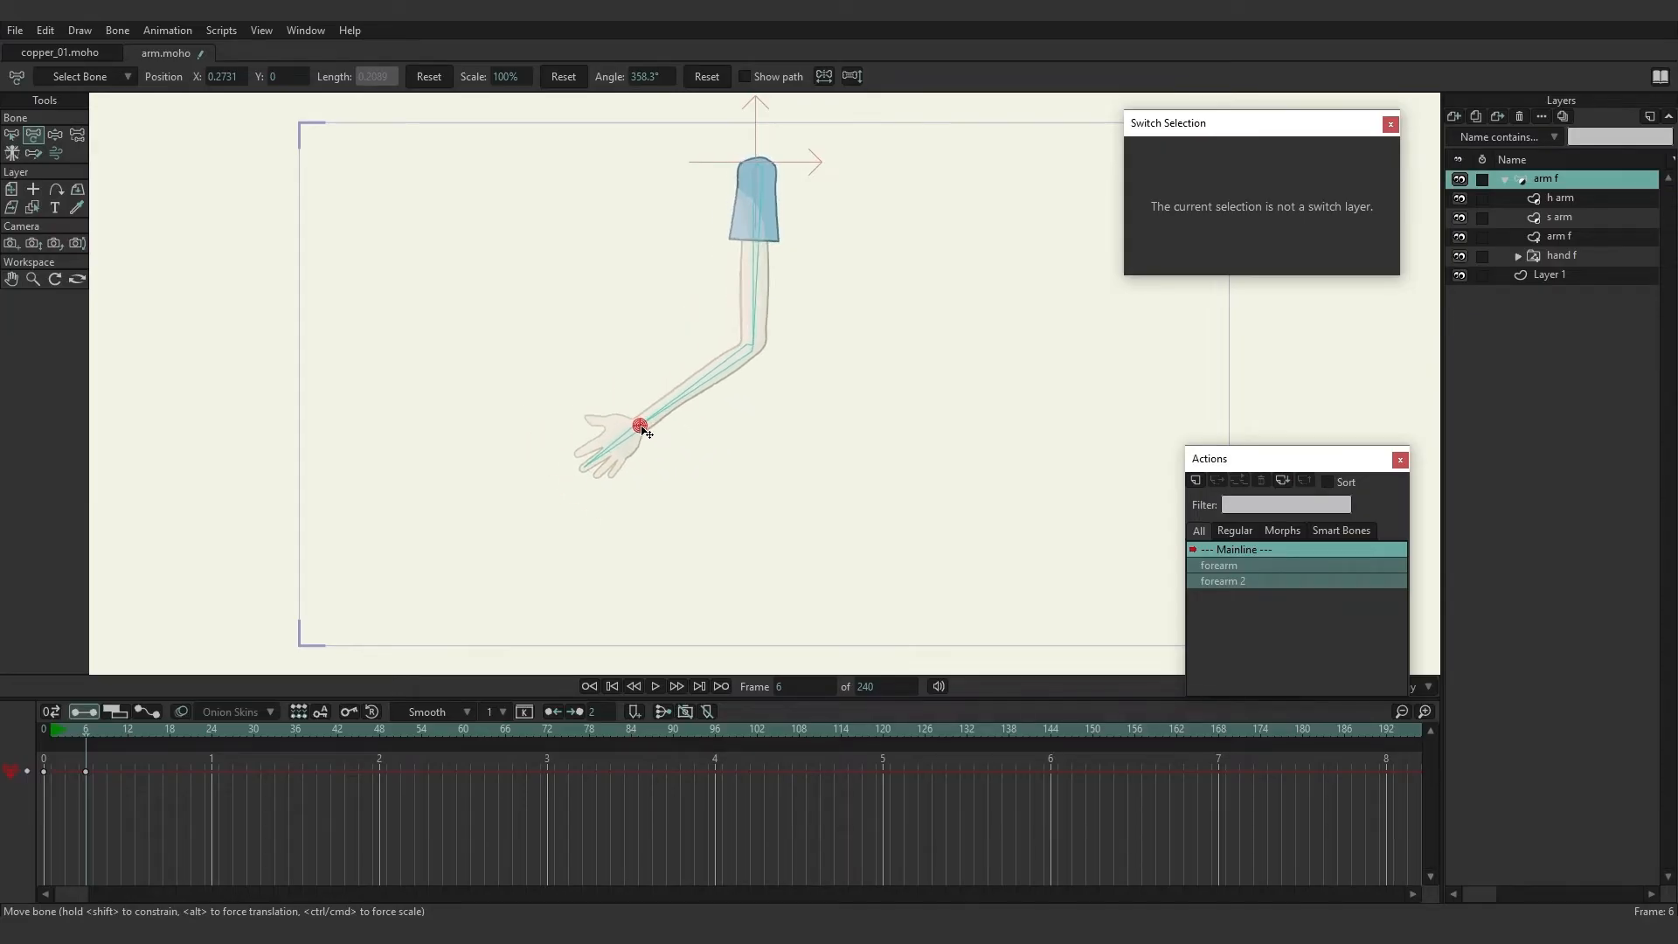
pyautogui.moveTo(641, 427); pyautogui.dragTo(630, 394)
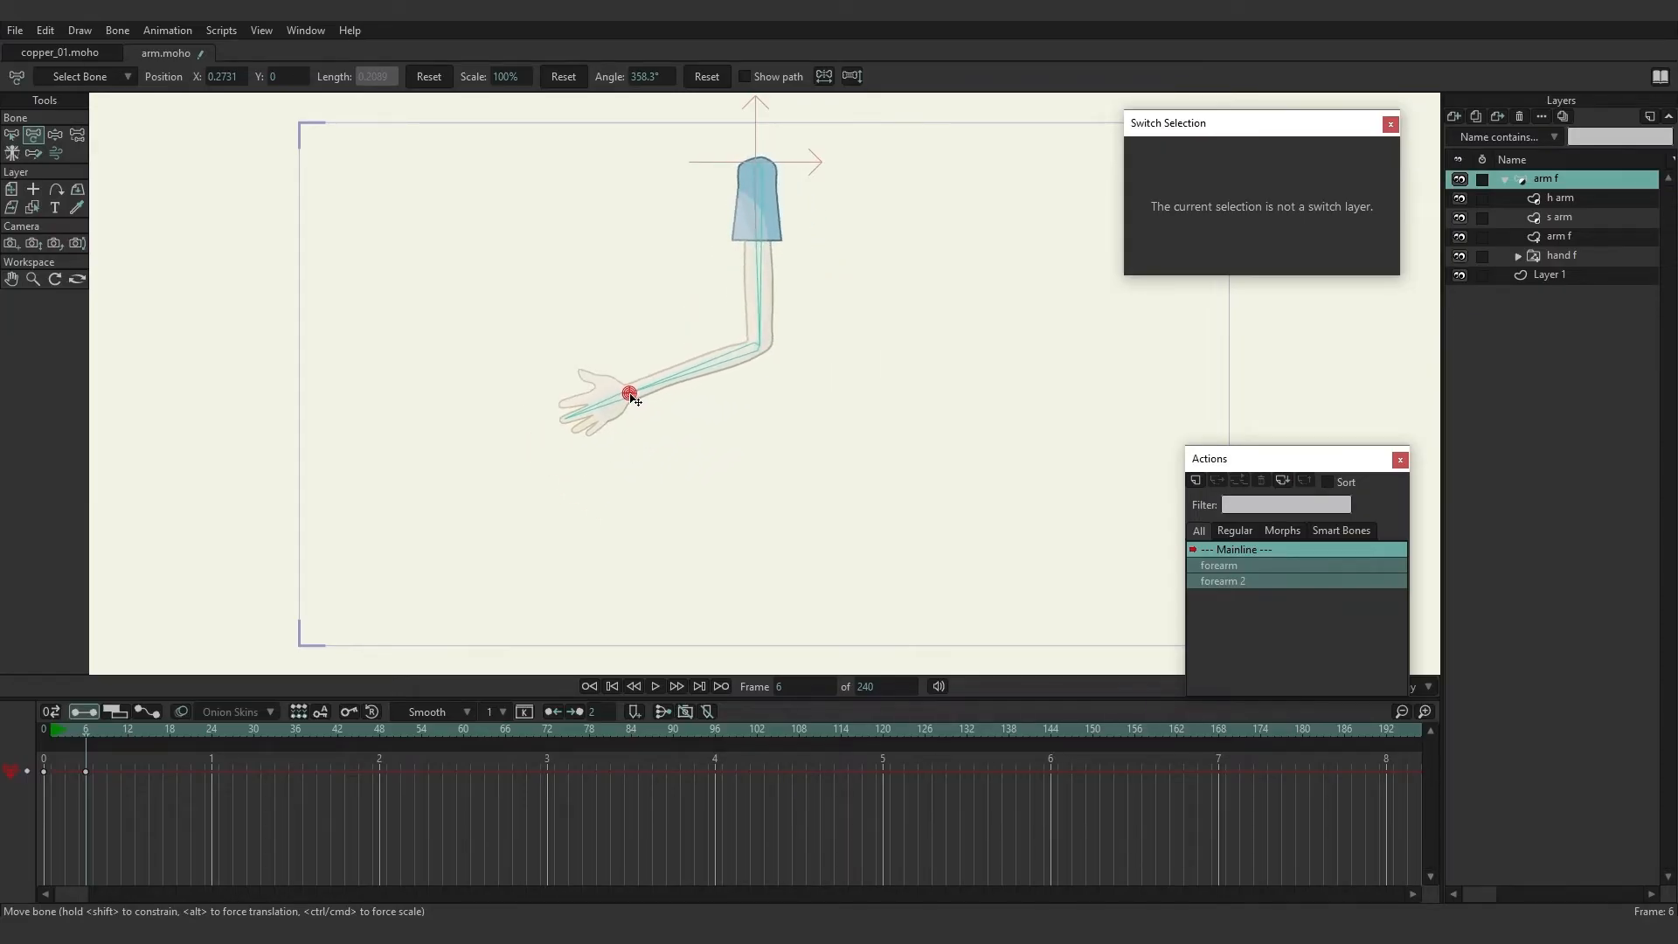
pyautogui.moveTo(629, 391); pyautogui.dragTo(554, 402)
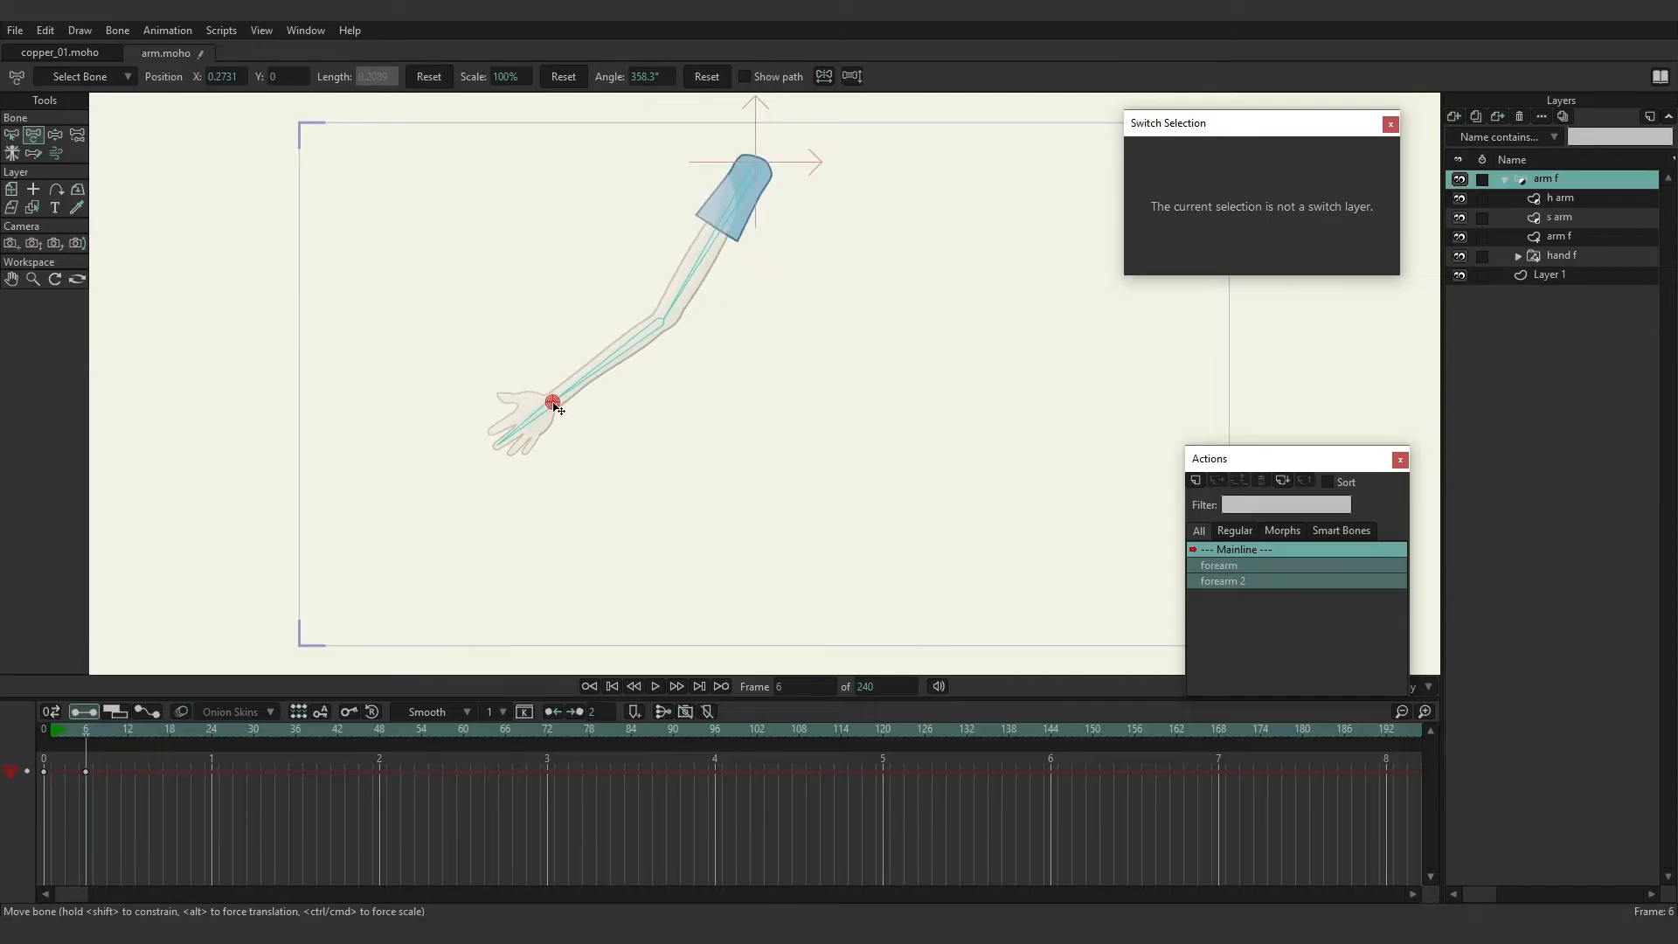
pyautogui.moveTo(554, 402); pyautogui.dragTo(379, 399)
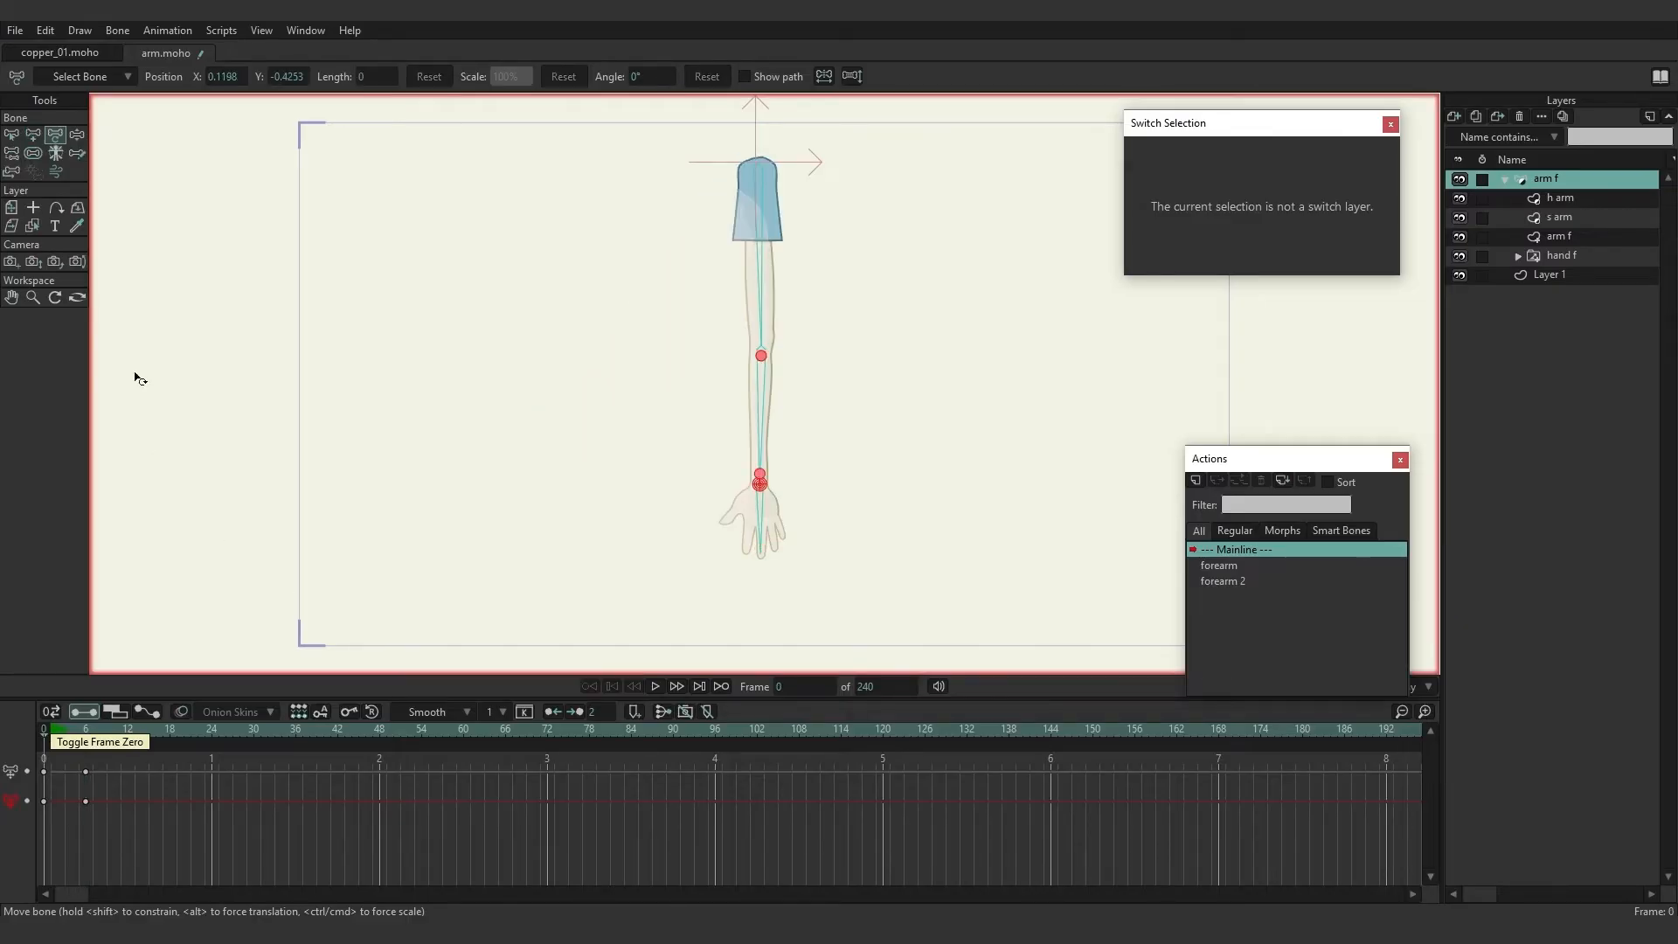
# Set the forearm's Maximum IK stretching to 200% in Bone Constraints.
pyautogui.click(13, 134)
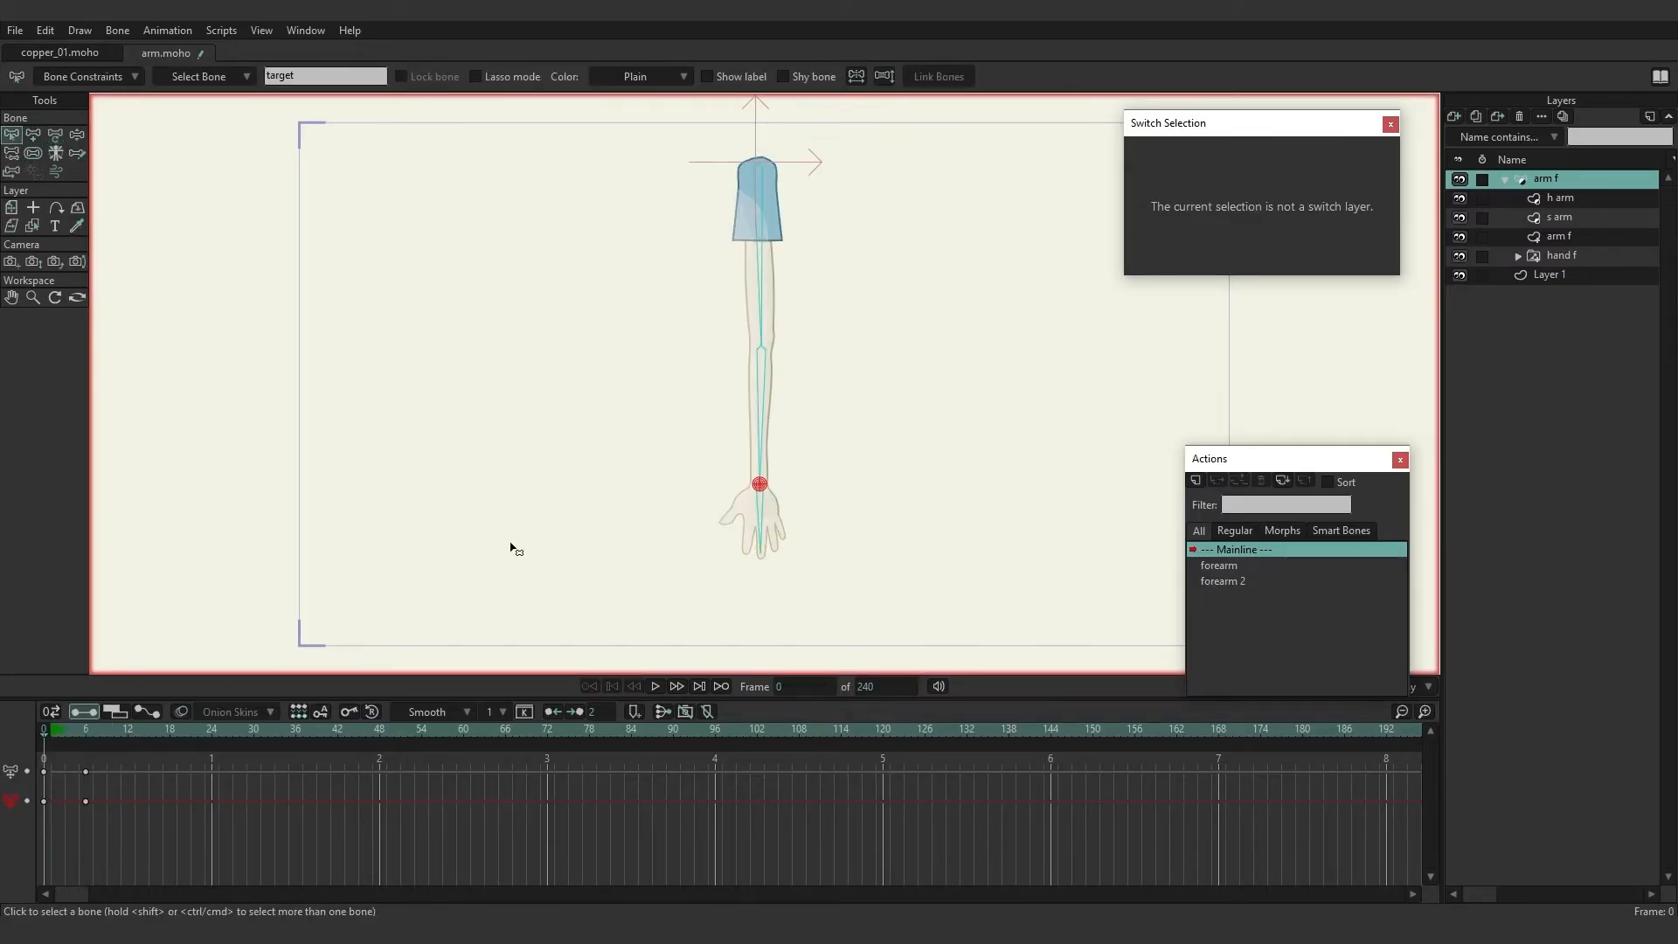
pyautogui.click(840, 390)
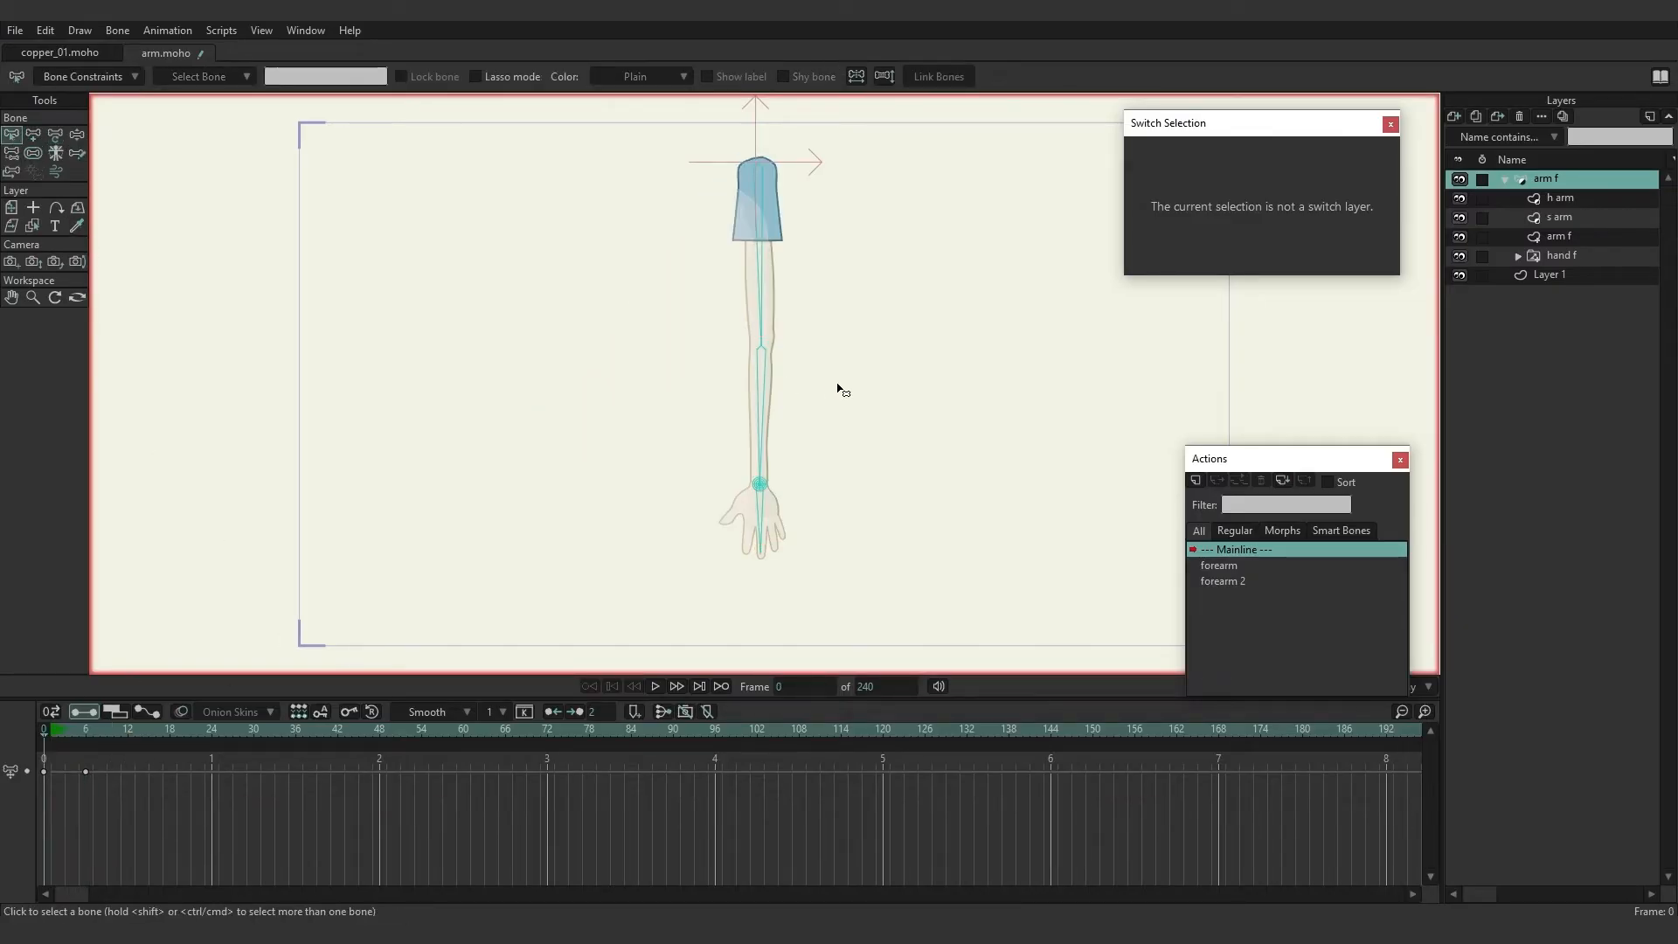
pyautogui.click(759, 362)
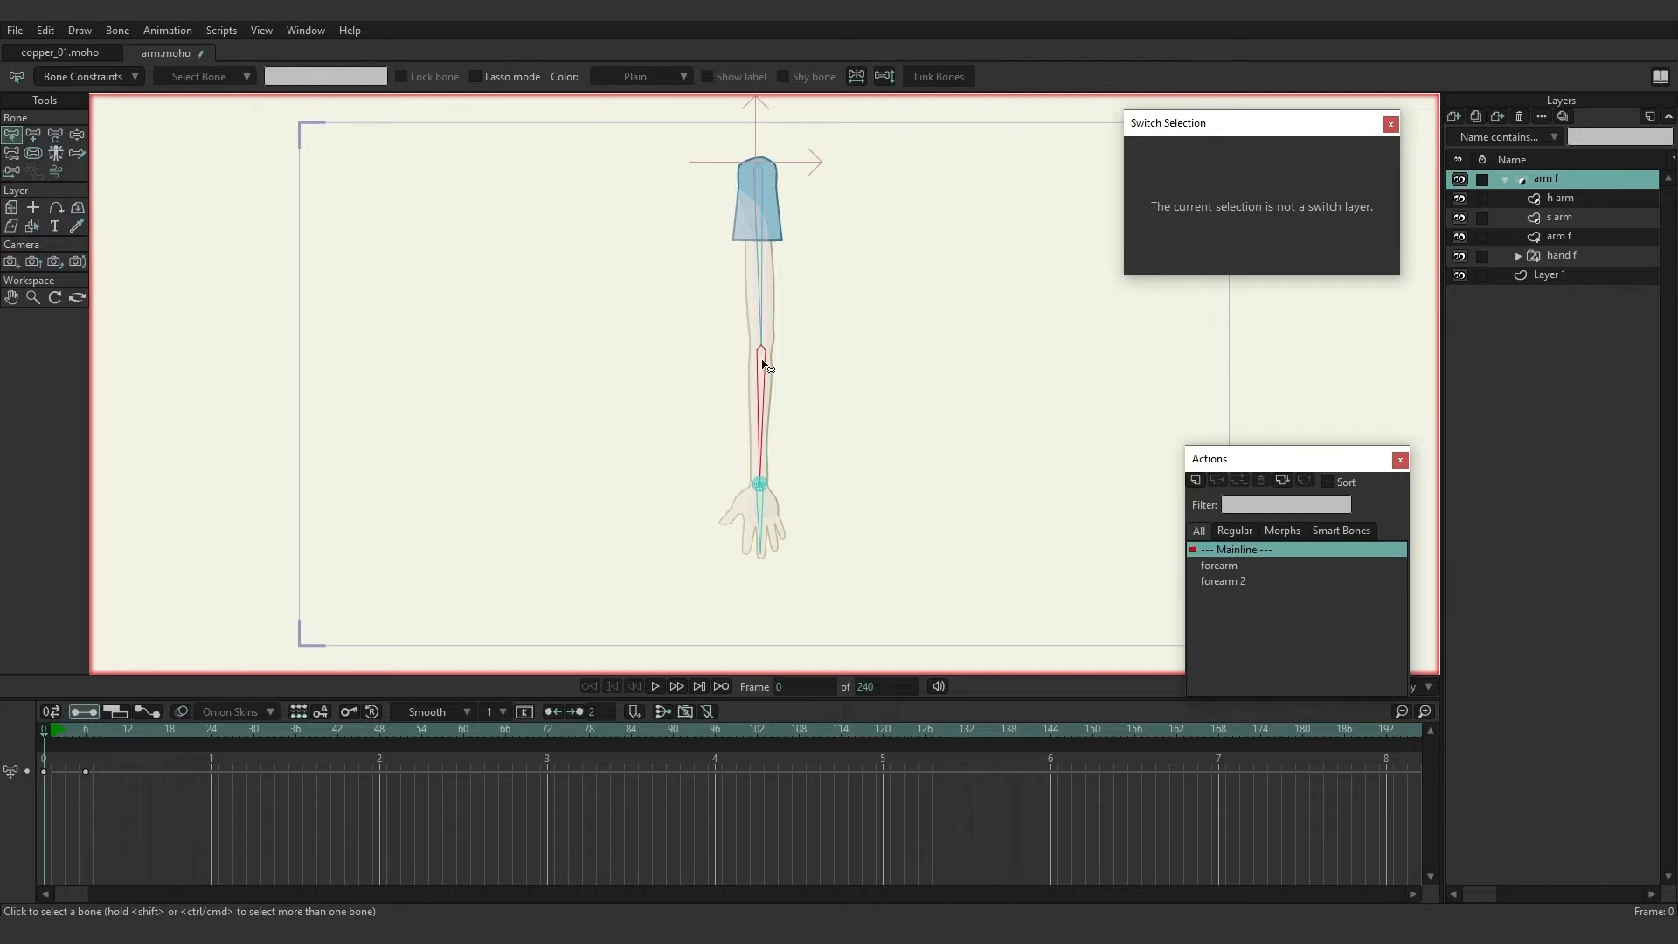
pyautogui.click(760, 353)
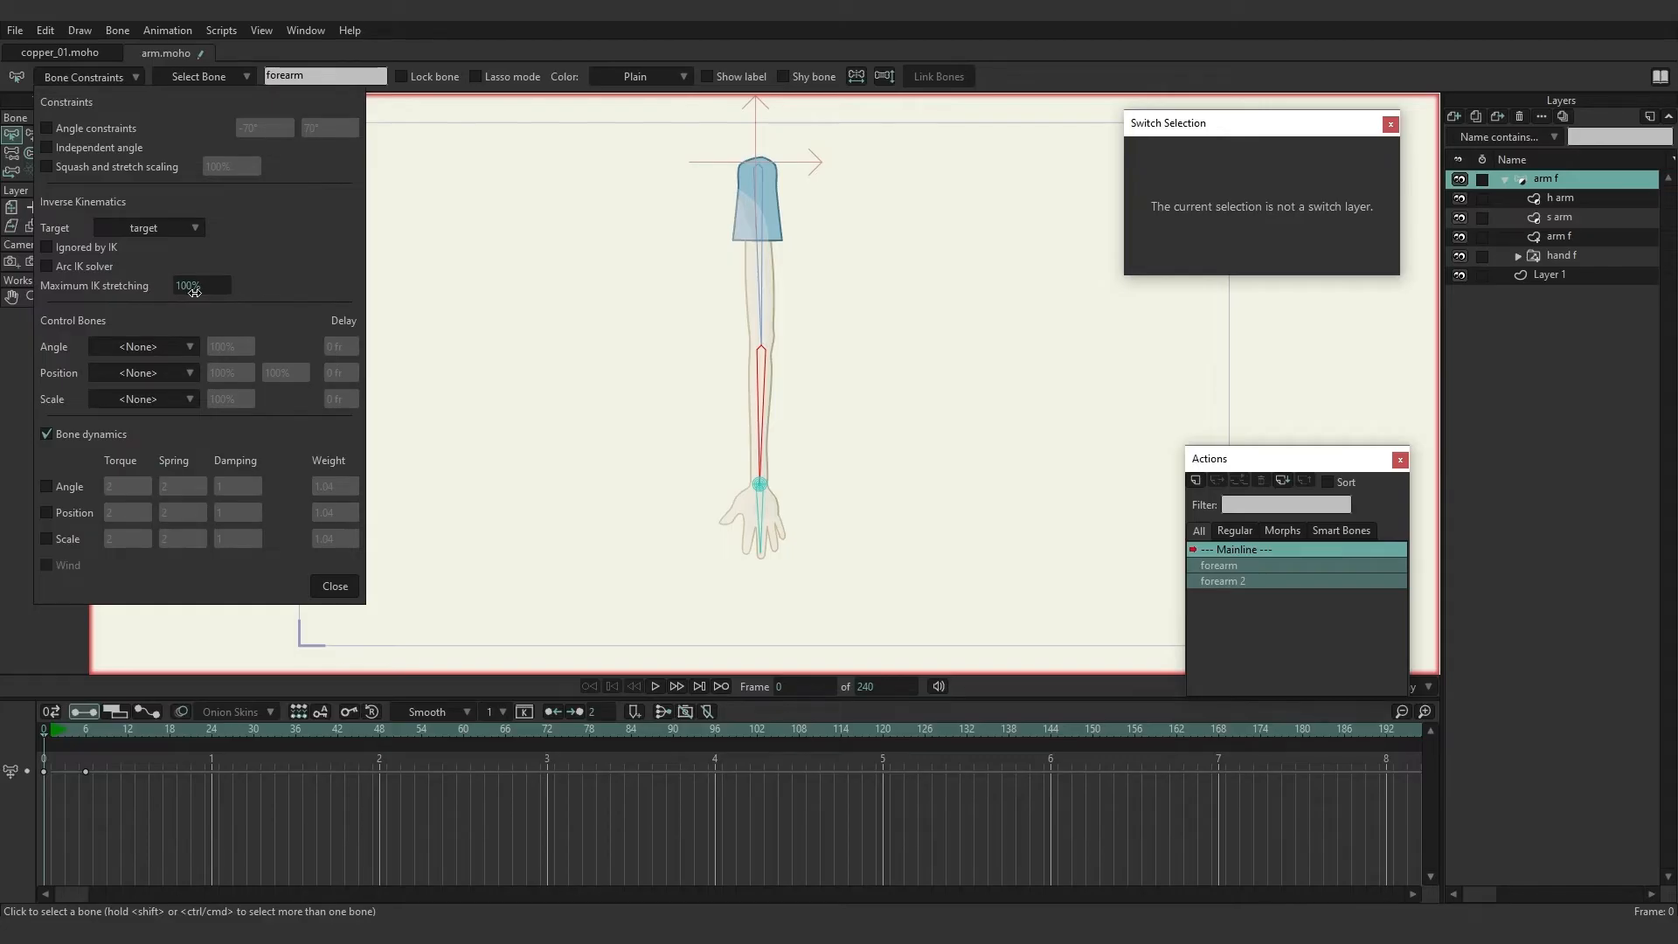
pyautogui.moveTo(194, 285); pyautogui.dragTo(247, 273)
pyautogui.write('200')
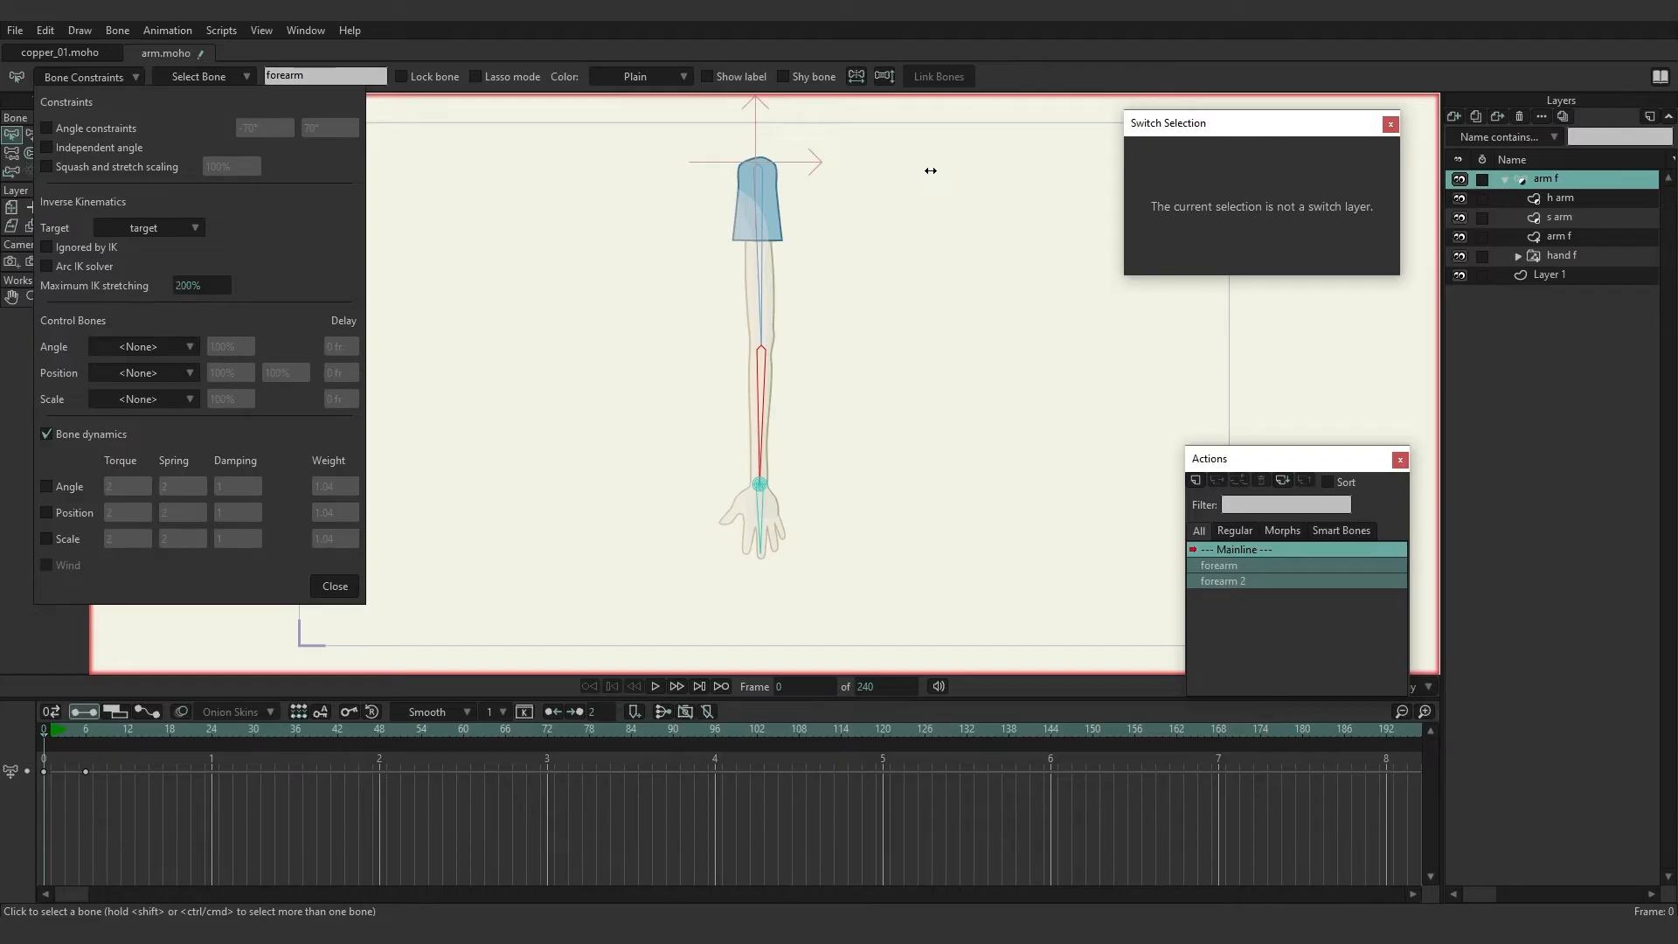
pyautogui.click(334, 586)
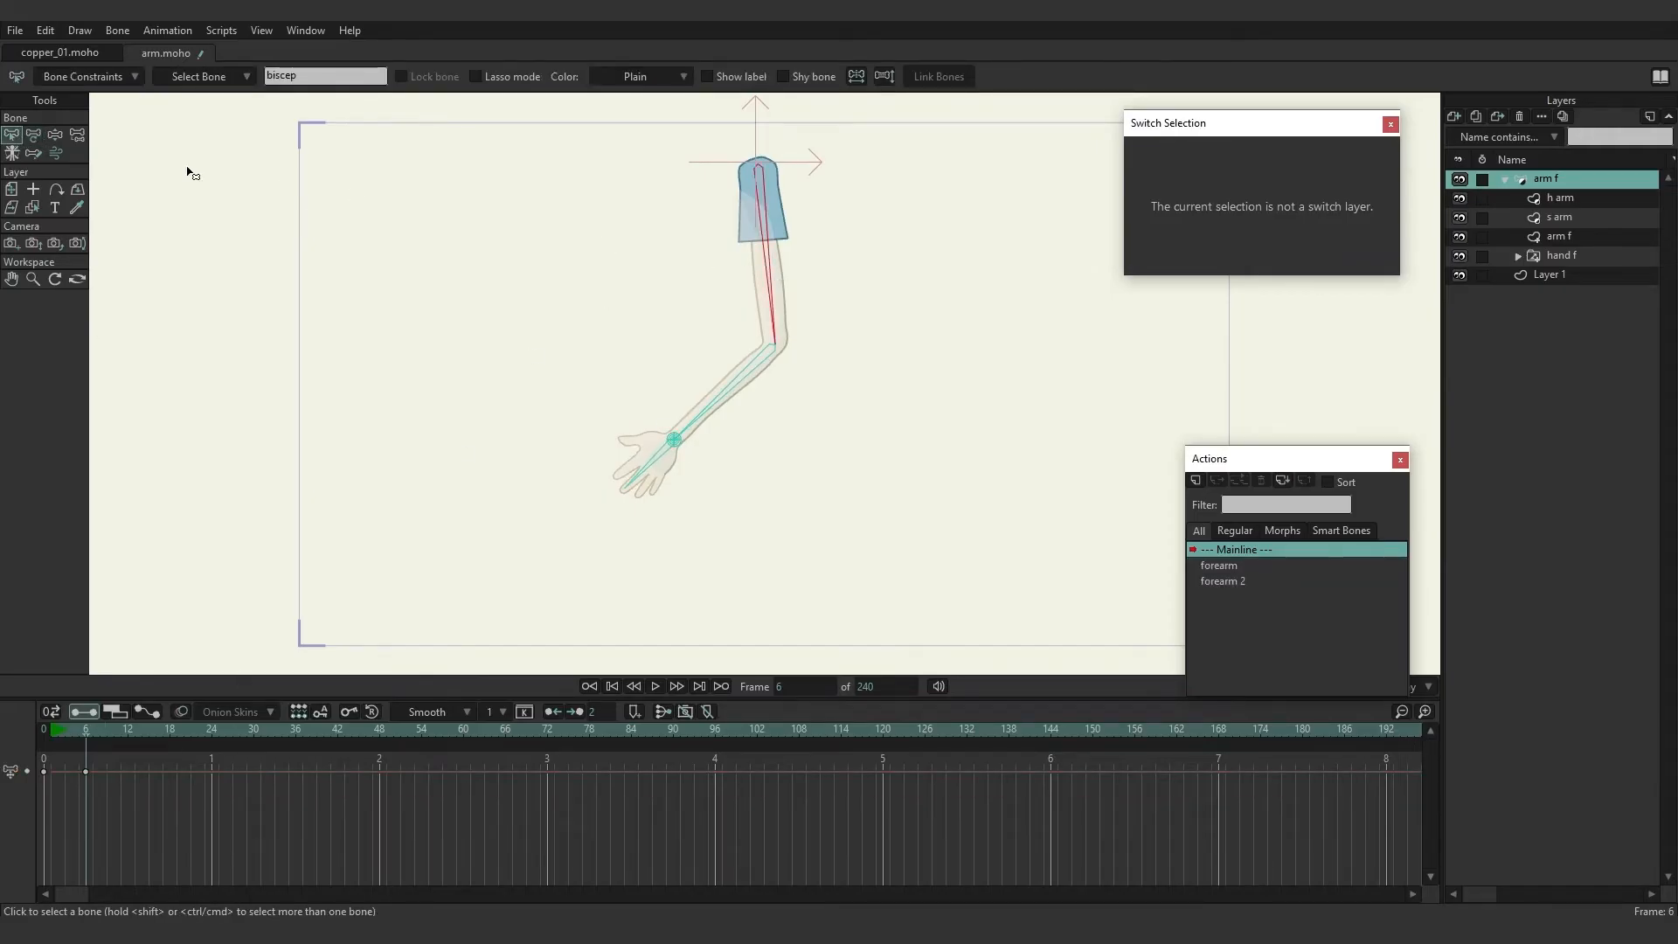
# Check the upper arm's constraints, then pose the arm into one long stretched diagonal down-left at frame 6.
pyautogui.click(84, 75)
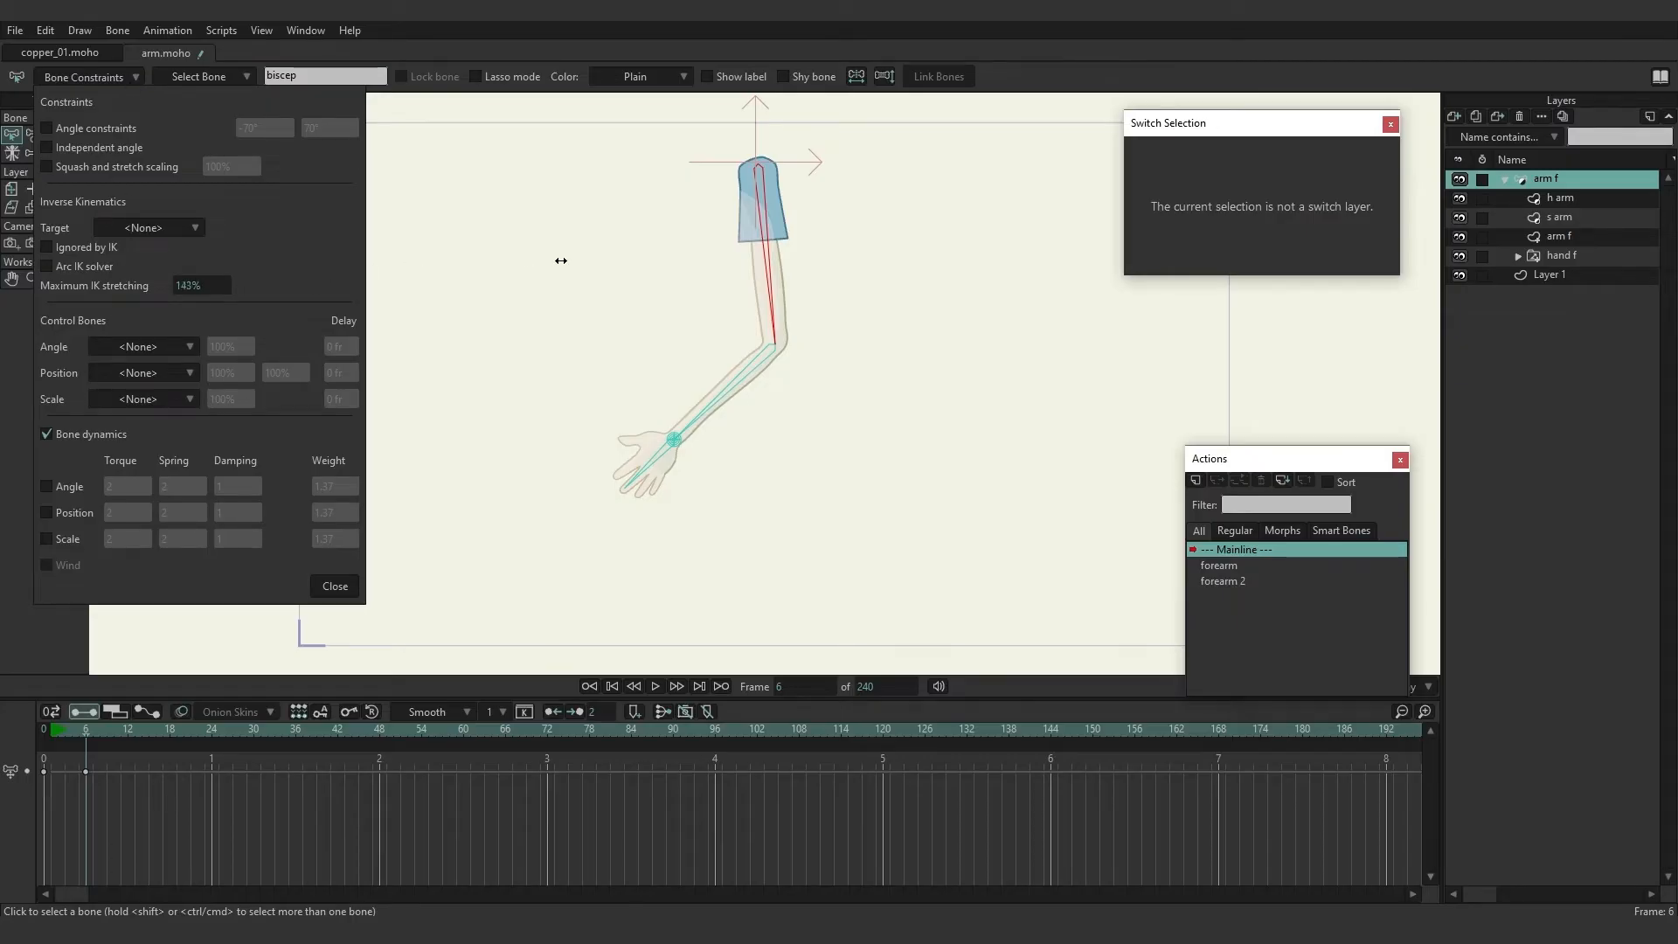
pyautogui.click(334, 586)
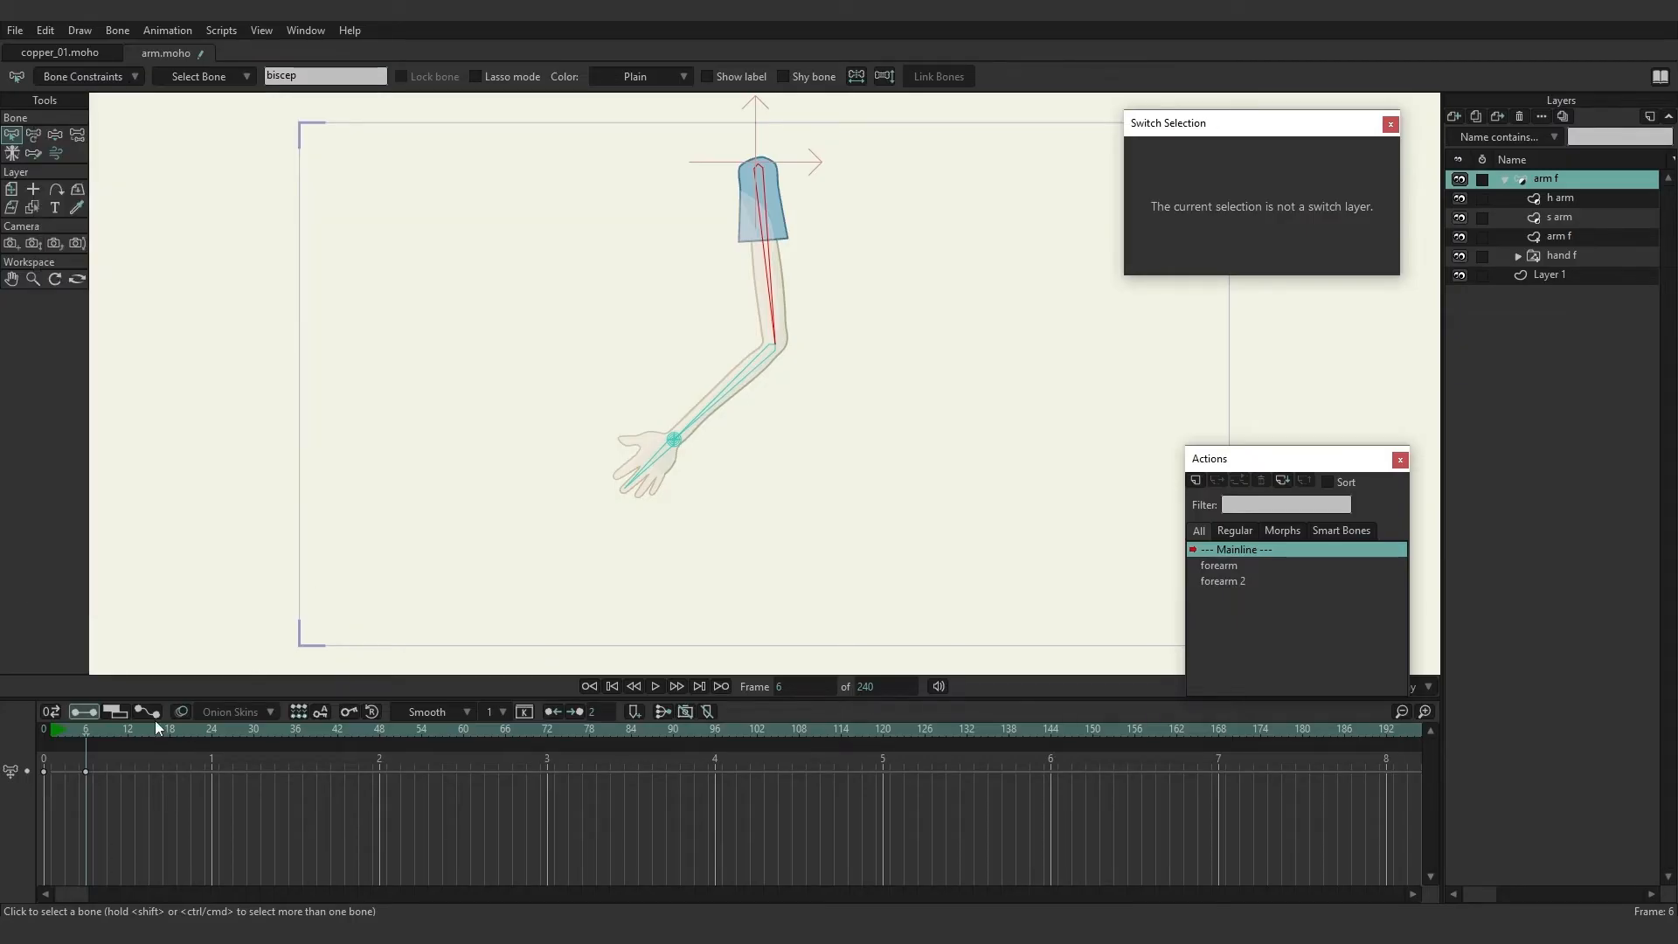
pyautogui.click(670, 441)
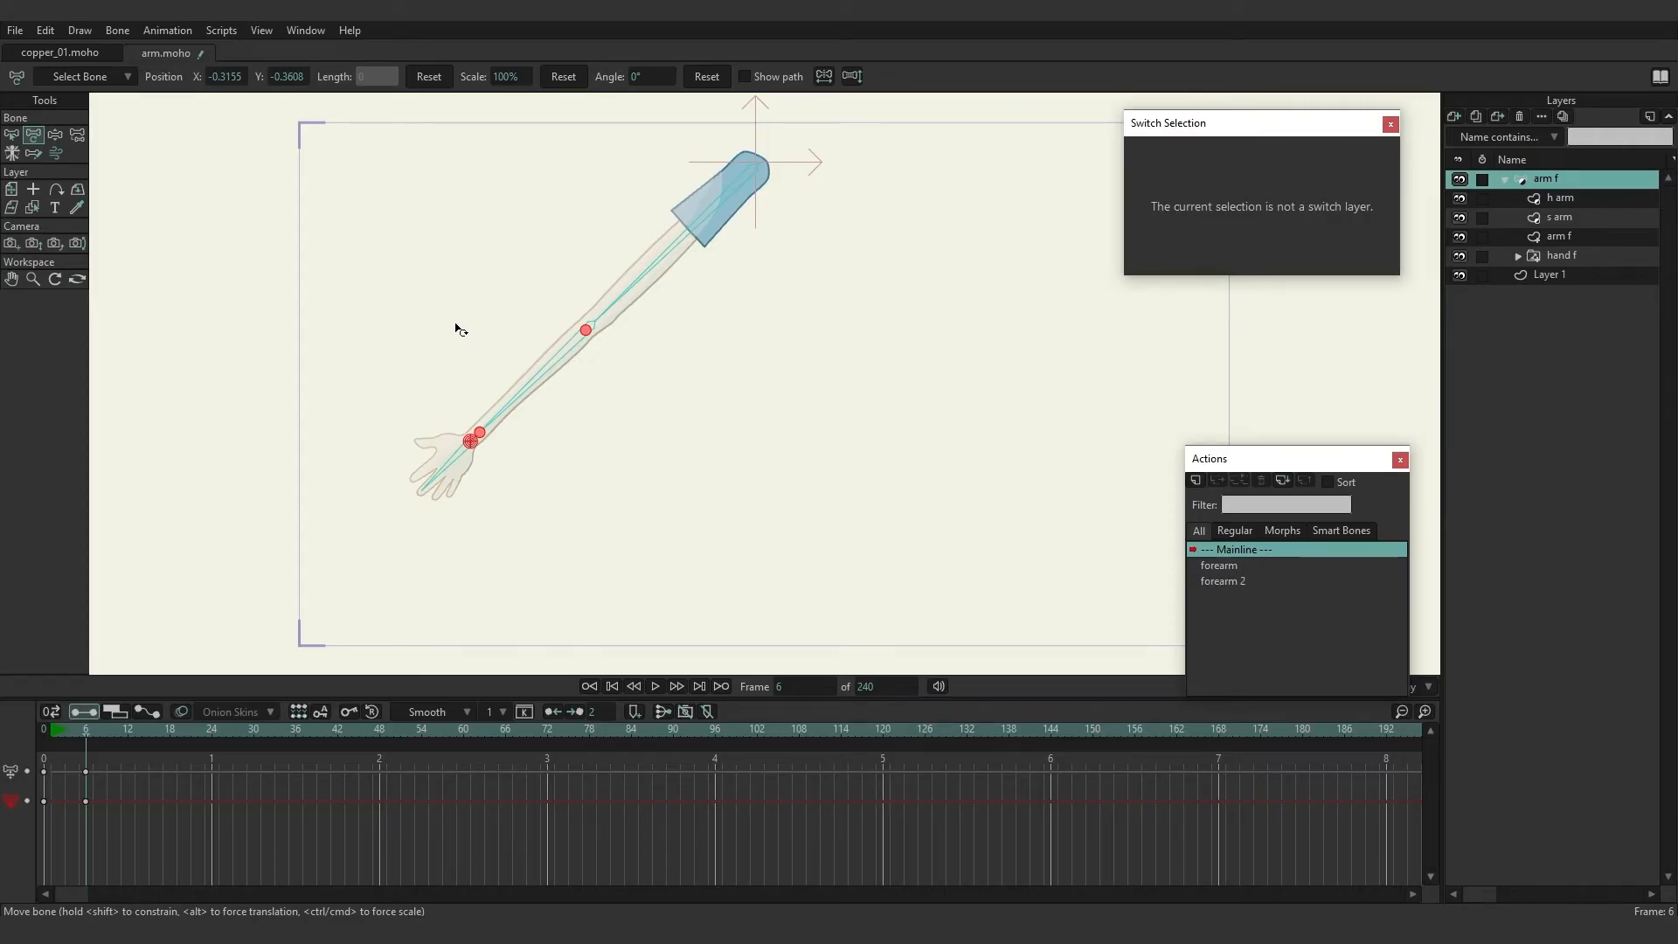
# Switch to the copper_01.moho document, select the Copper.psd layer and return to frame 0.
pyautogui.click(59, 52)
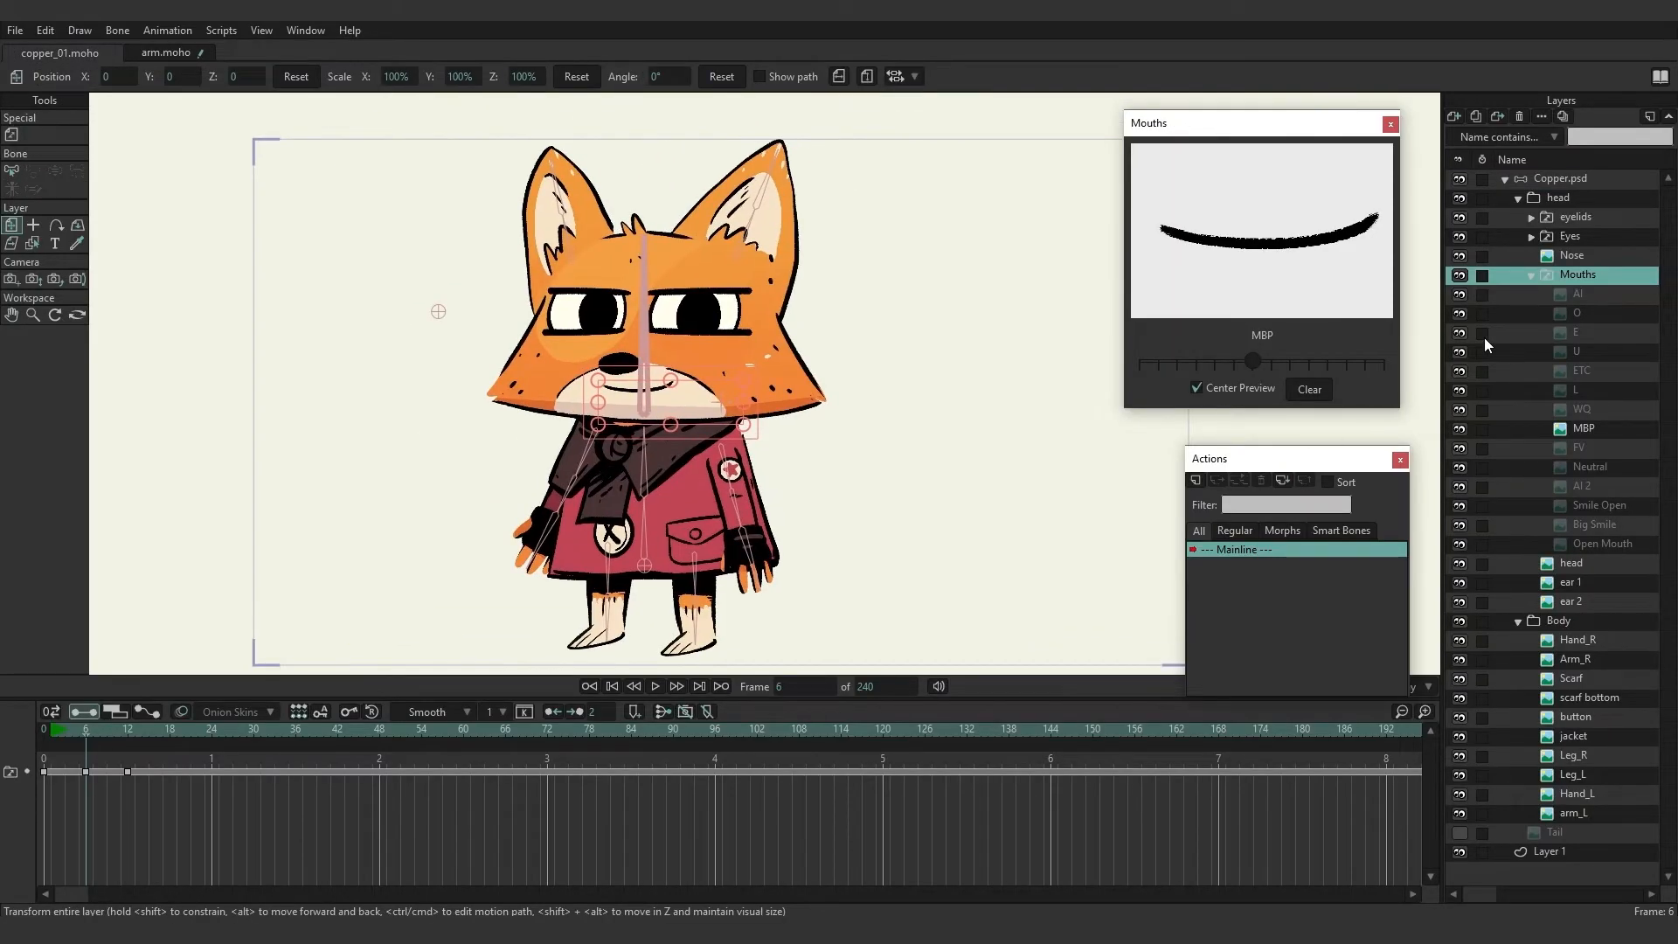
pyautogui.click(1561, 179)
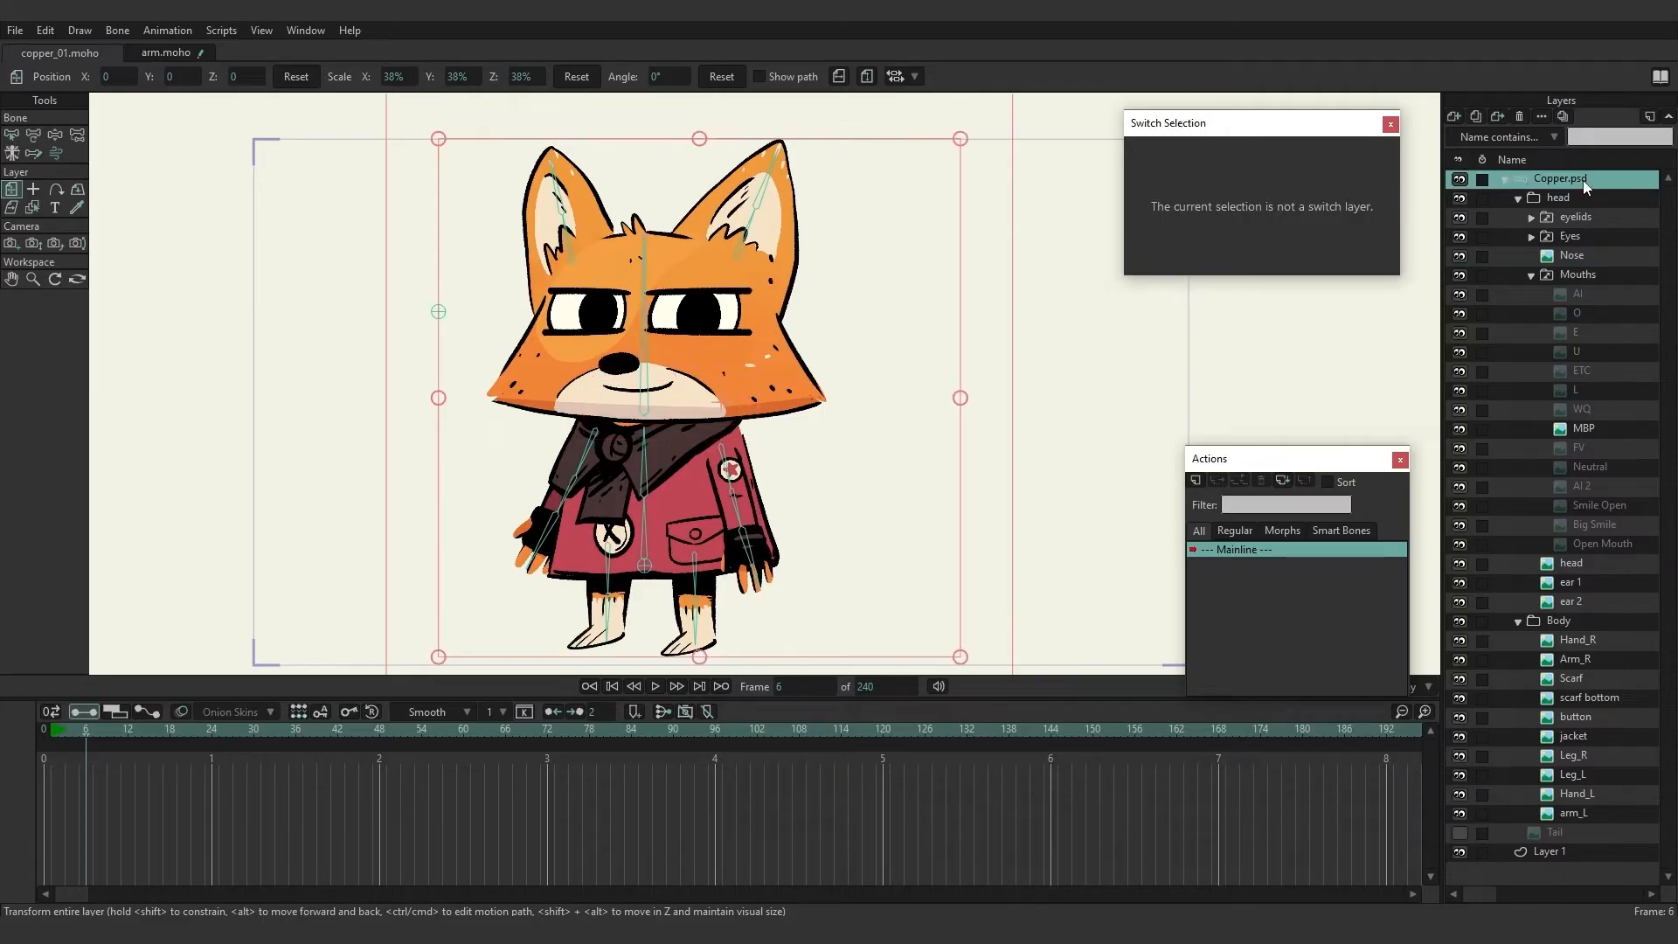
pyautogui.moveTo(56, 731)
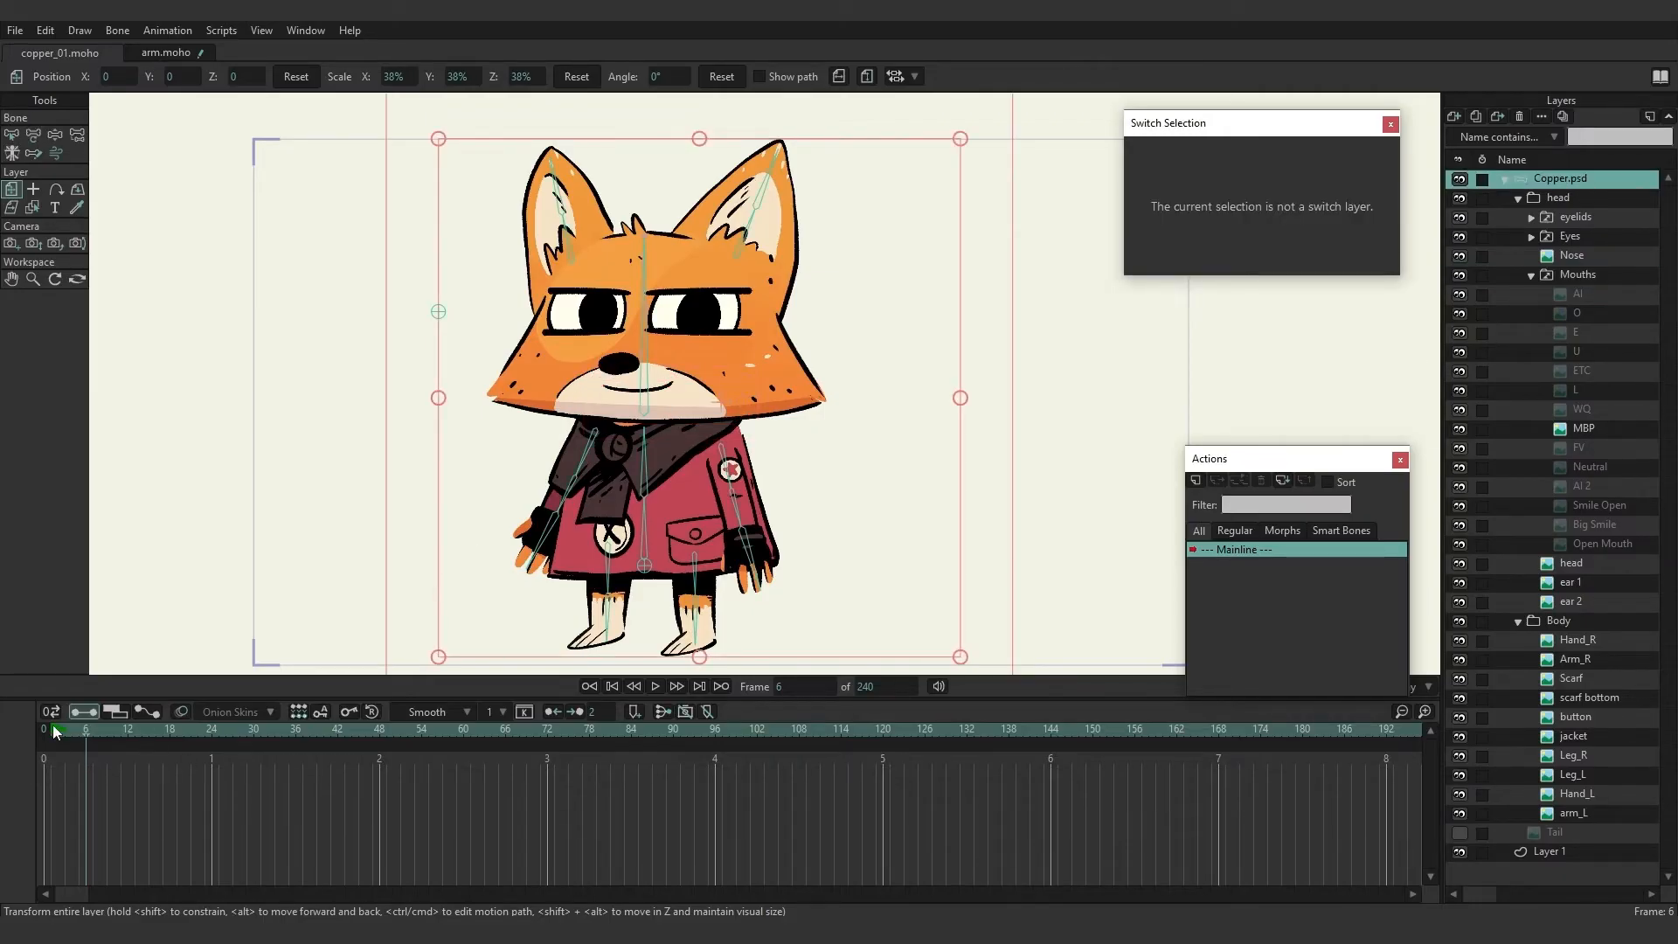
pyautogui.click(589, 685)
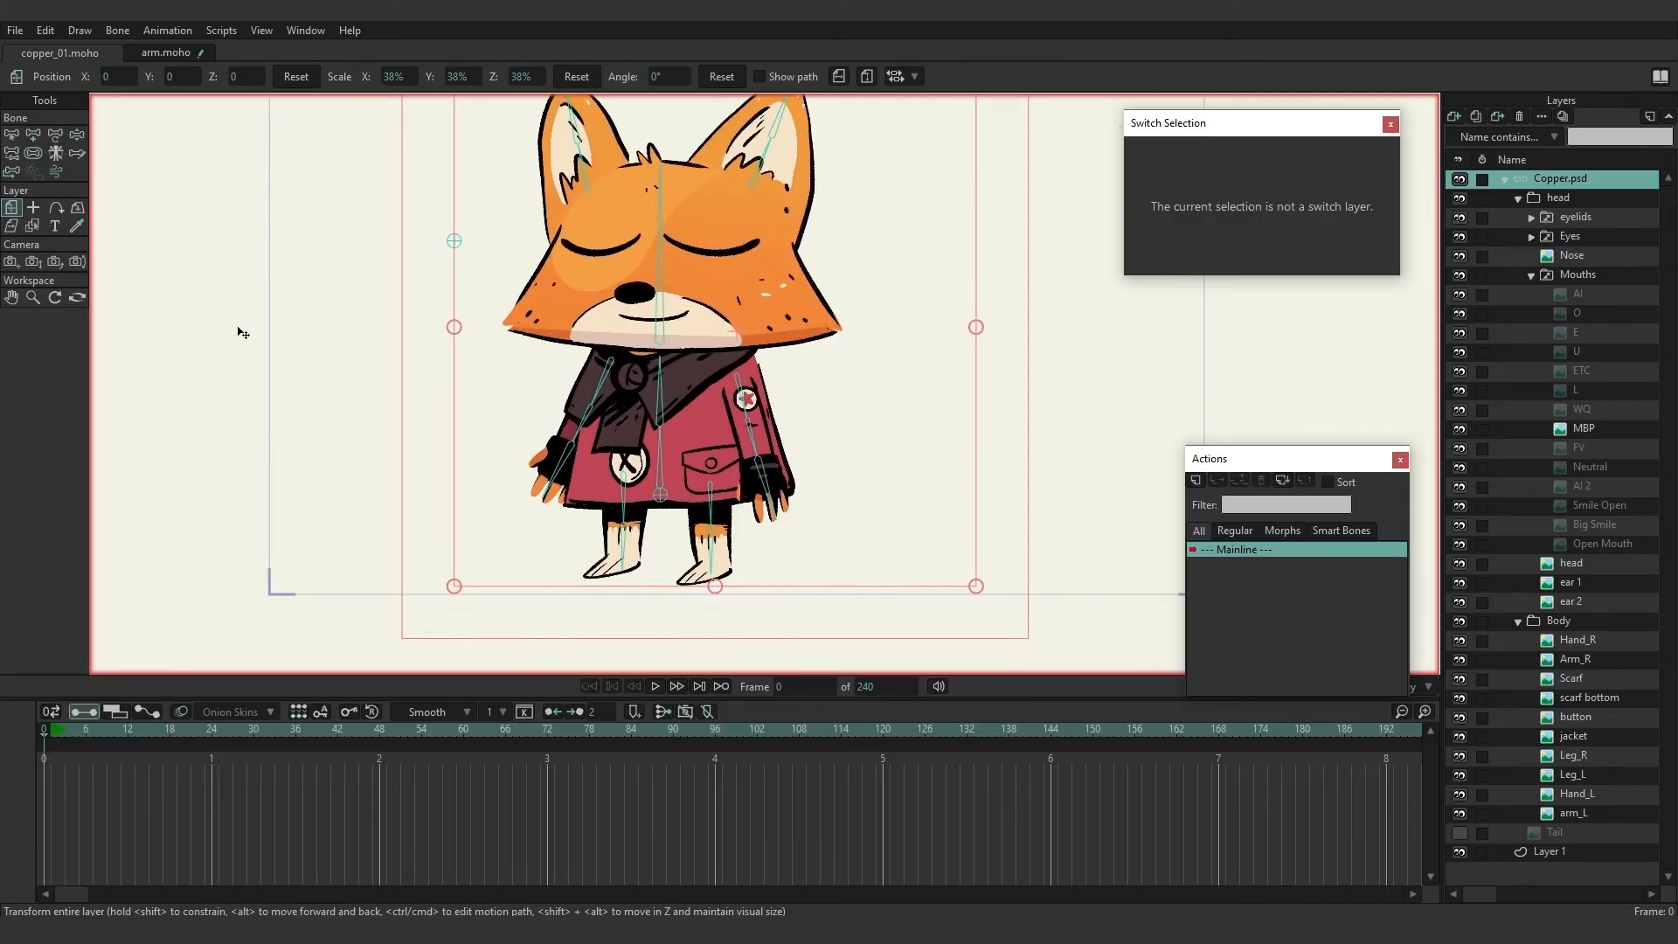
# Create a new standalone bone beside Copper's left foot with the Add Bone tool.
pyautogui.click(33, 134)
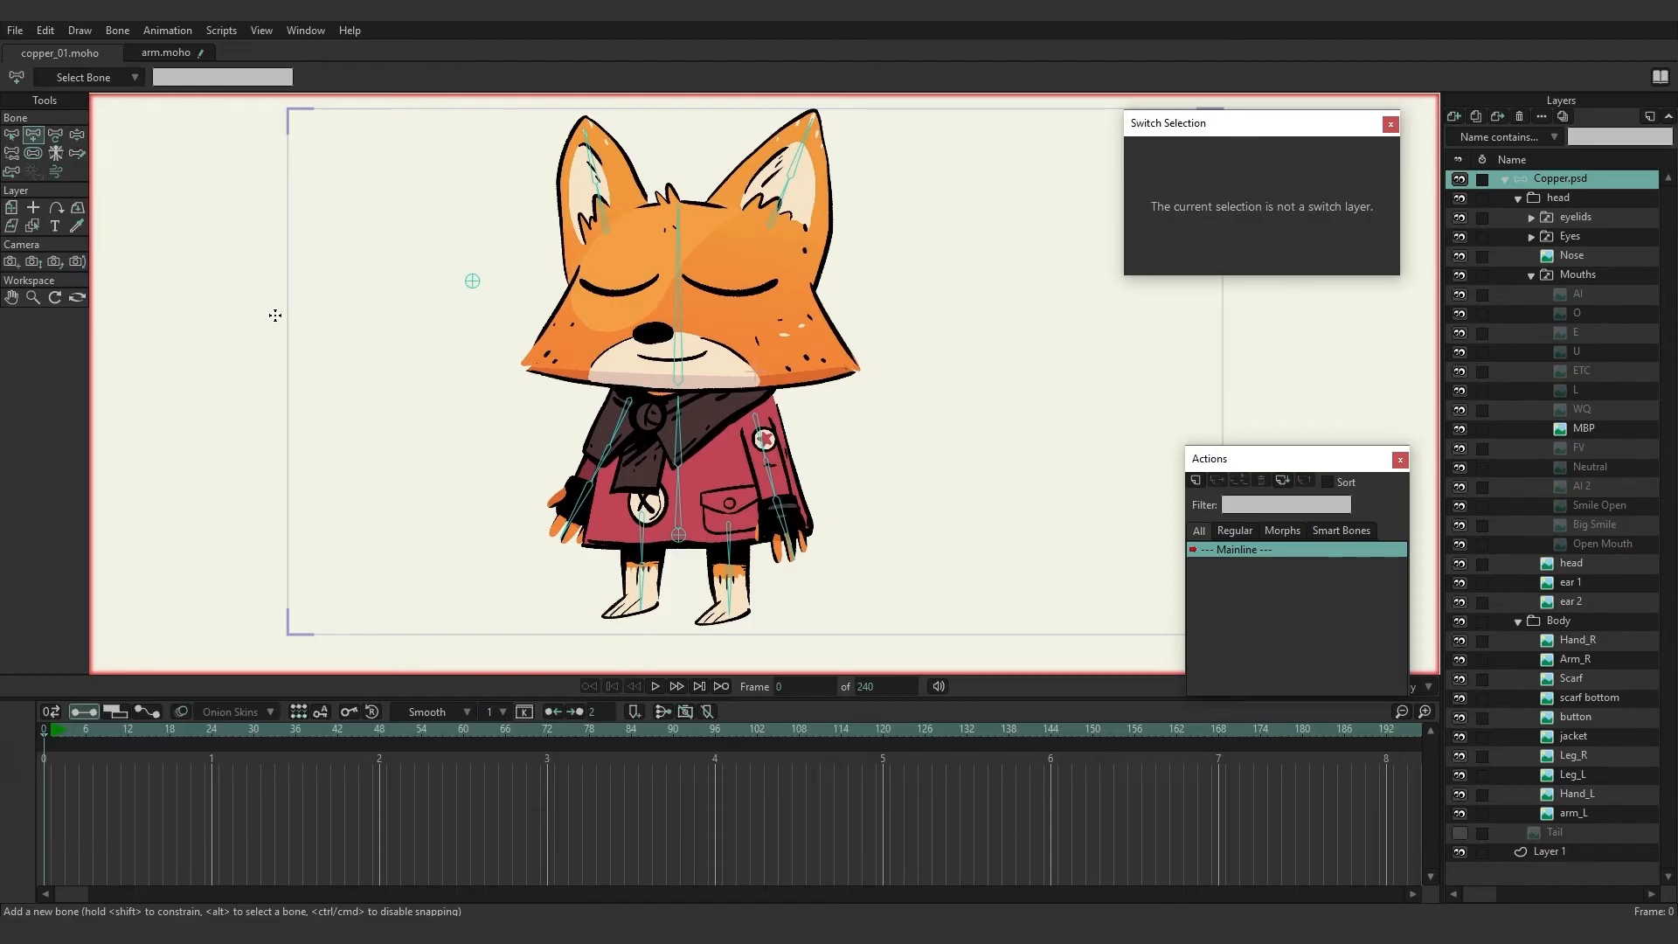
pyautogui.moveTo(344, 414)
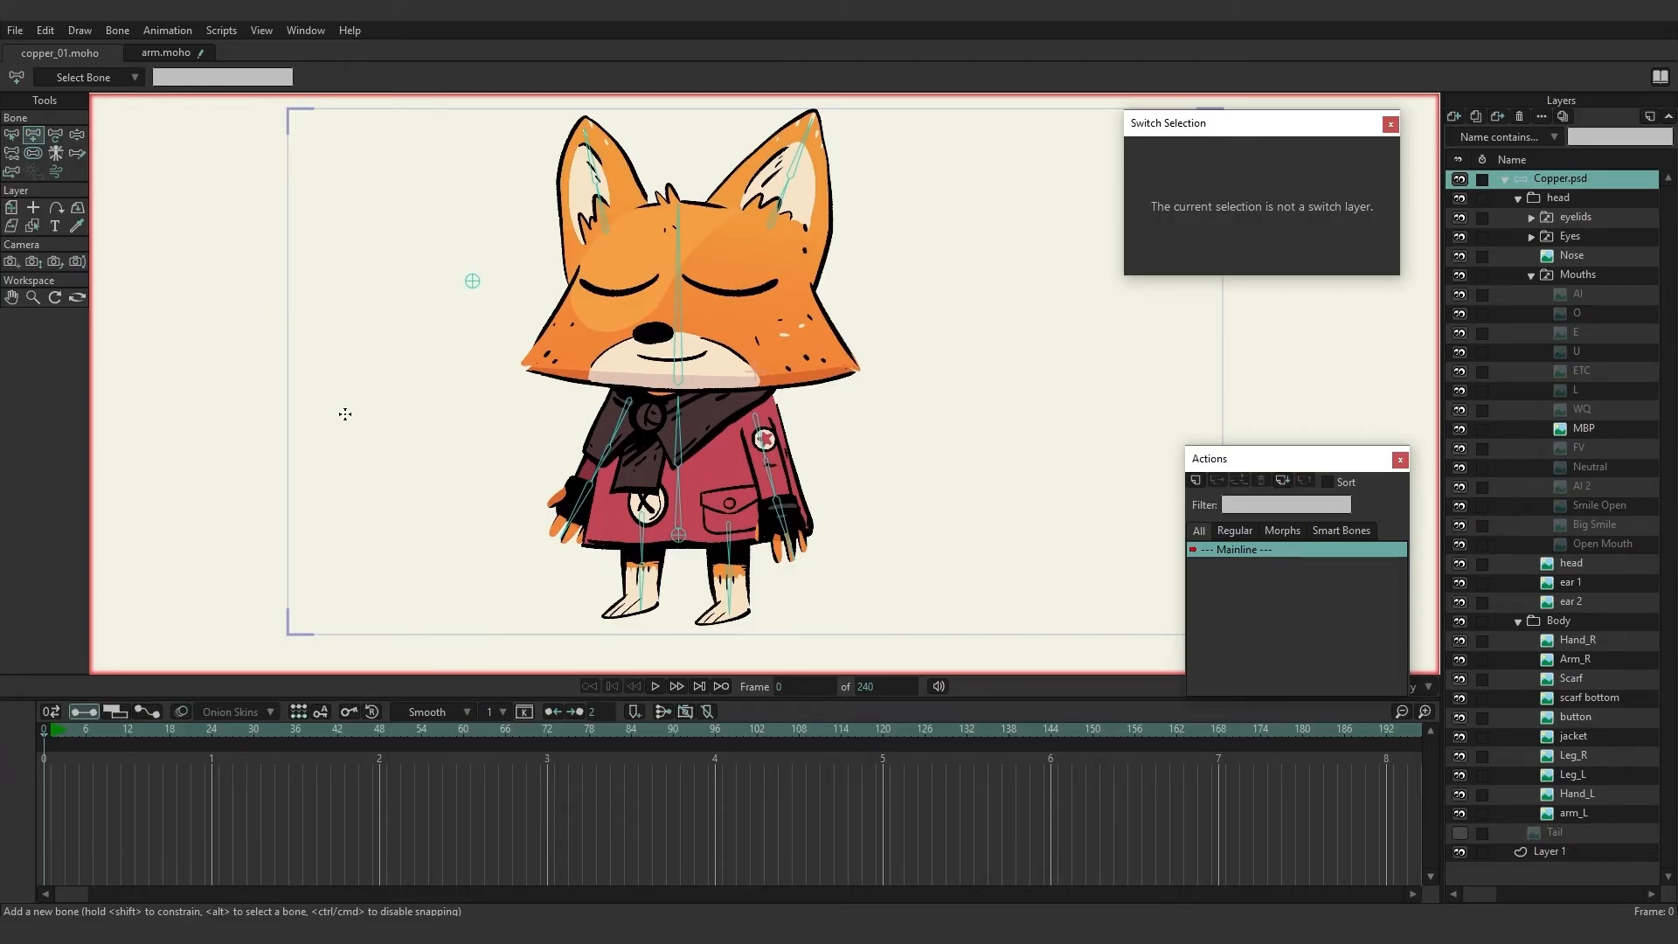
pyautogui.moveTo(367, 399)
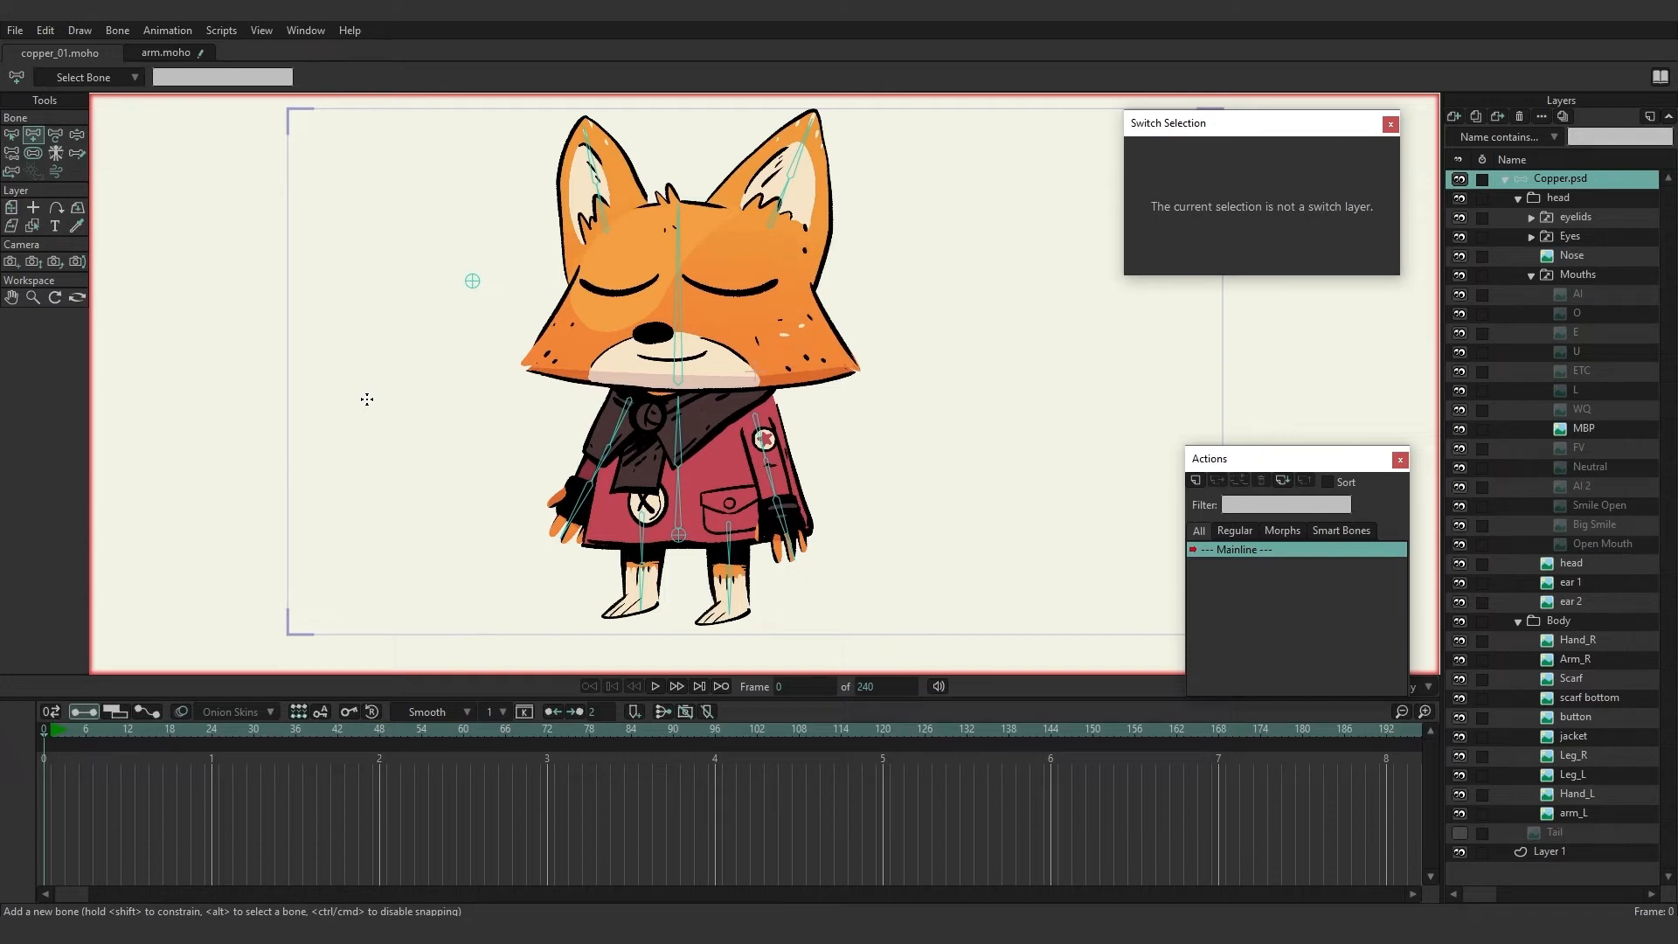
pyautogui.moveTo(493, 505)
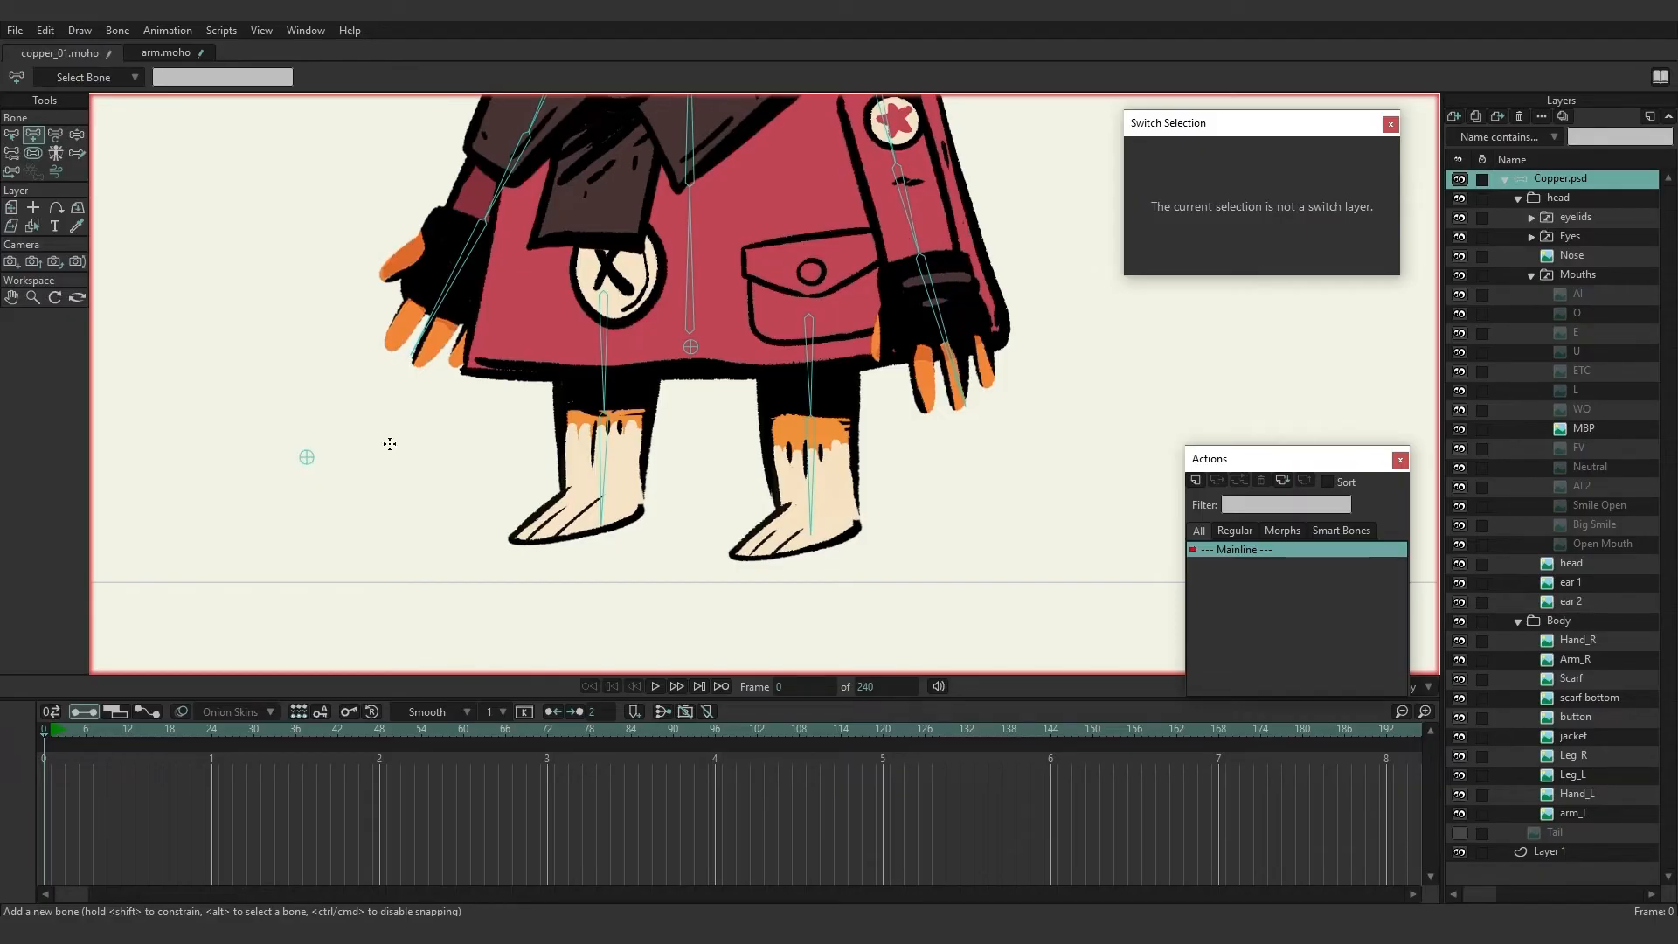
pyautogui.click(388, 442)
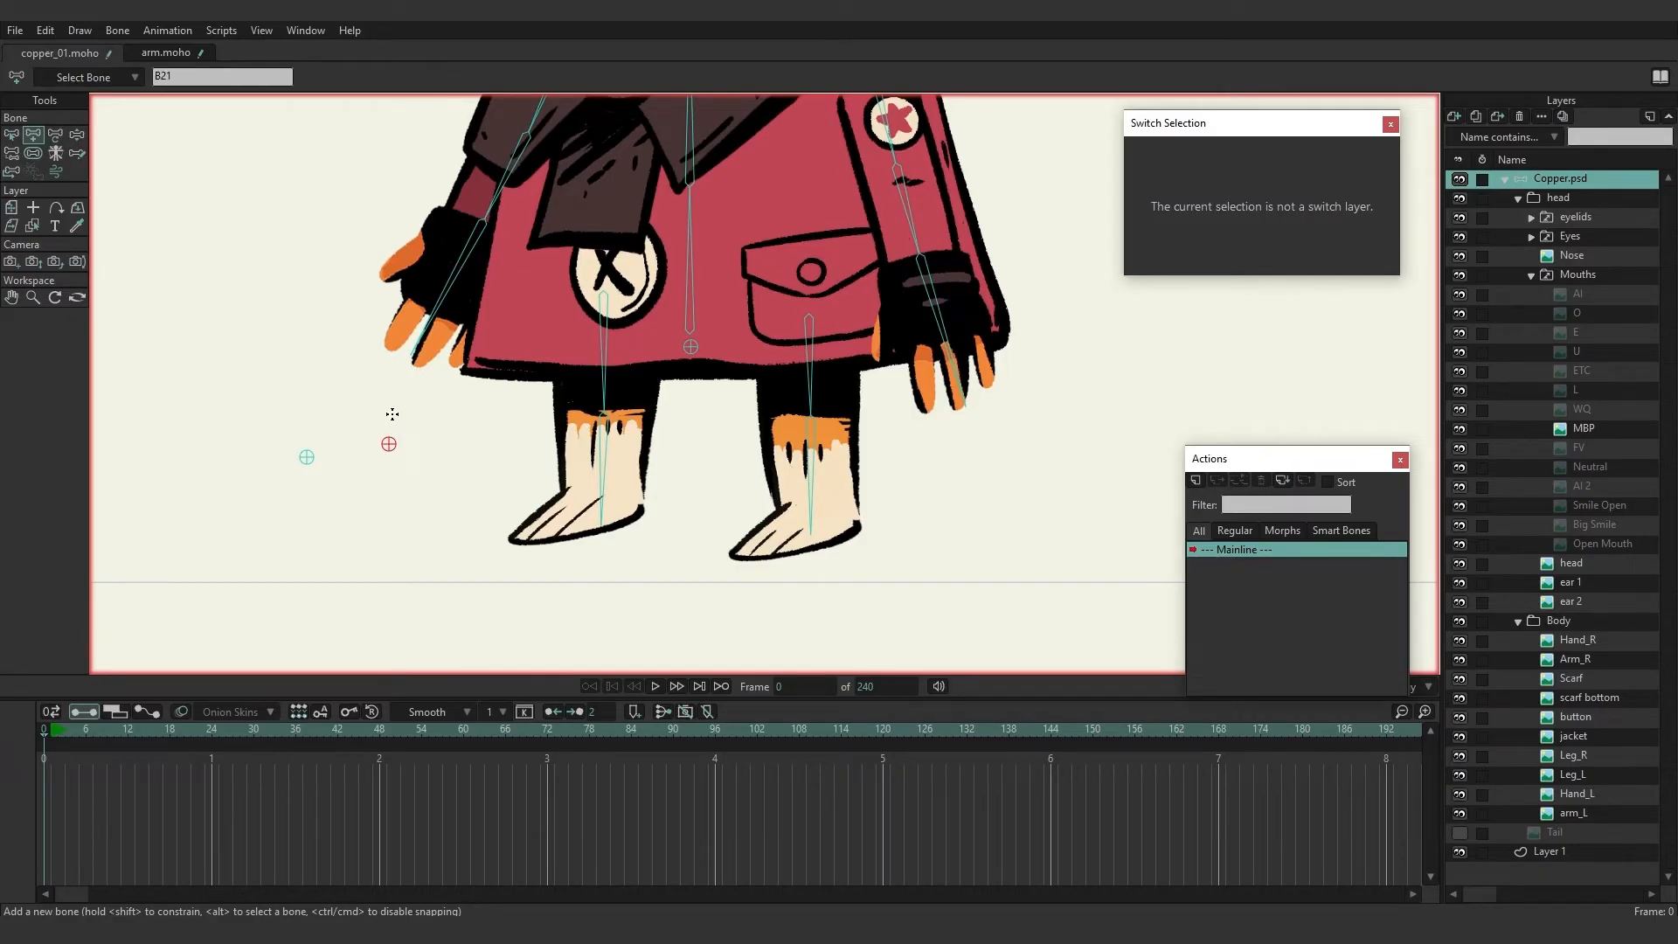
pyautogui.moveTo(56, 150)
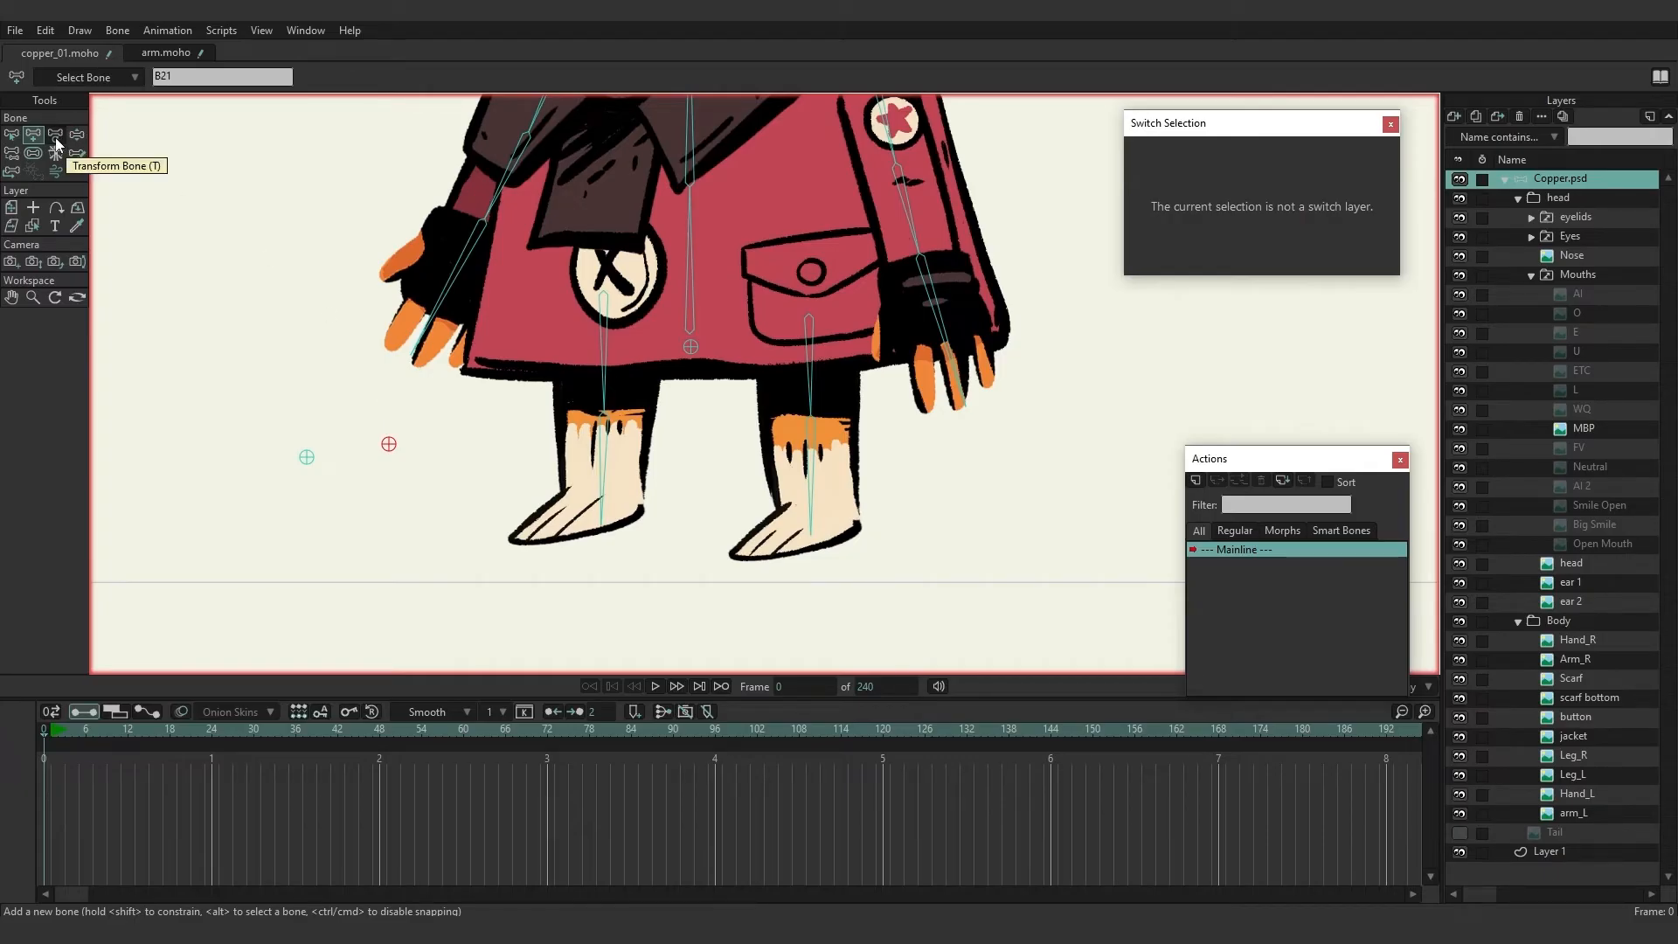
pyautogui.click(56, 150)
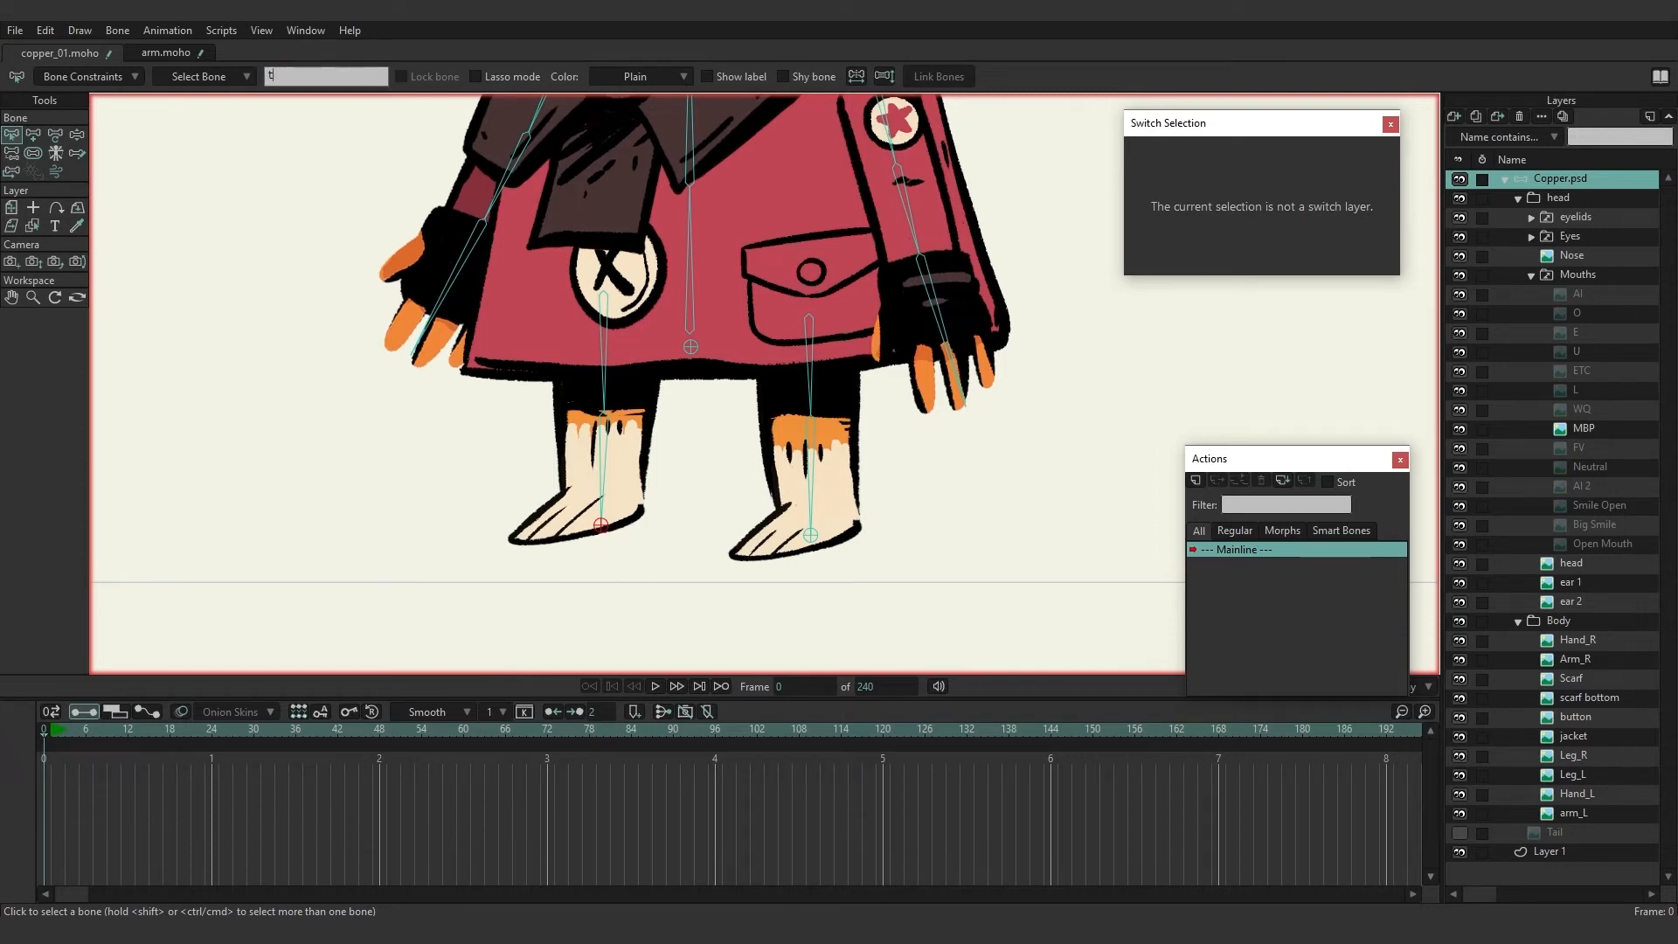
# Name the new left-foot bone 'target'.
pyautogui.write('target')
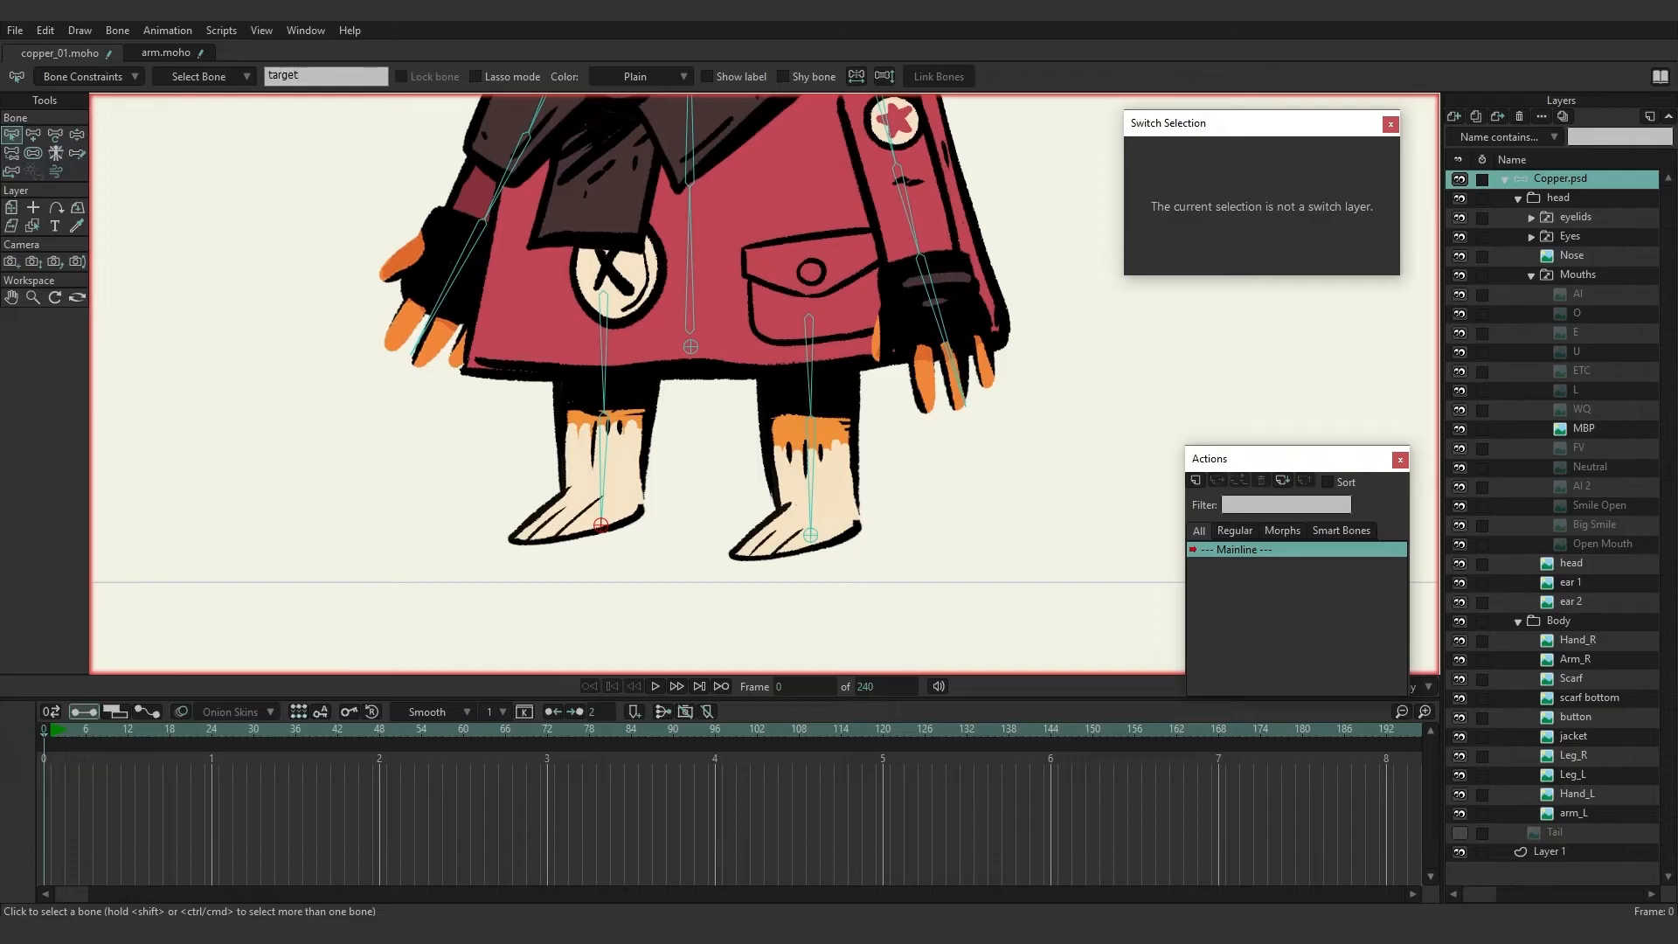
pyautogui.click(810, 535)
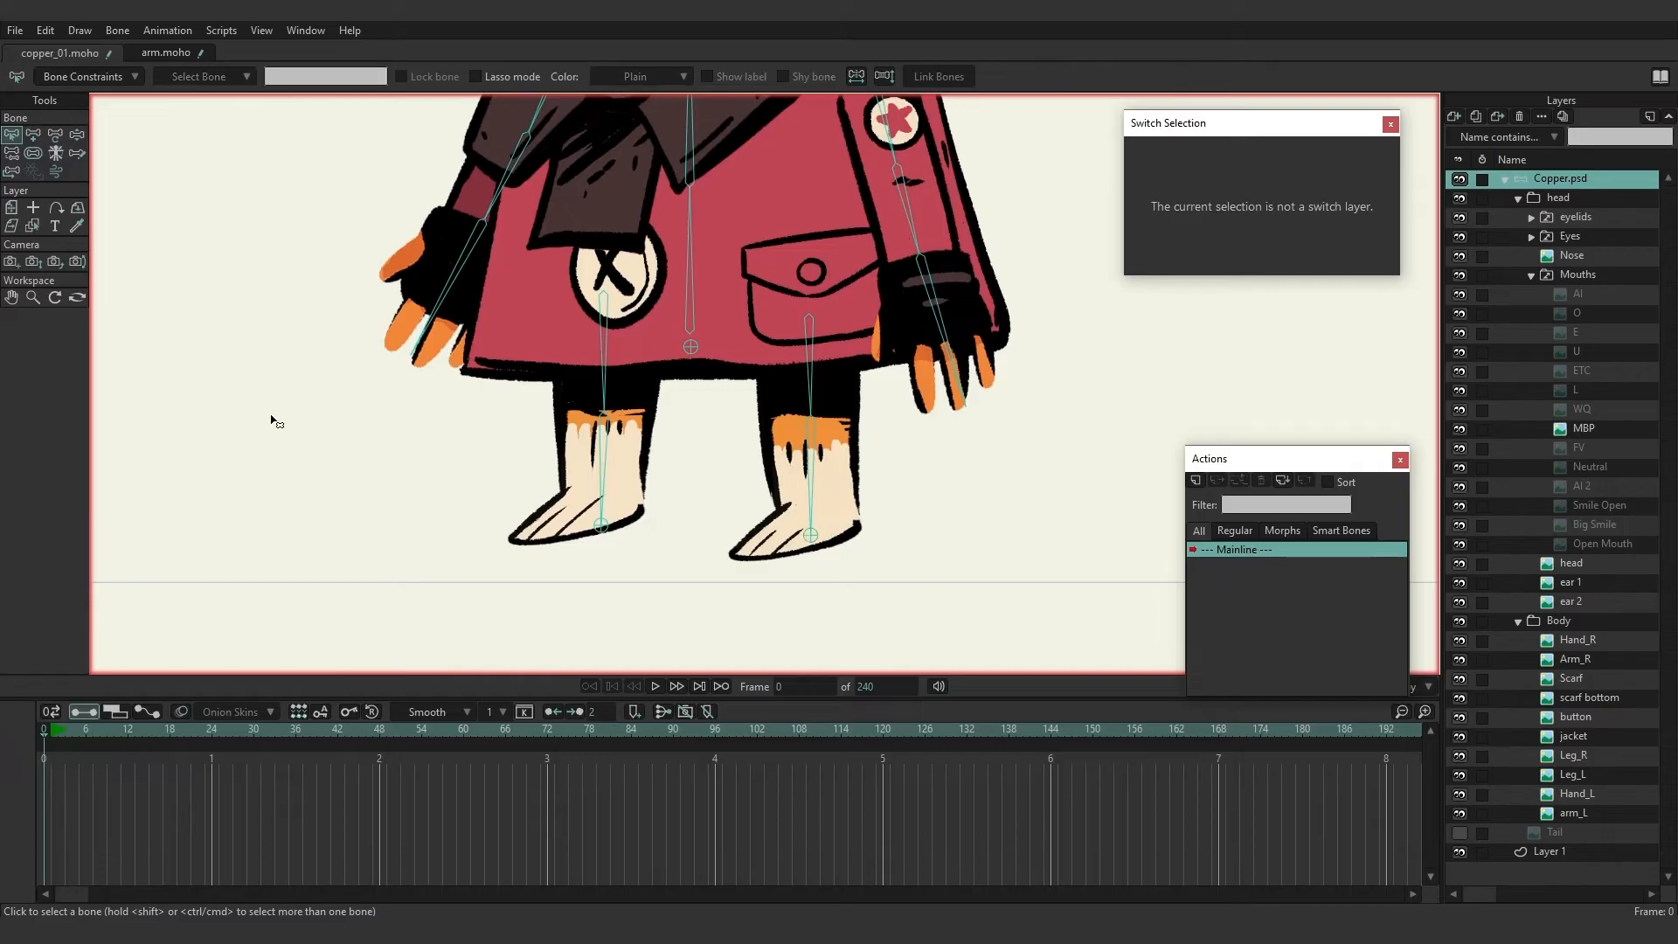
# Set leg bone B18's IK target to 'target l' and B16's to 'target r' in Bone Constraints.
pyautogui.click(605, 450)
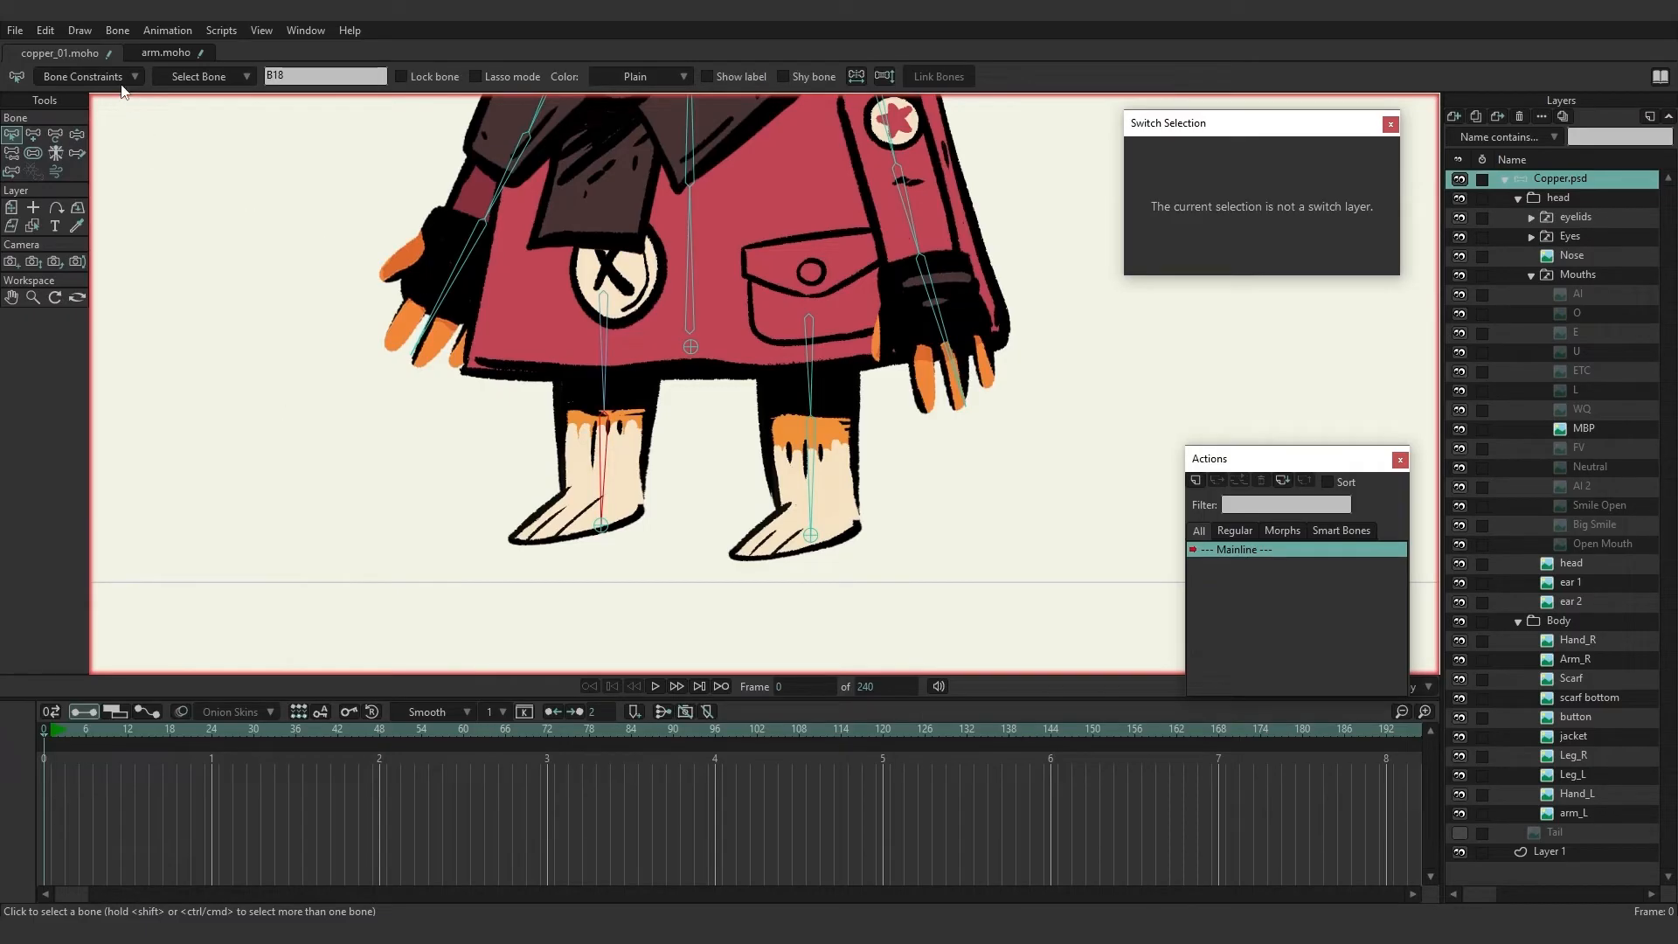
pyautogui.click(84, 75)
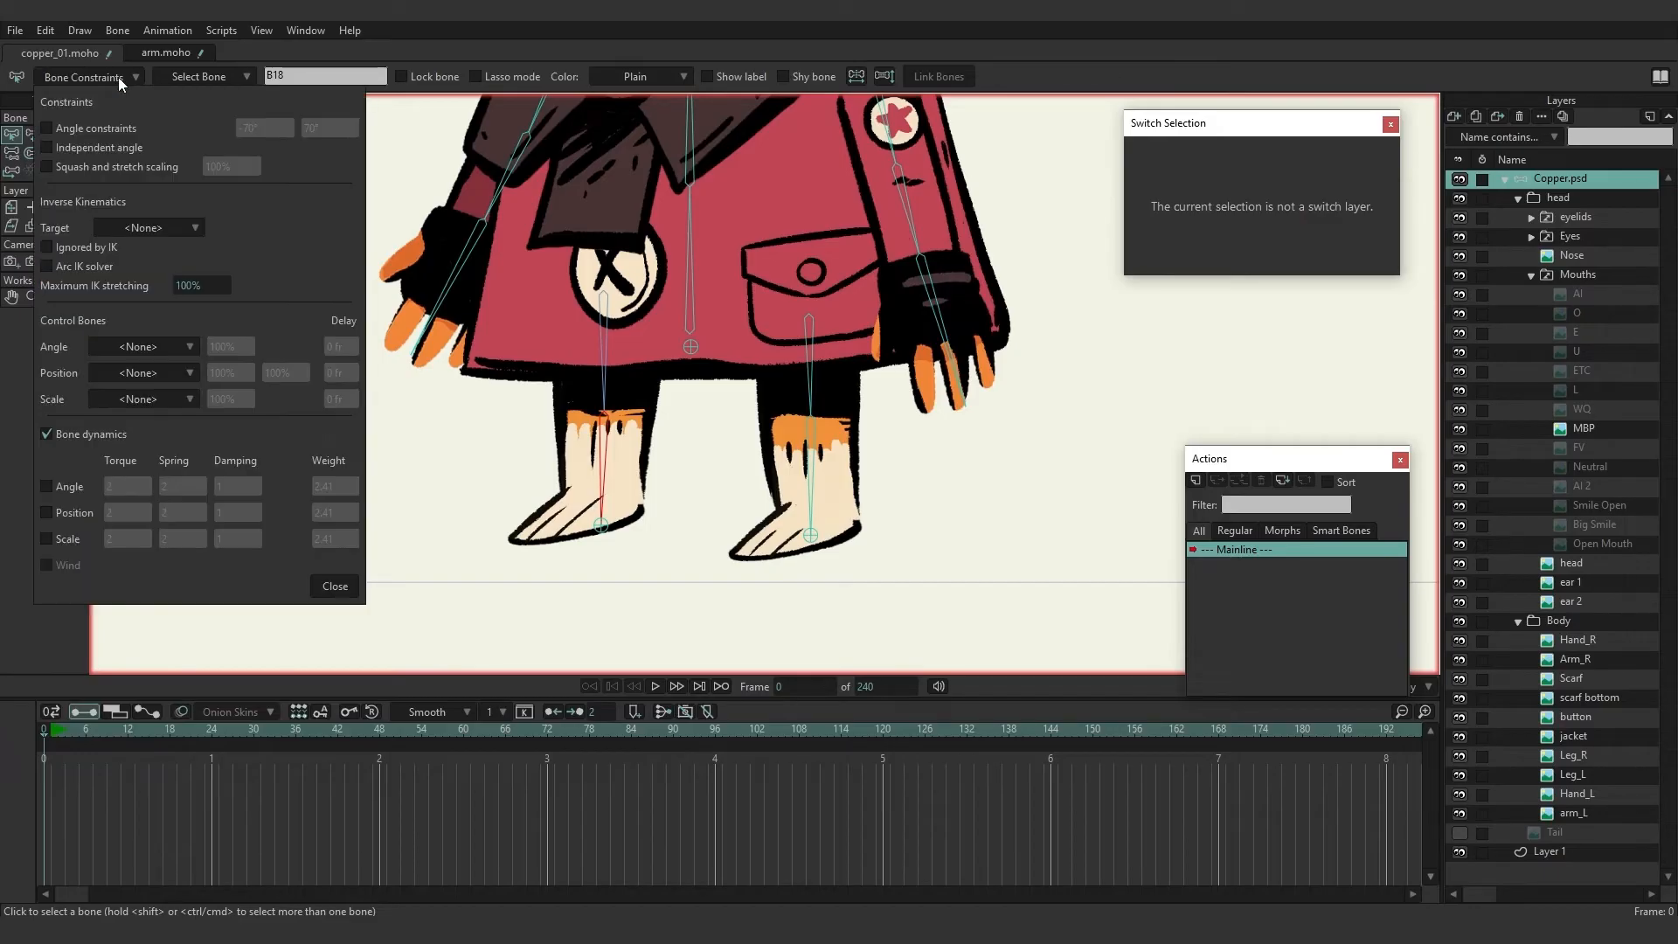
pyautogui.moveTo(161, 243)
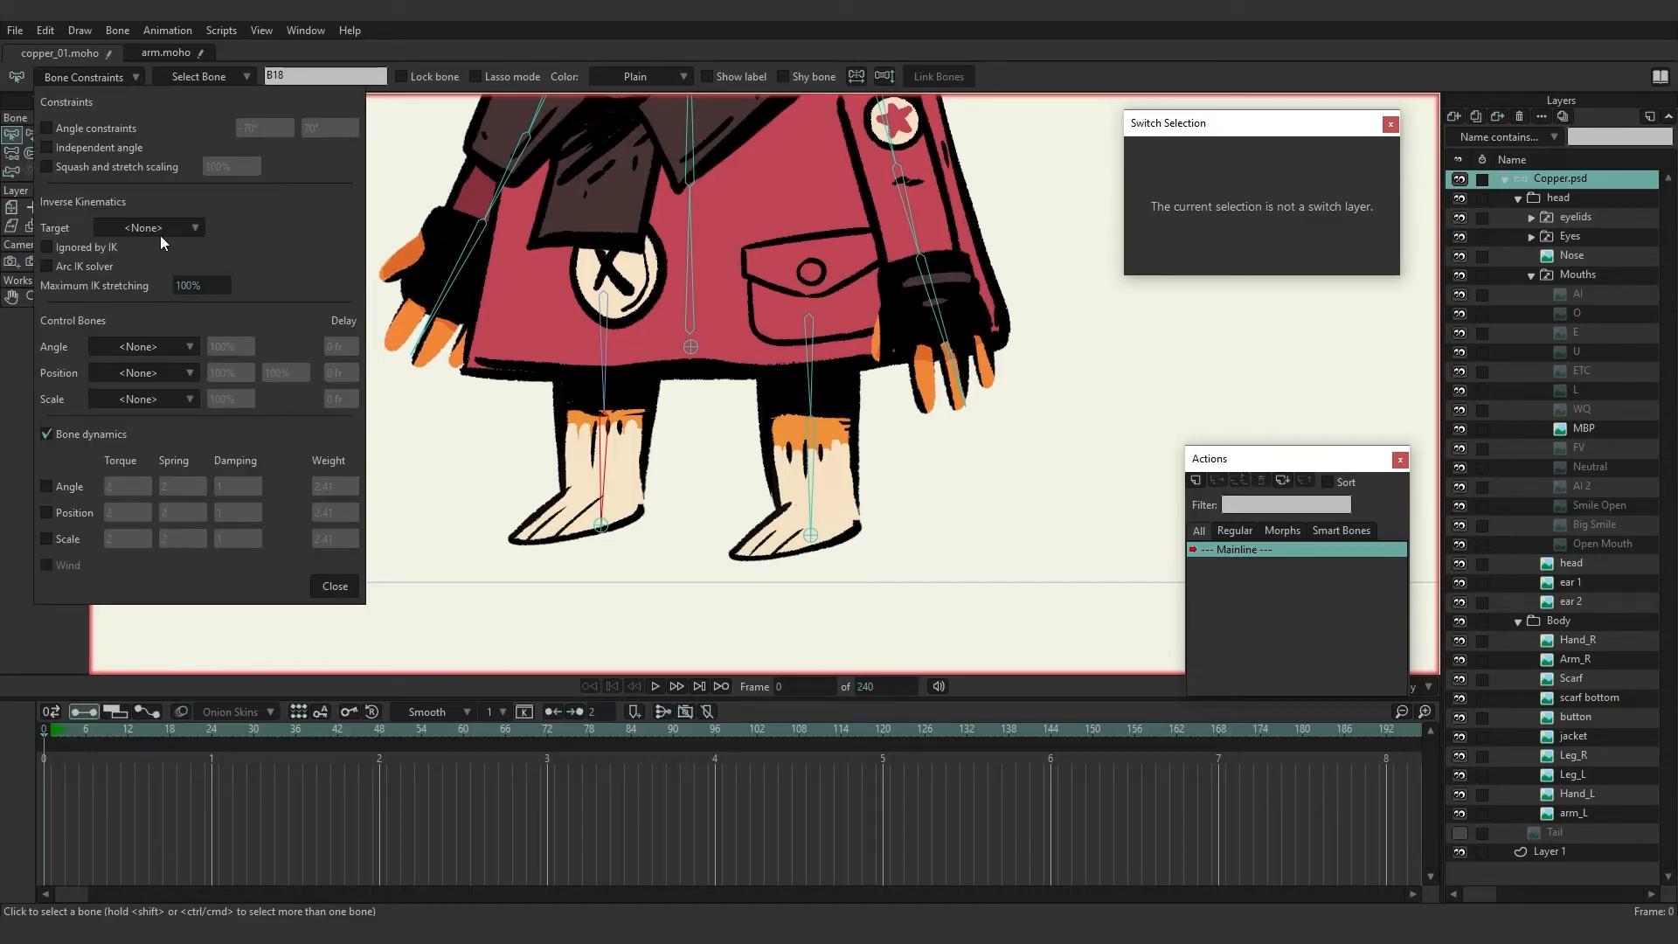
pyautogui.click(149, 228)
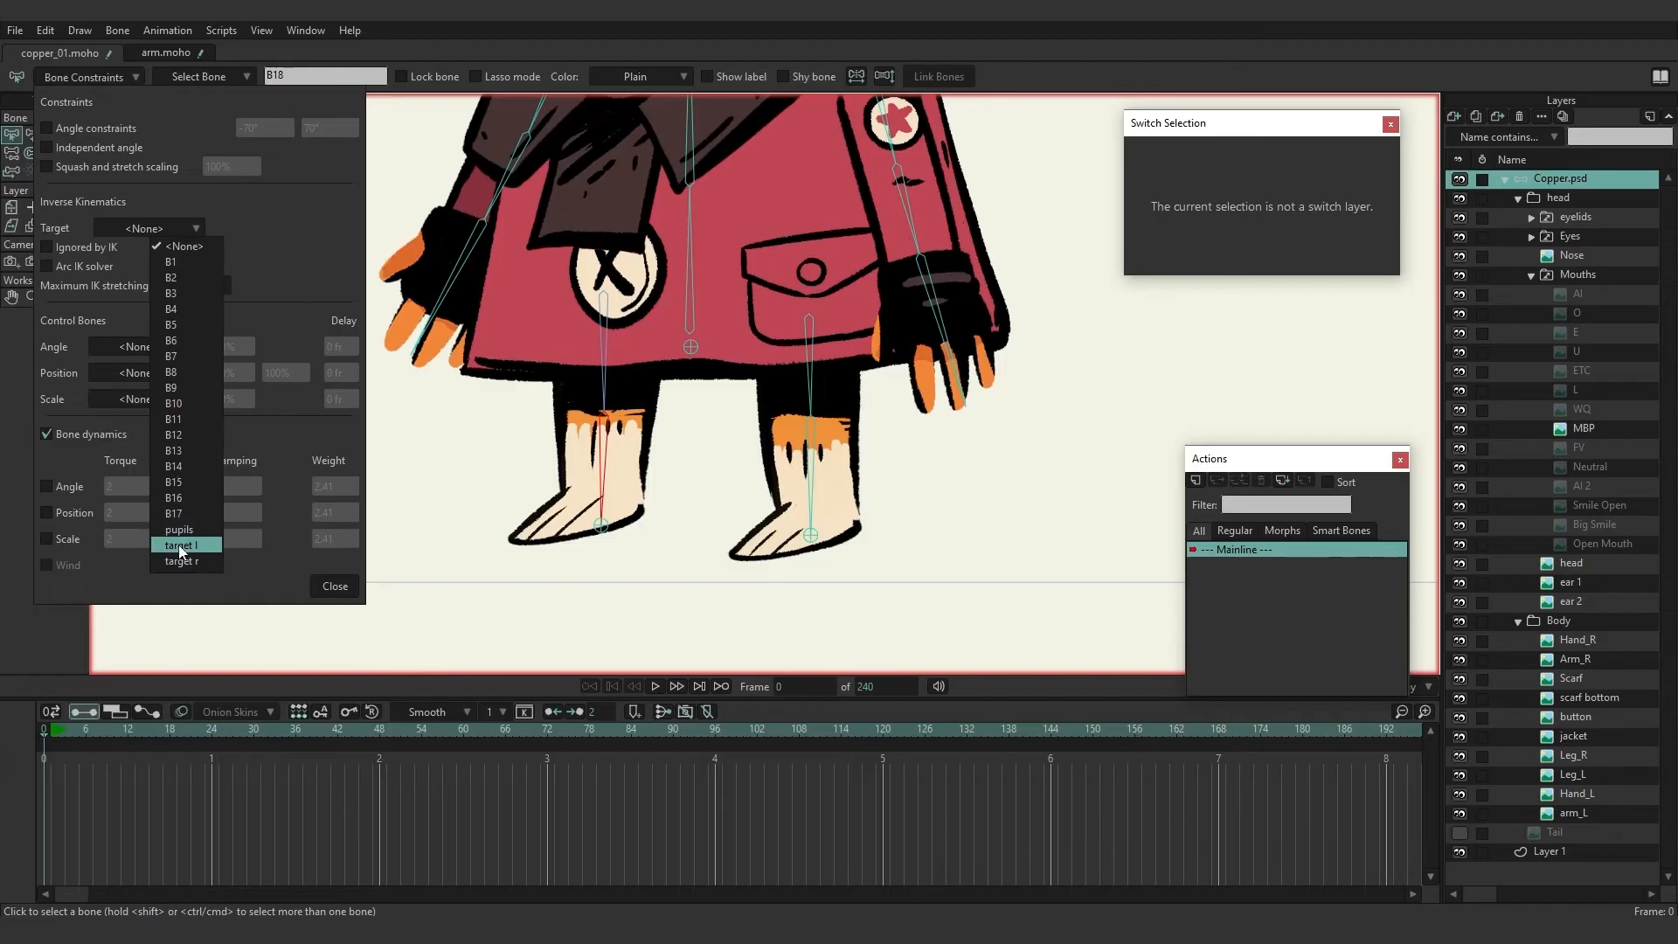
pyautogui.click(187, 546)
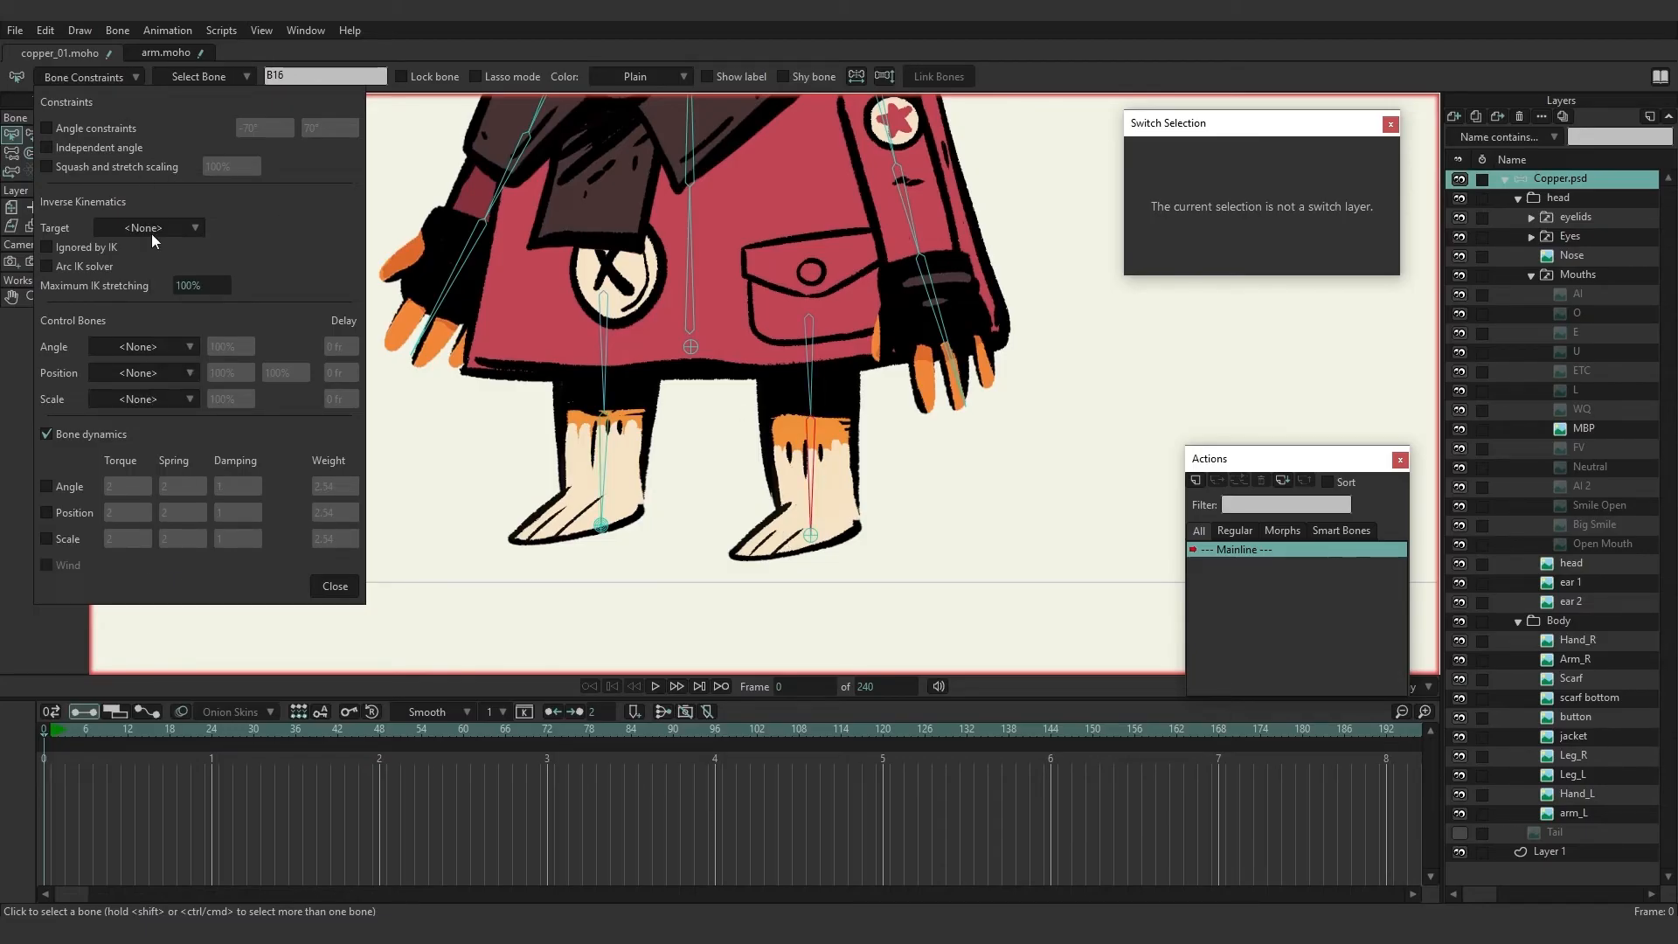
pyautogui.click(147, 227)
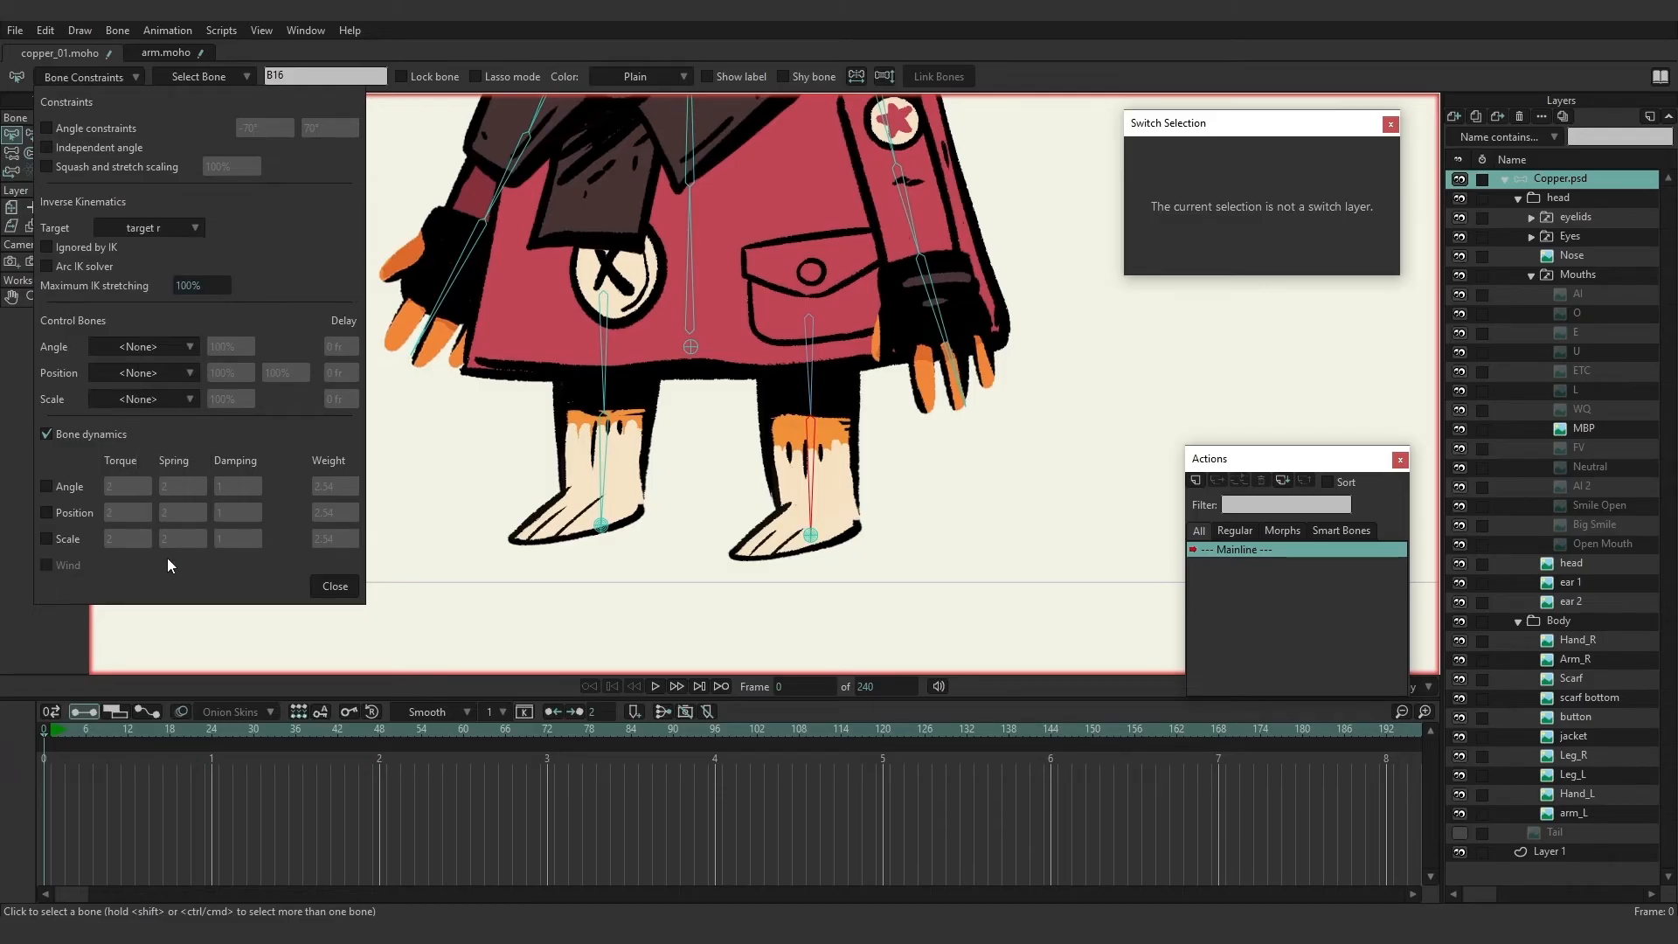
pyautogui.click(332, 585)
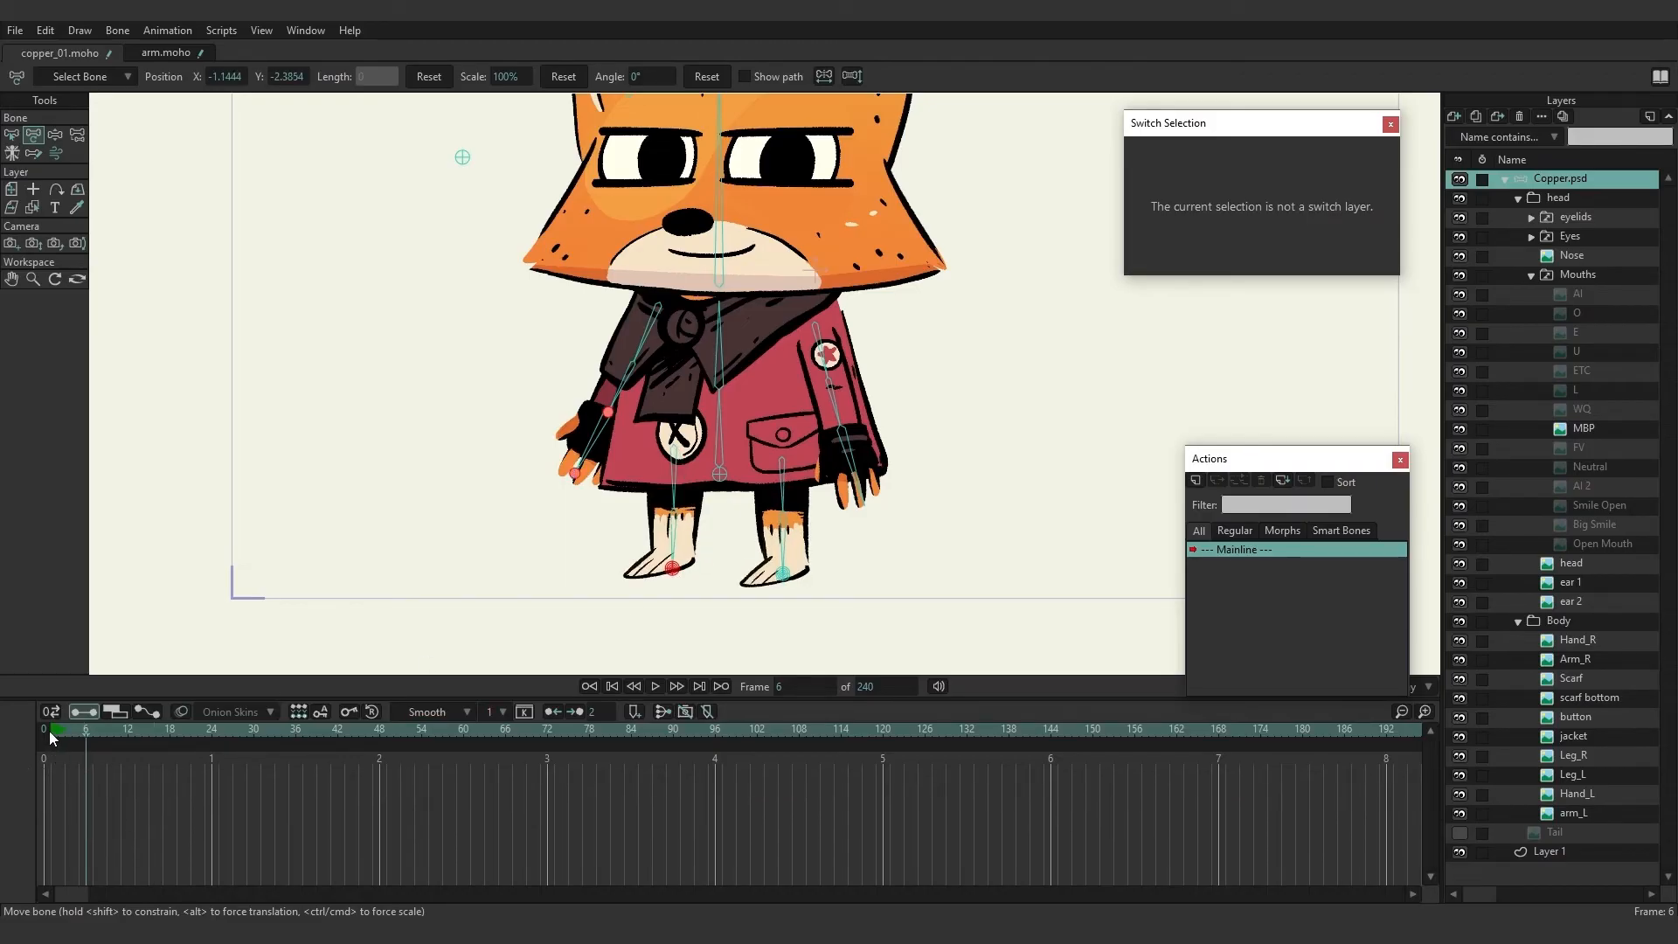
# Move the foot target bones at frame 6 to check the legs follow, then return to frame 0.
pyautogui.click(589, 685)
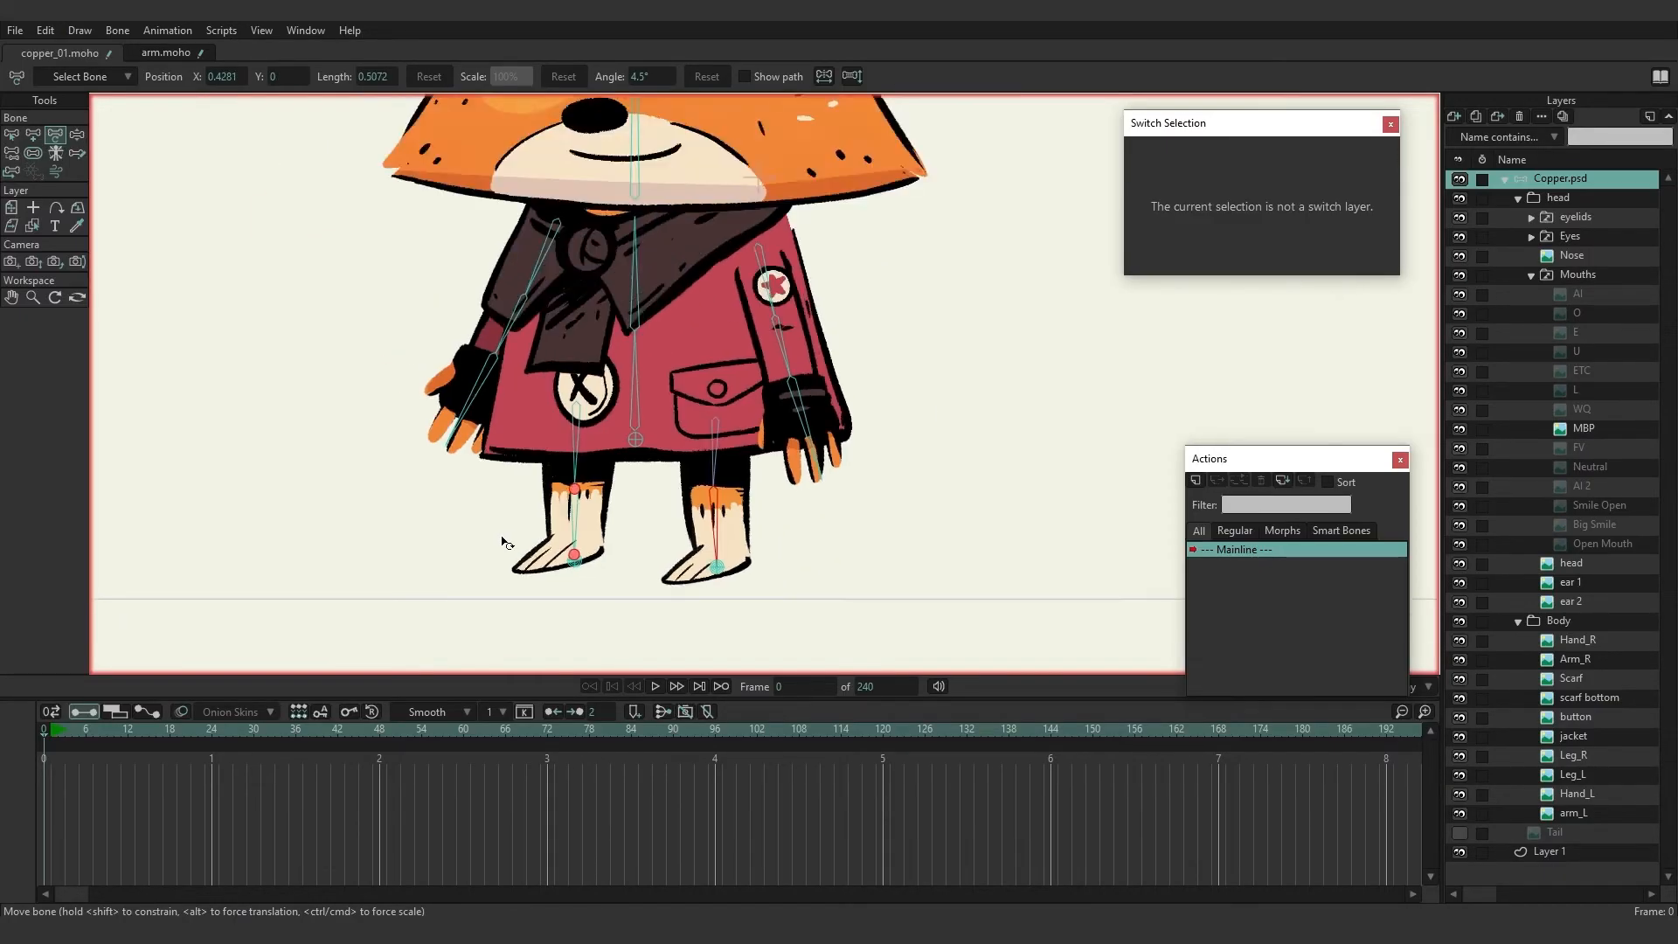
pyautogui.click(676, 685)
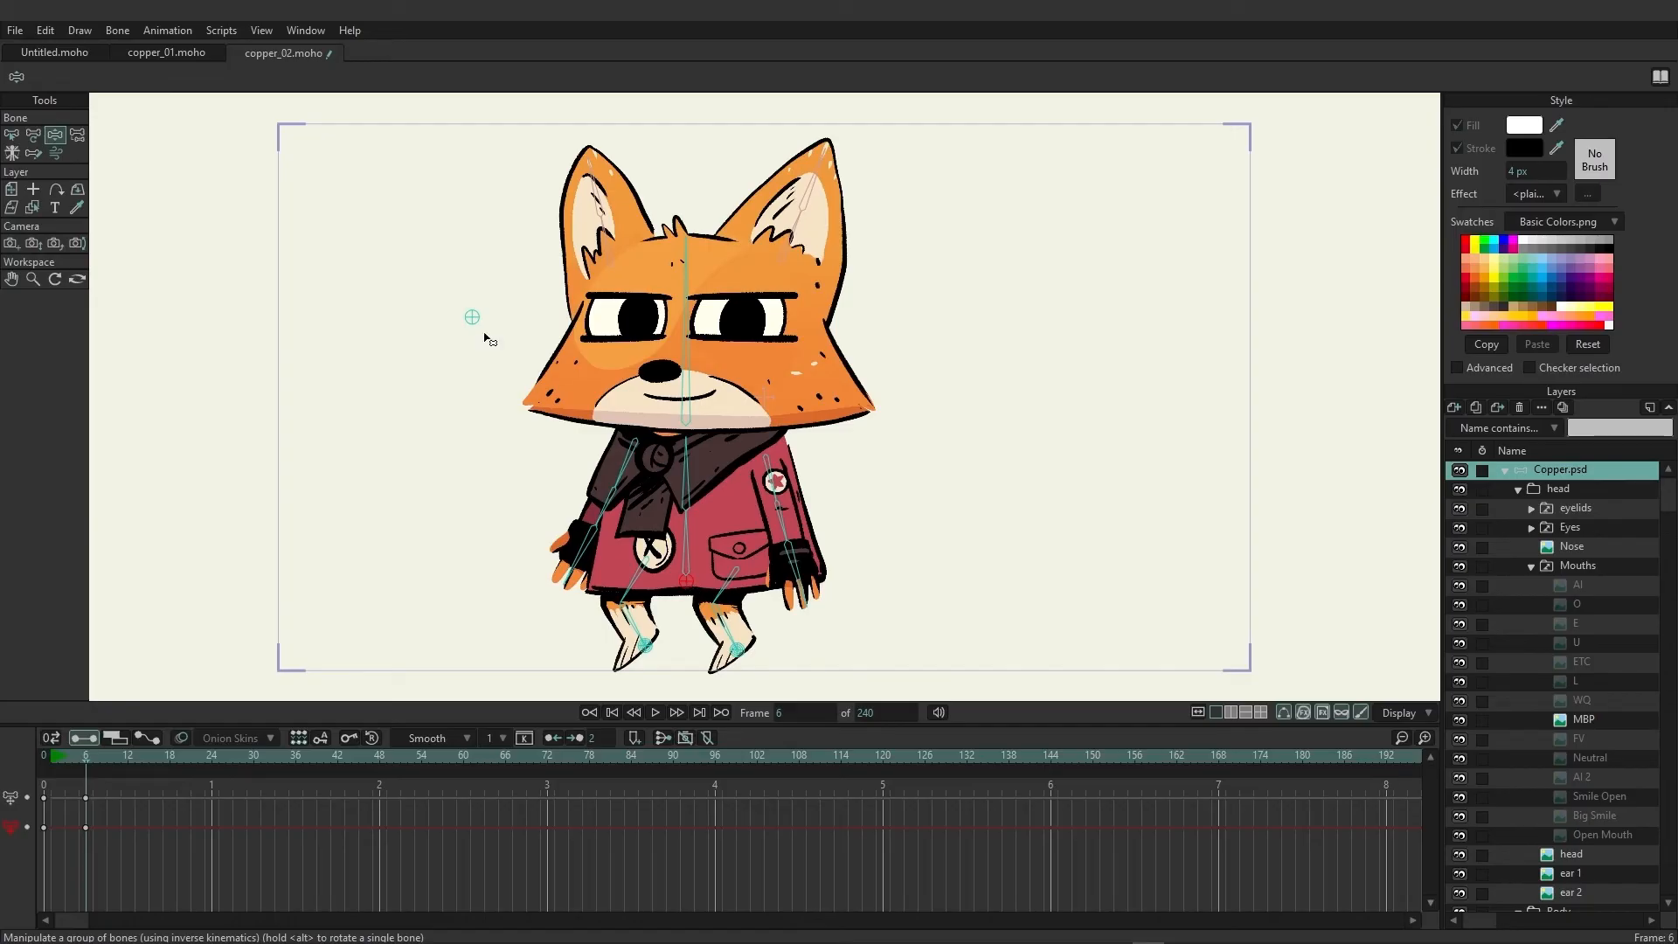
# Draw foot bones from ankle to toe on both legs and move target r to the ankle.
pyautogui.click(13, 135)
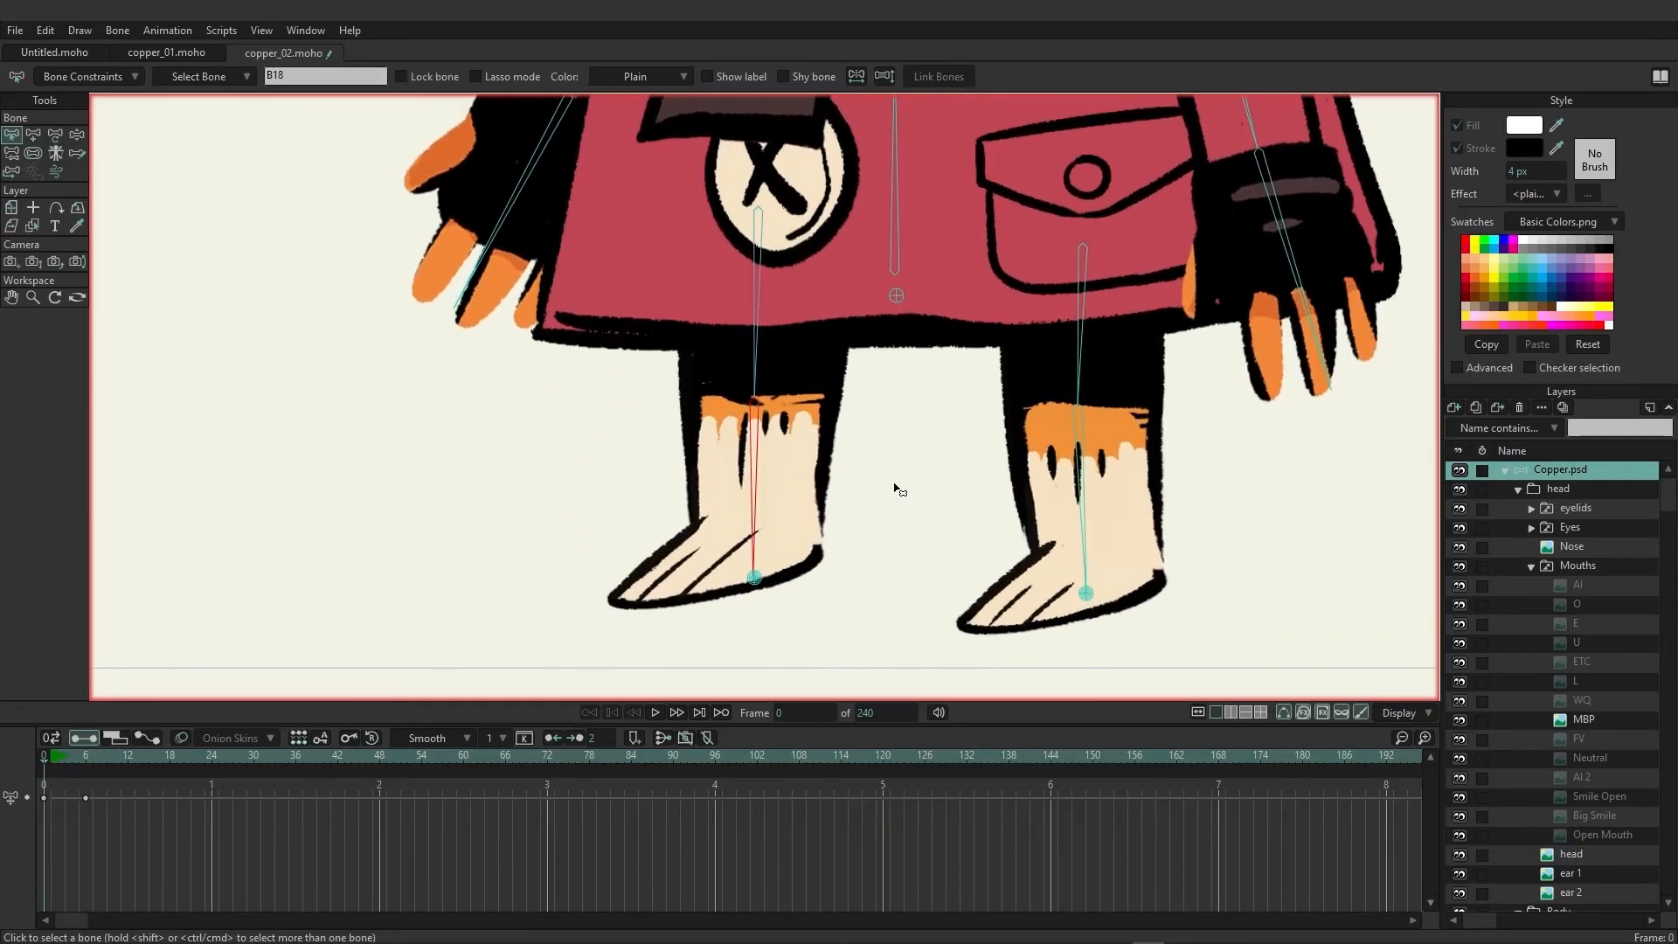
pyautogui.moveTo(395, 285)
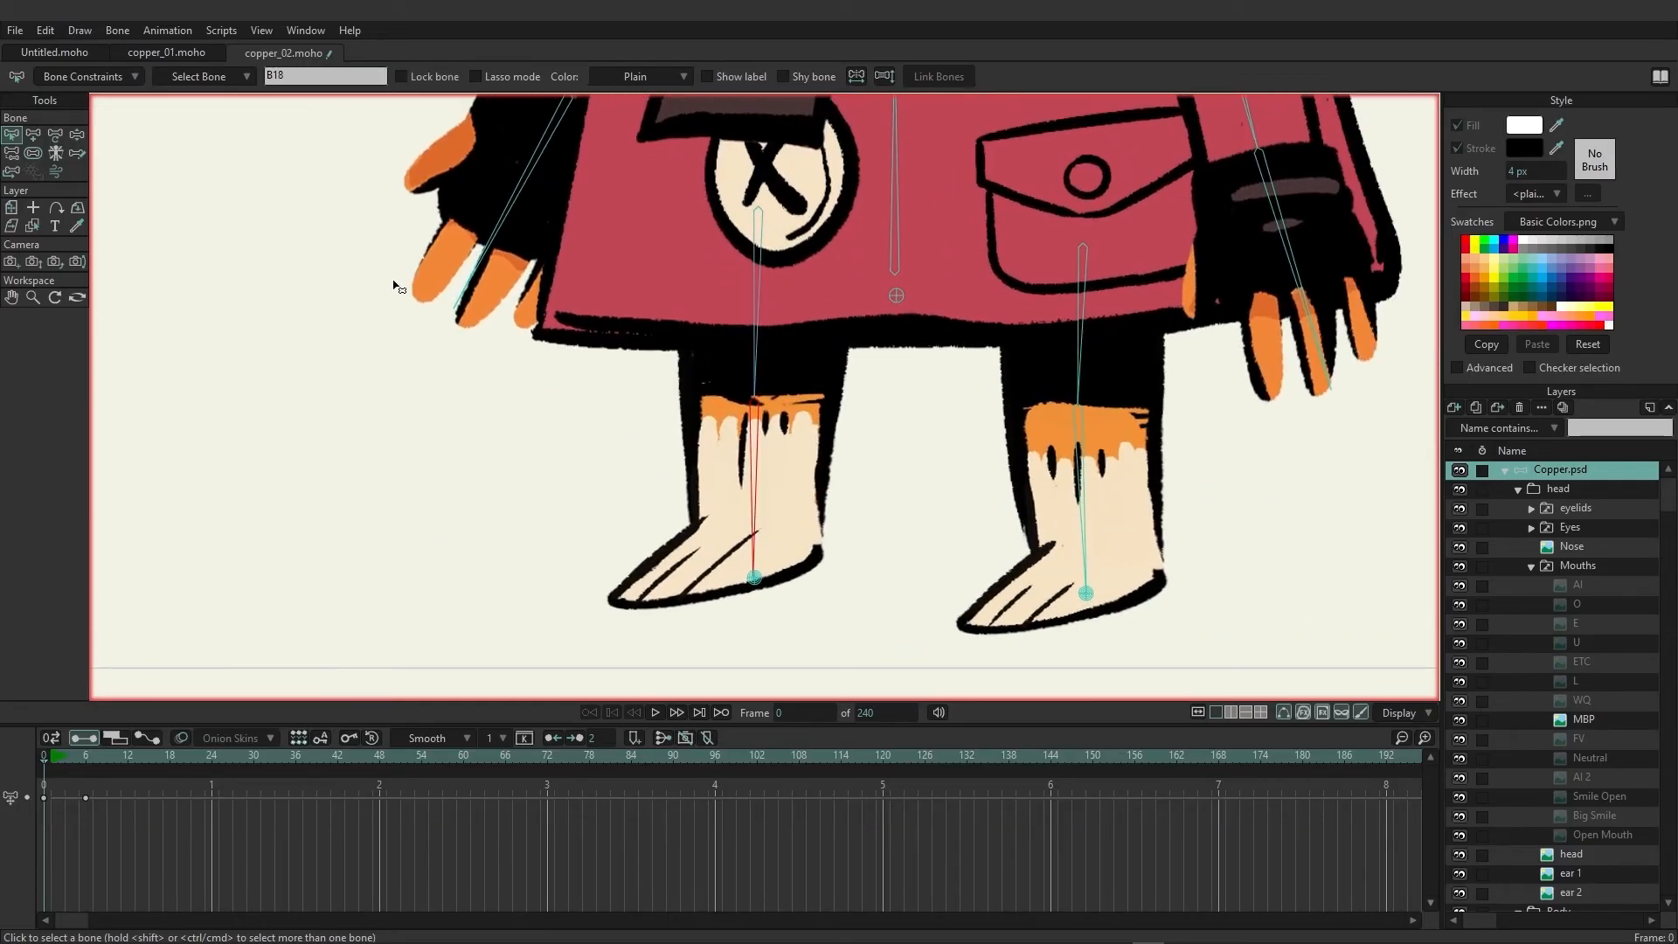
pyautogui.click(31, 135)
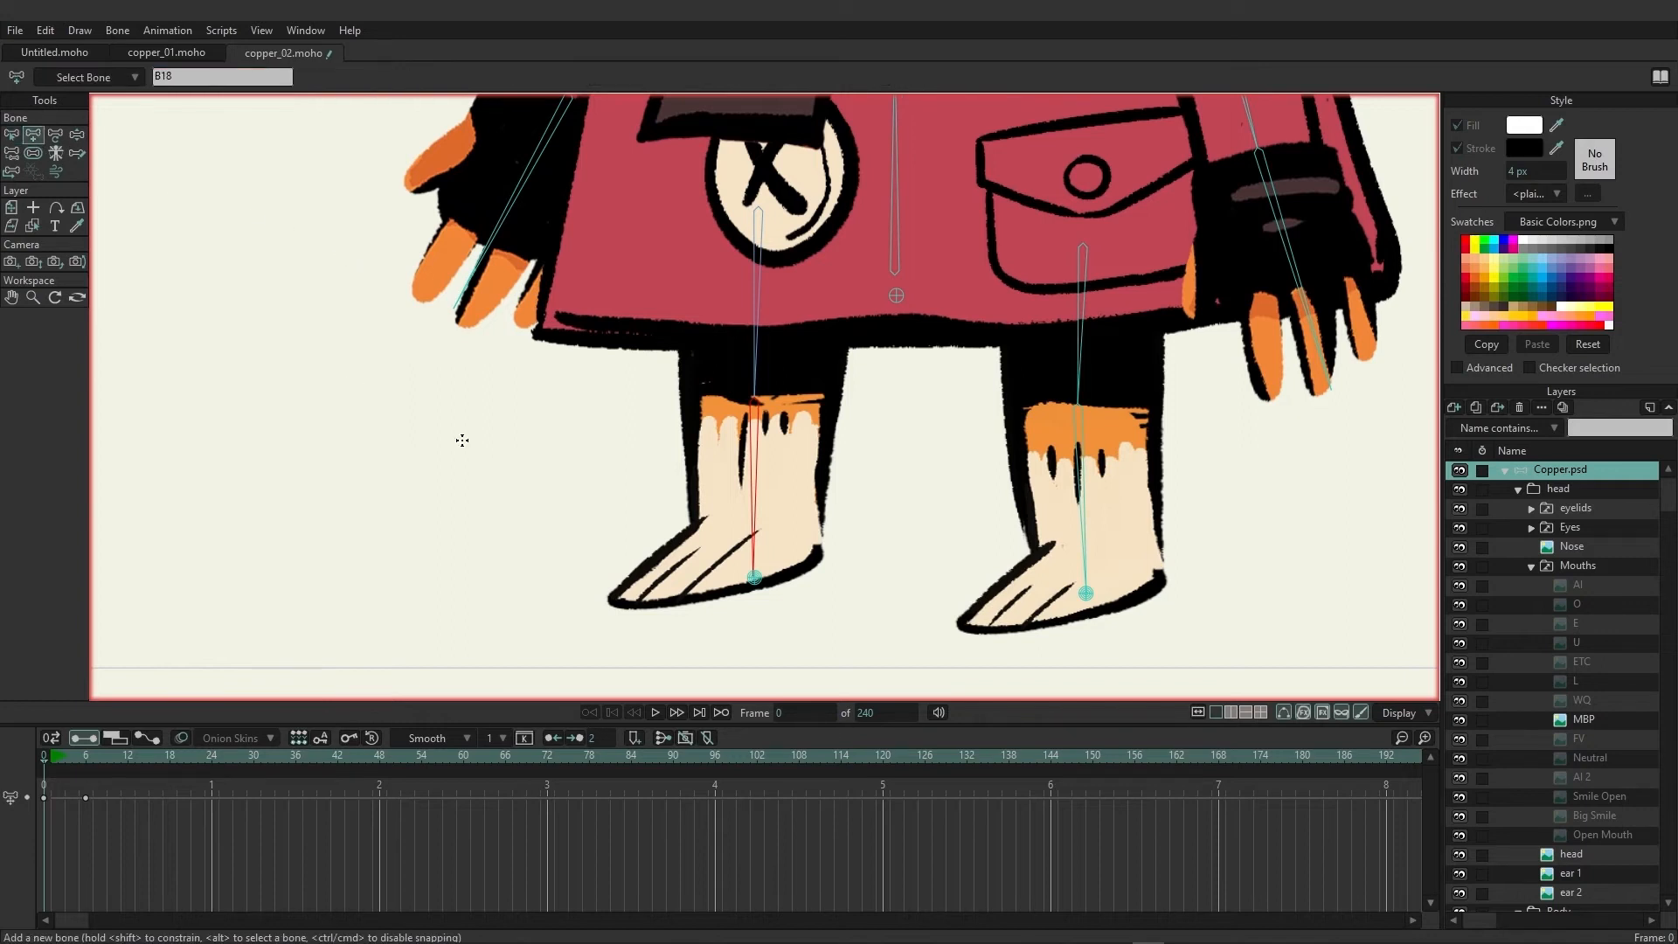
pyautogui.moveTo(752, 575)
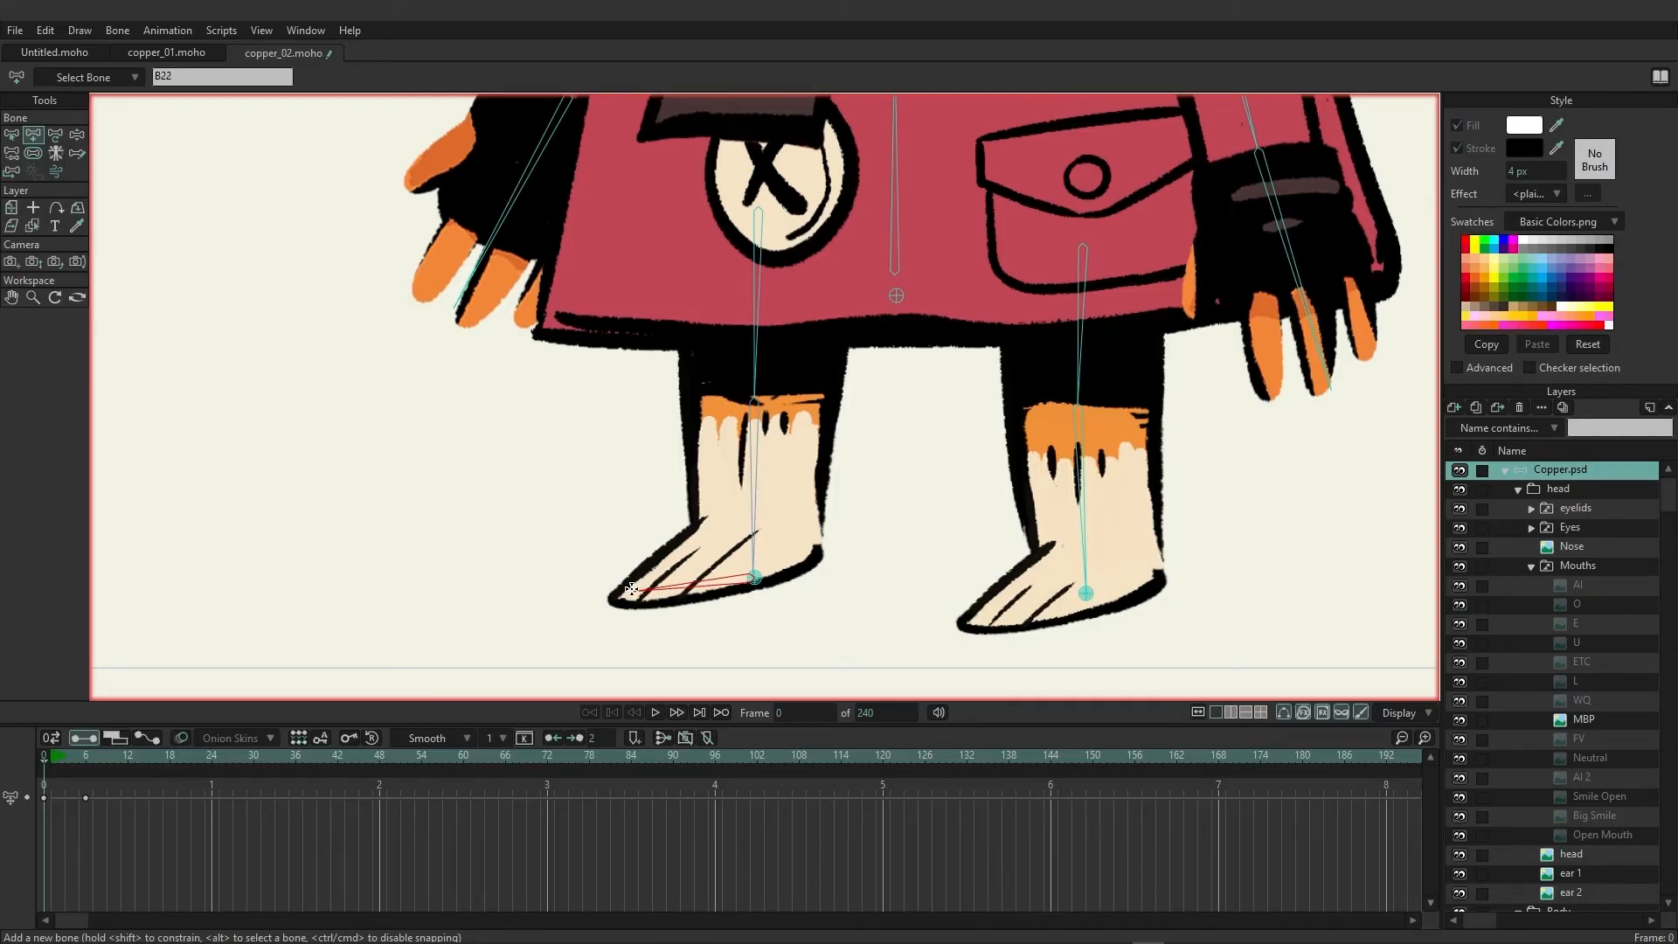
pyautogui.click(752, 579)
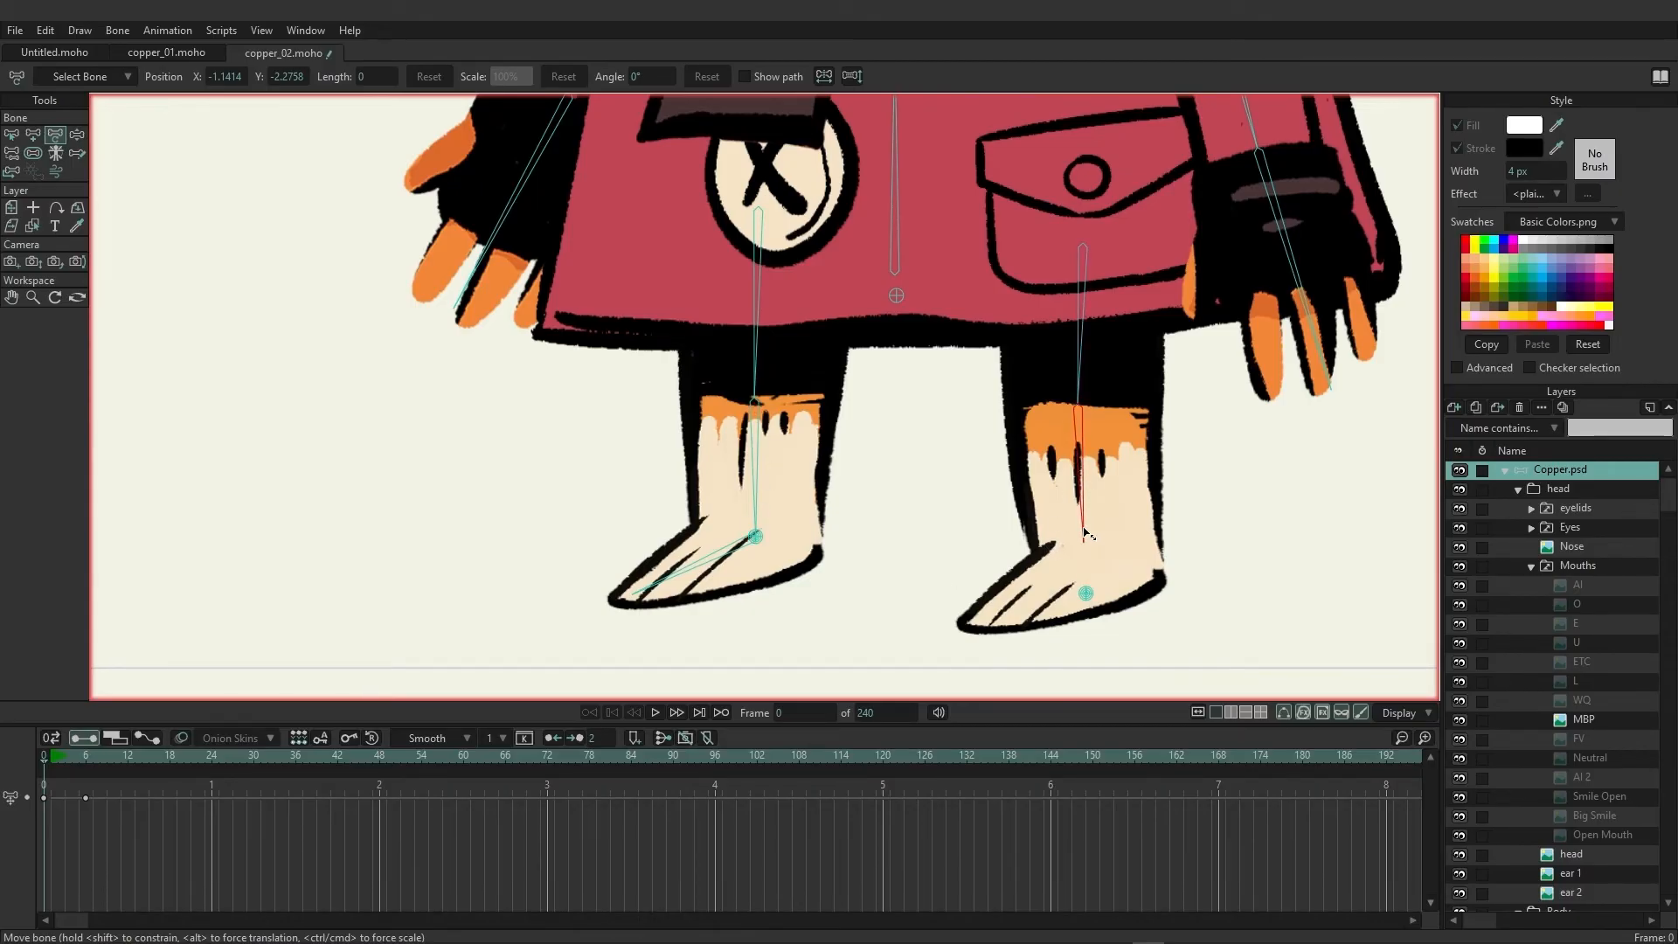
pyautogui.click(33, 152)
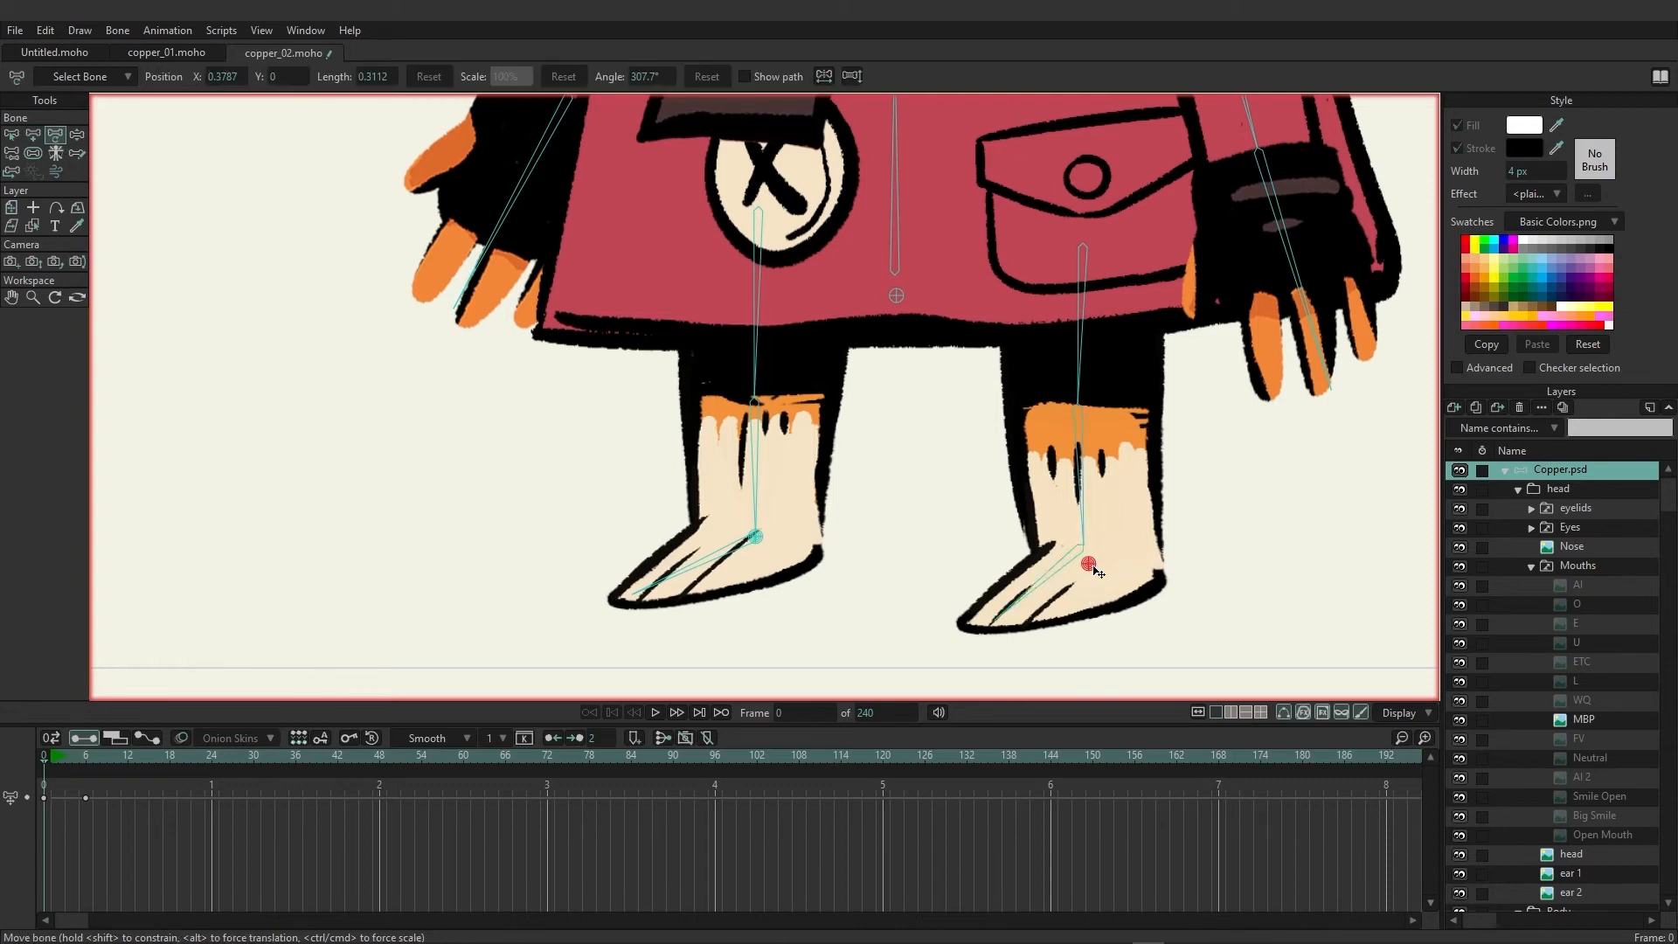
pyautogui.click(1084, 544)
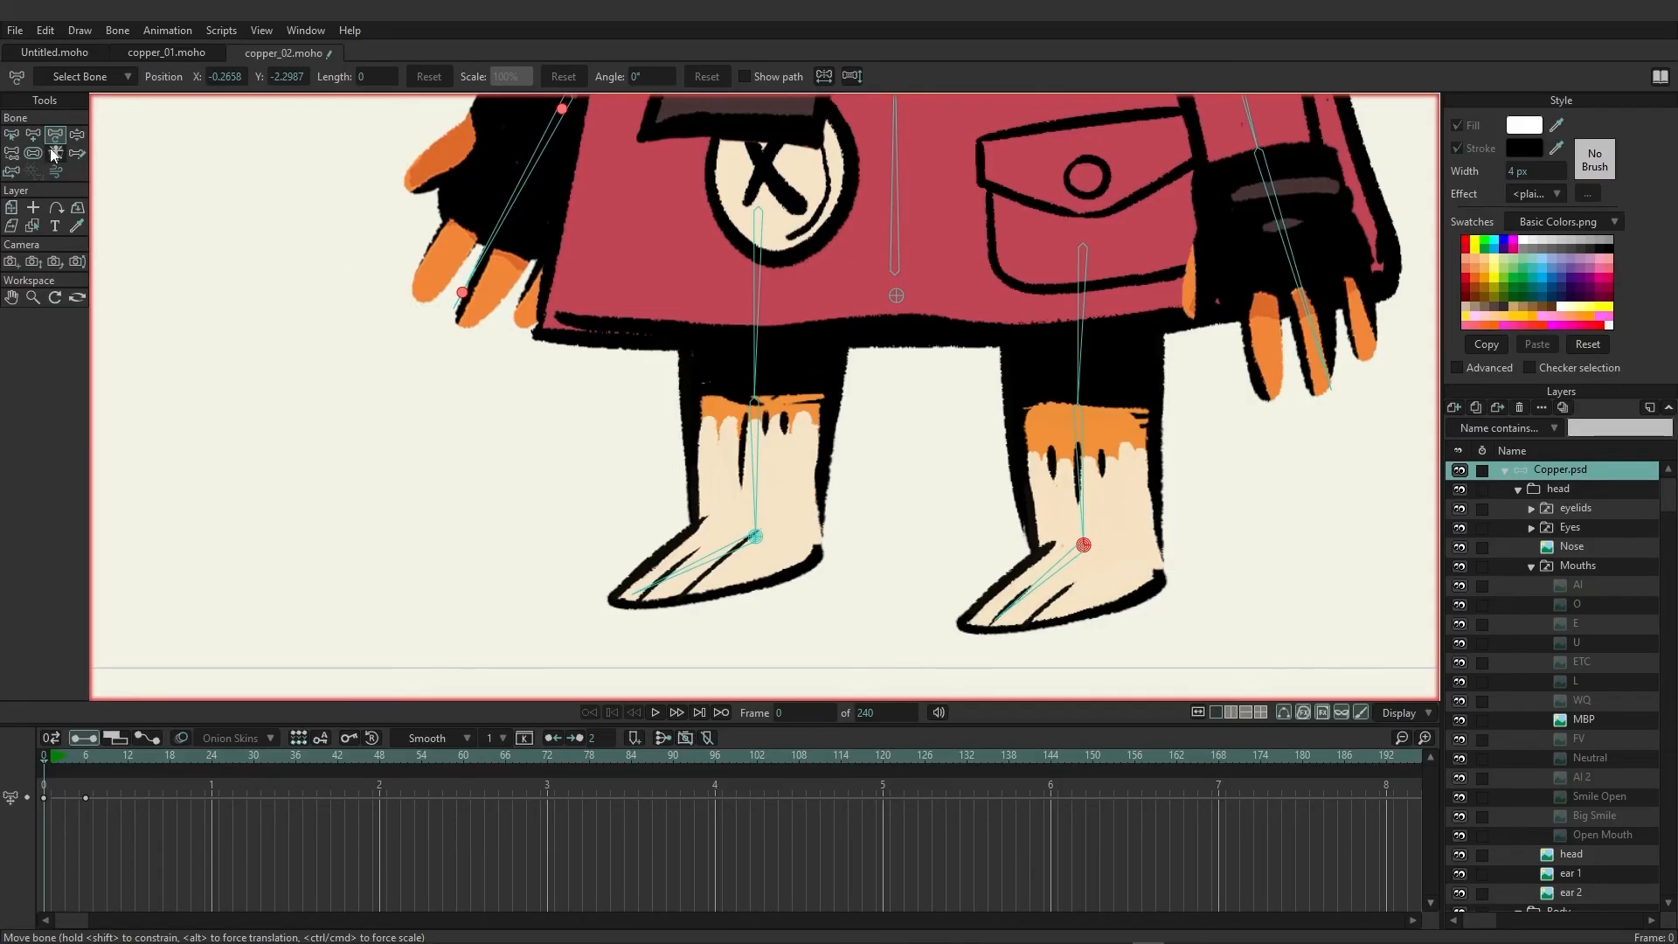
pyautogui.click(54, 154)
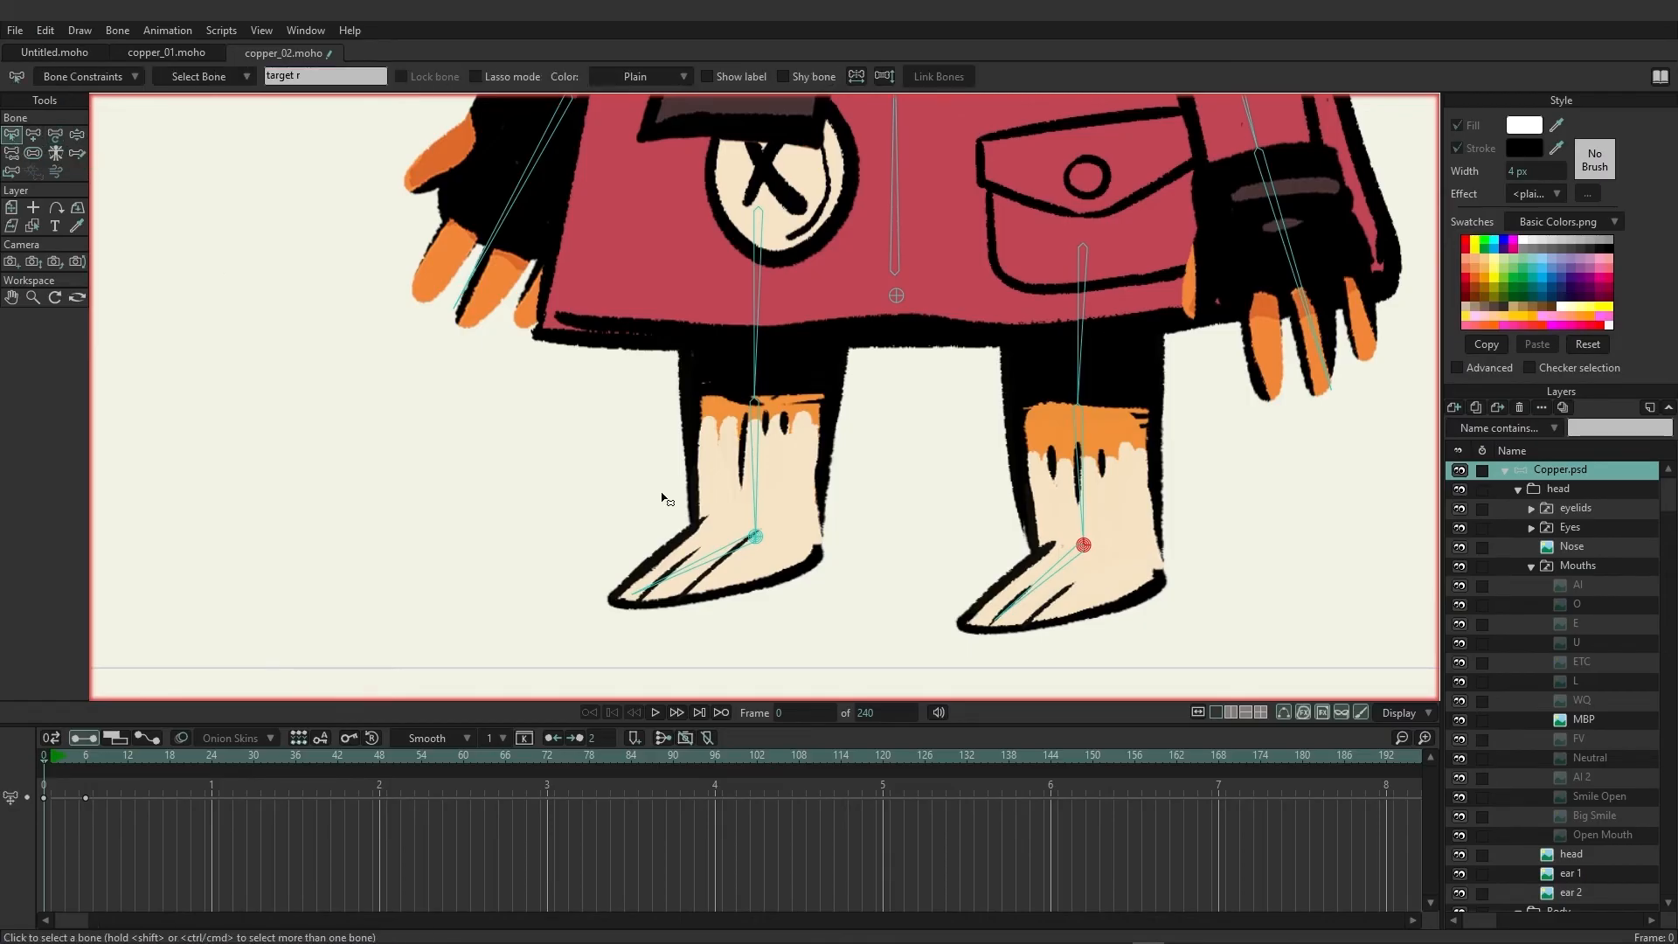
pyautogui.click(757, 537)
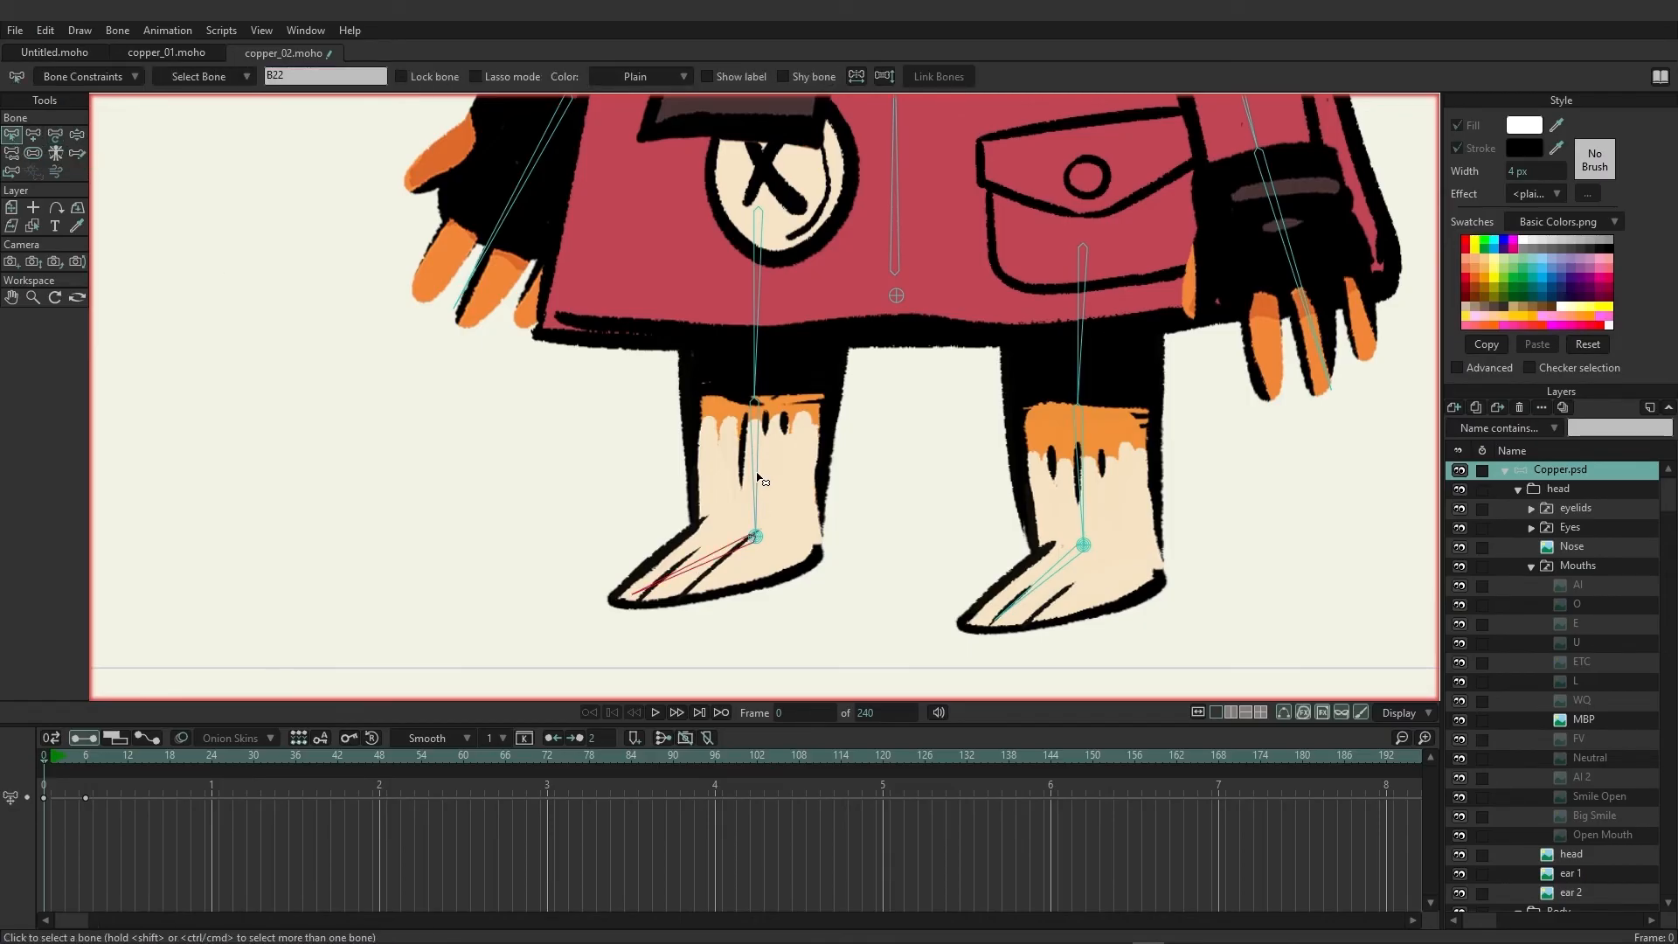
pyautogui.click(757, 322)
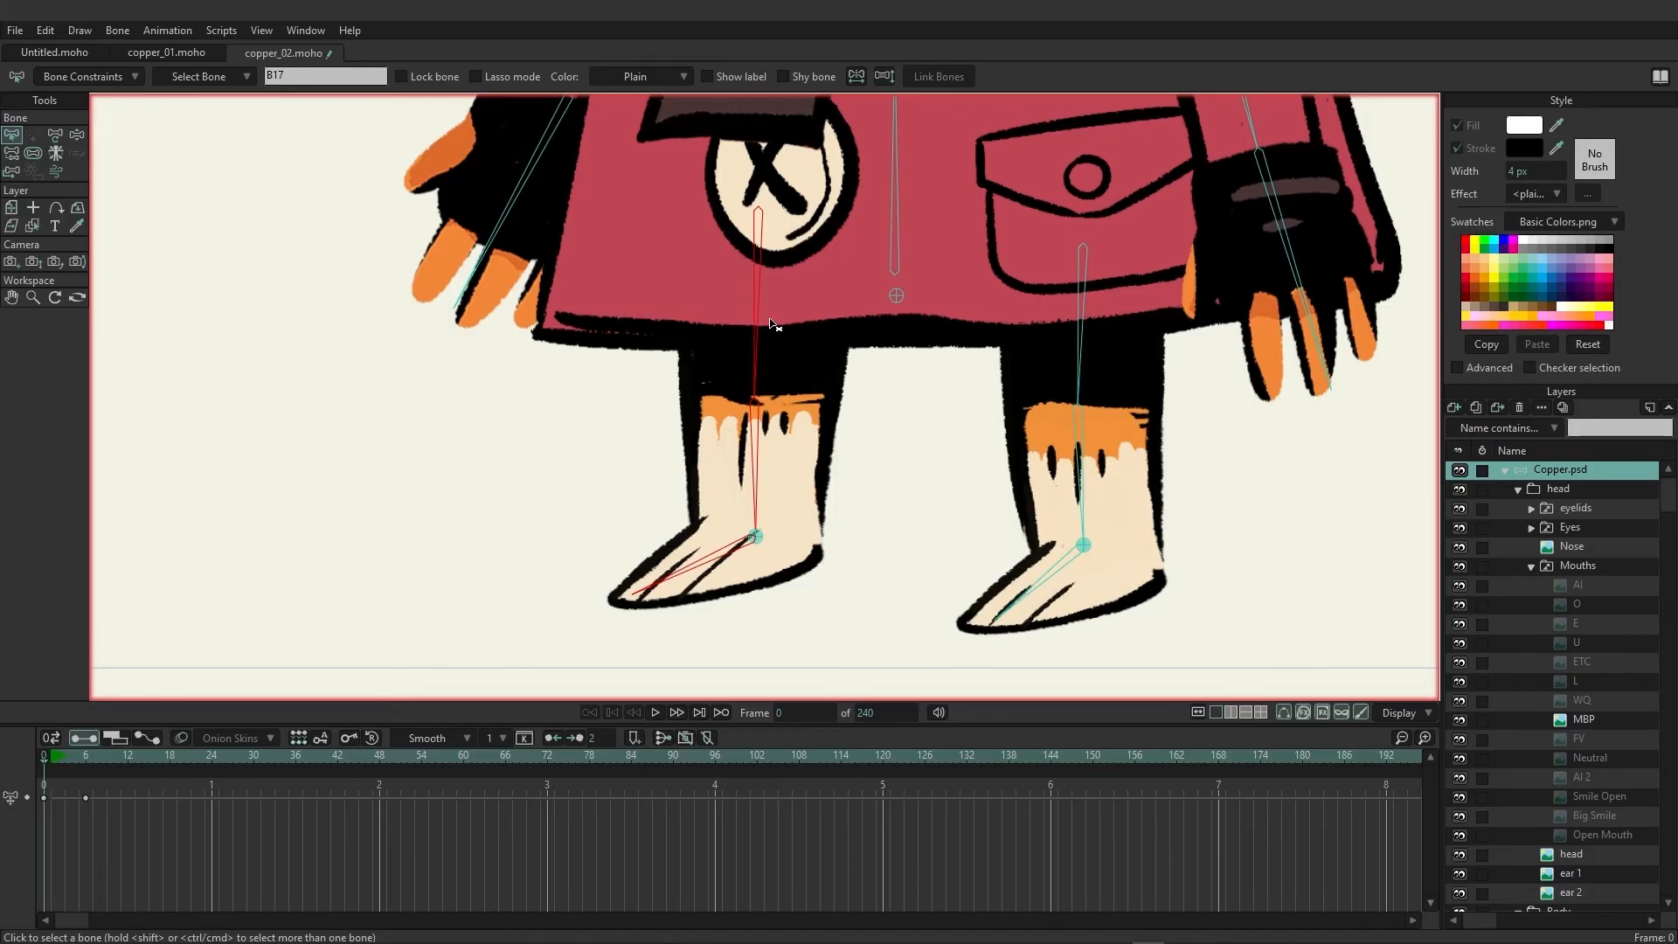
pyautogui.moveTo(785, 545)
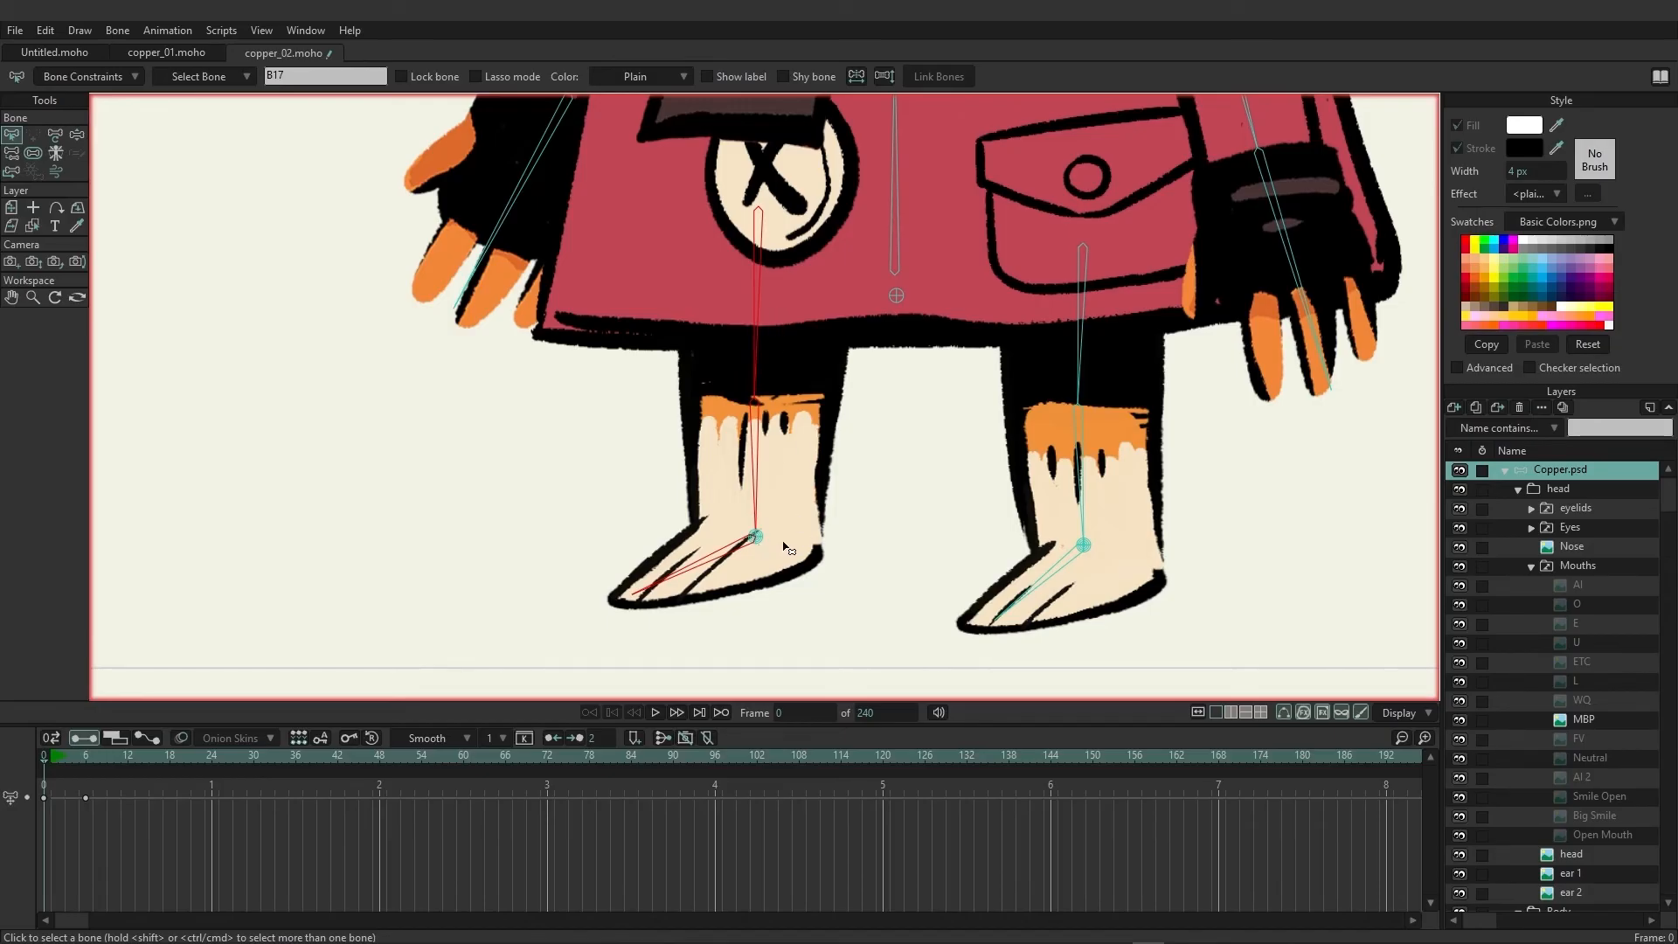
pyautogui.moveTo(1054, 175)
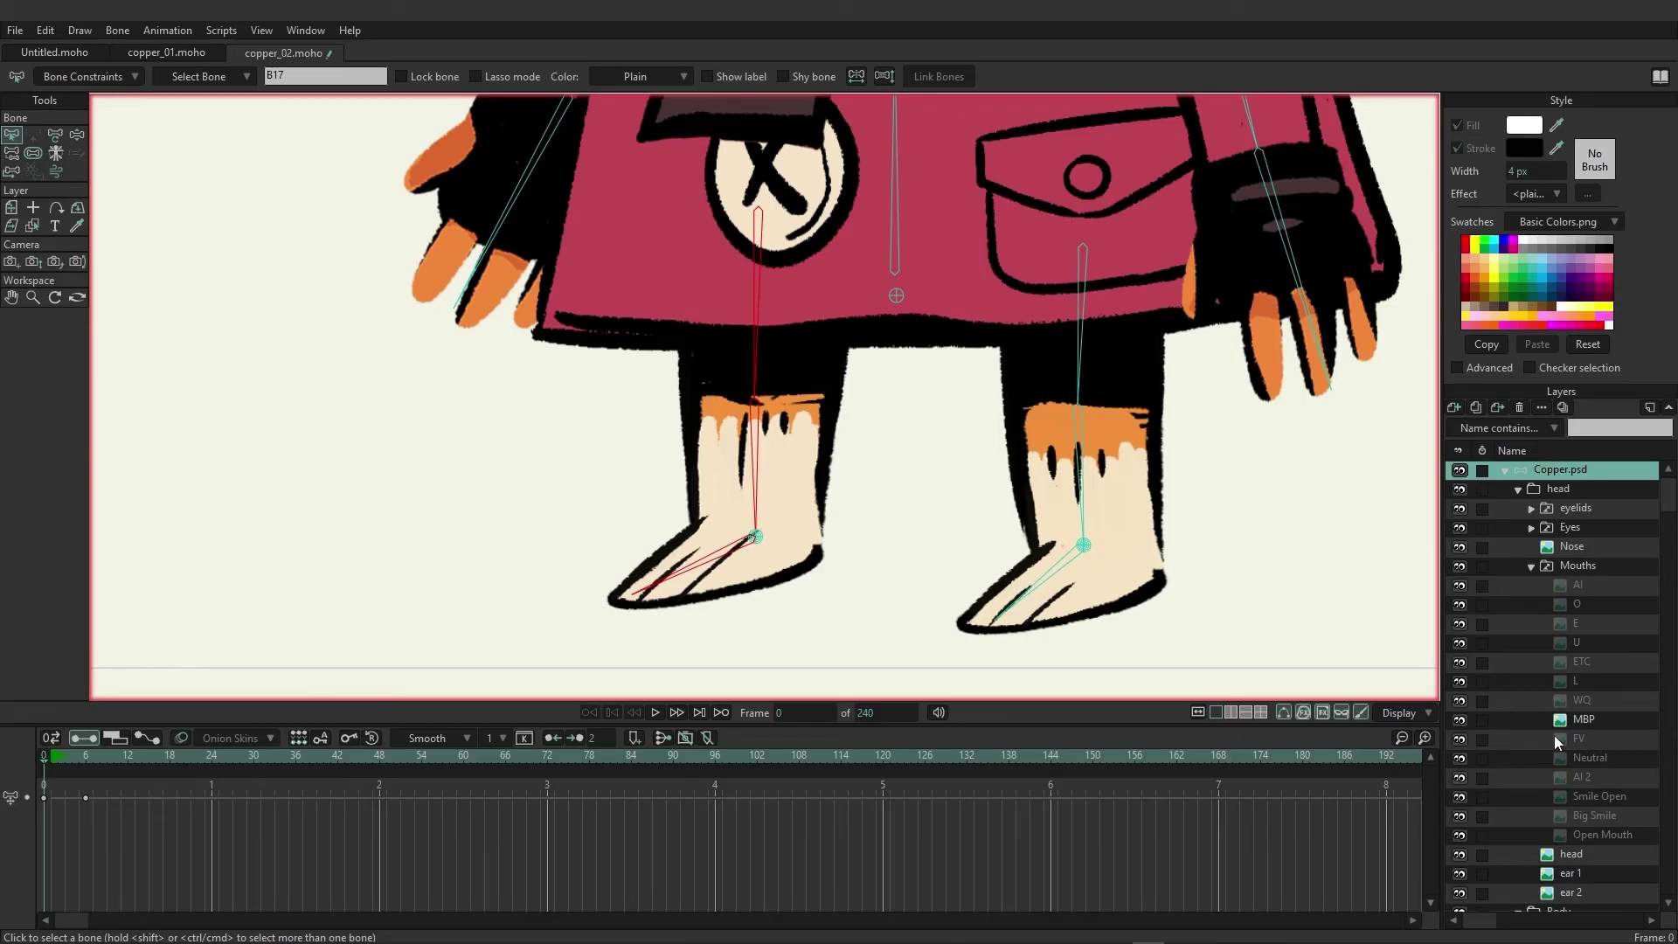
pyautogui.scroll(-3)
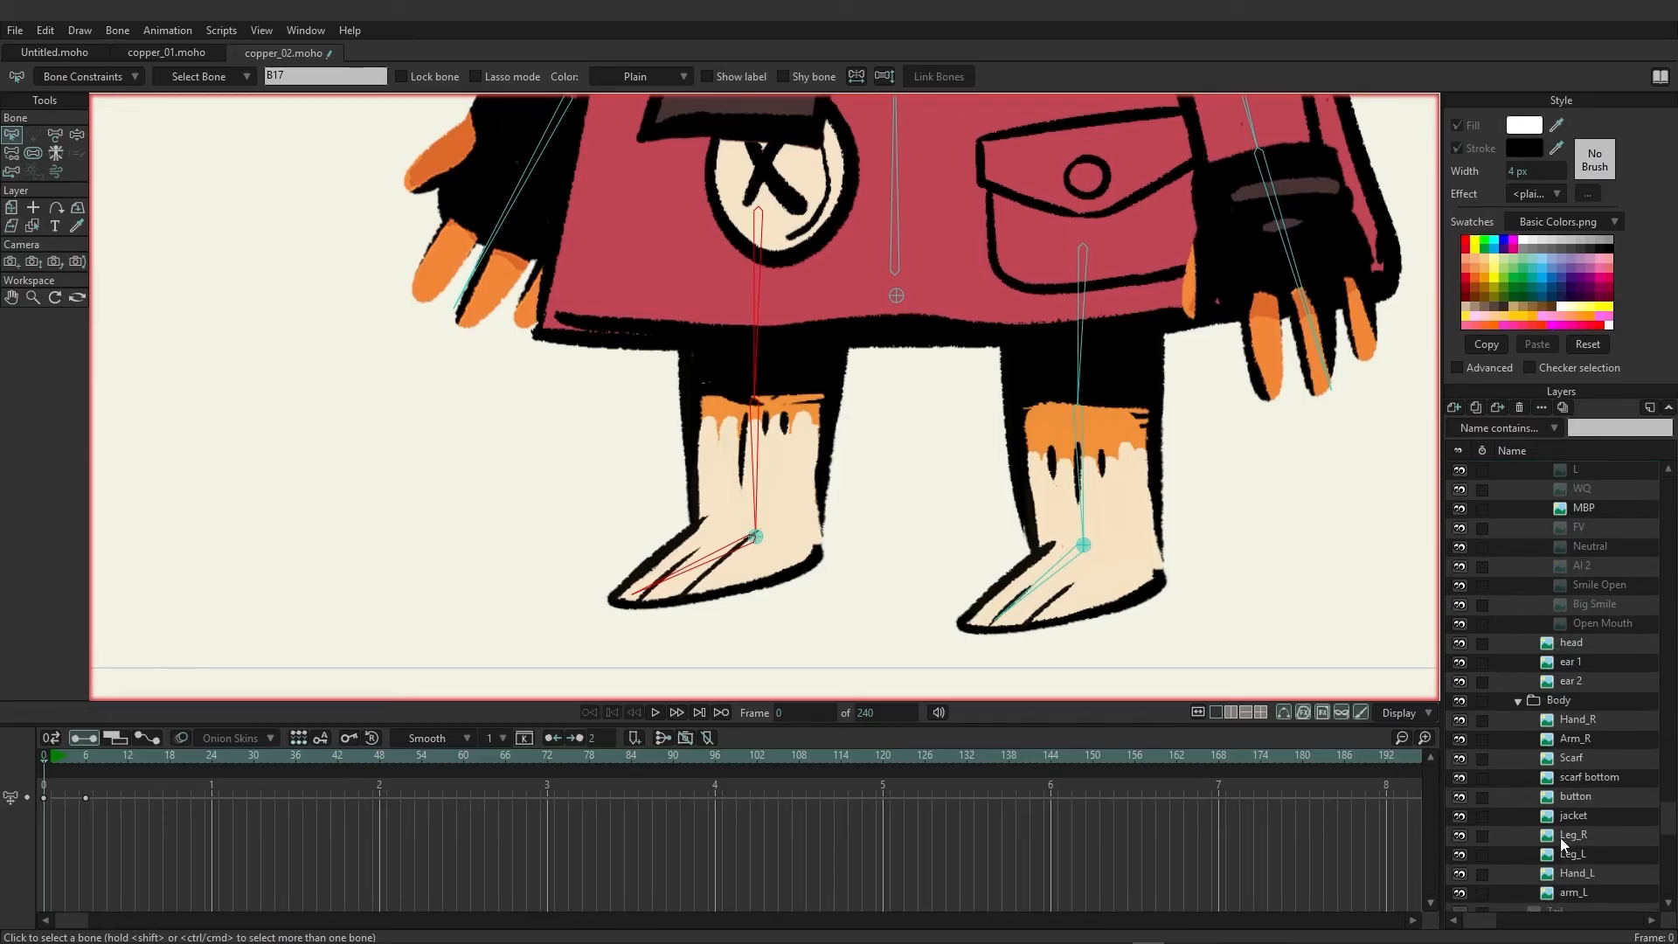
pyautogui.click(1573, 853)
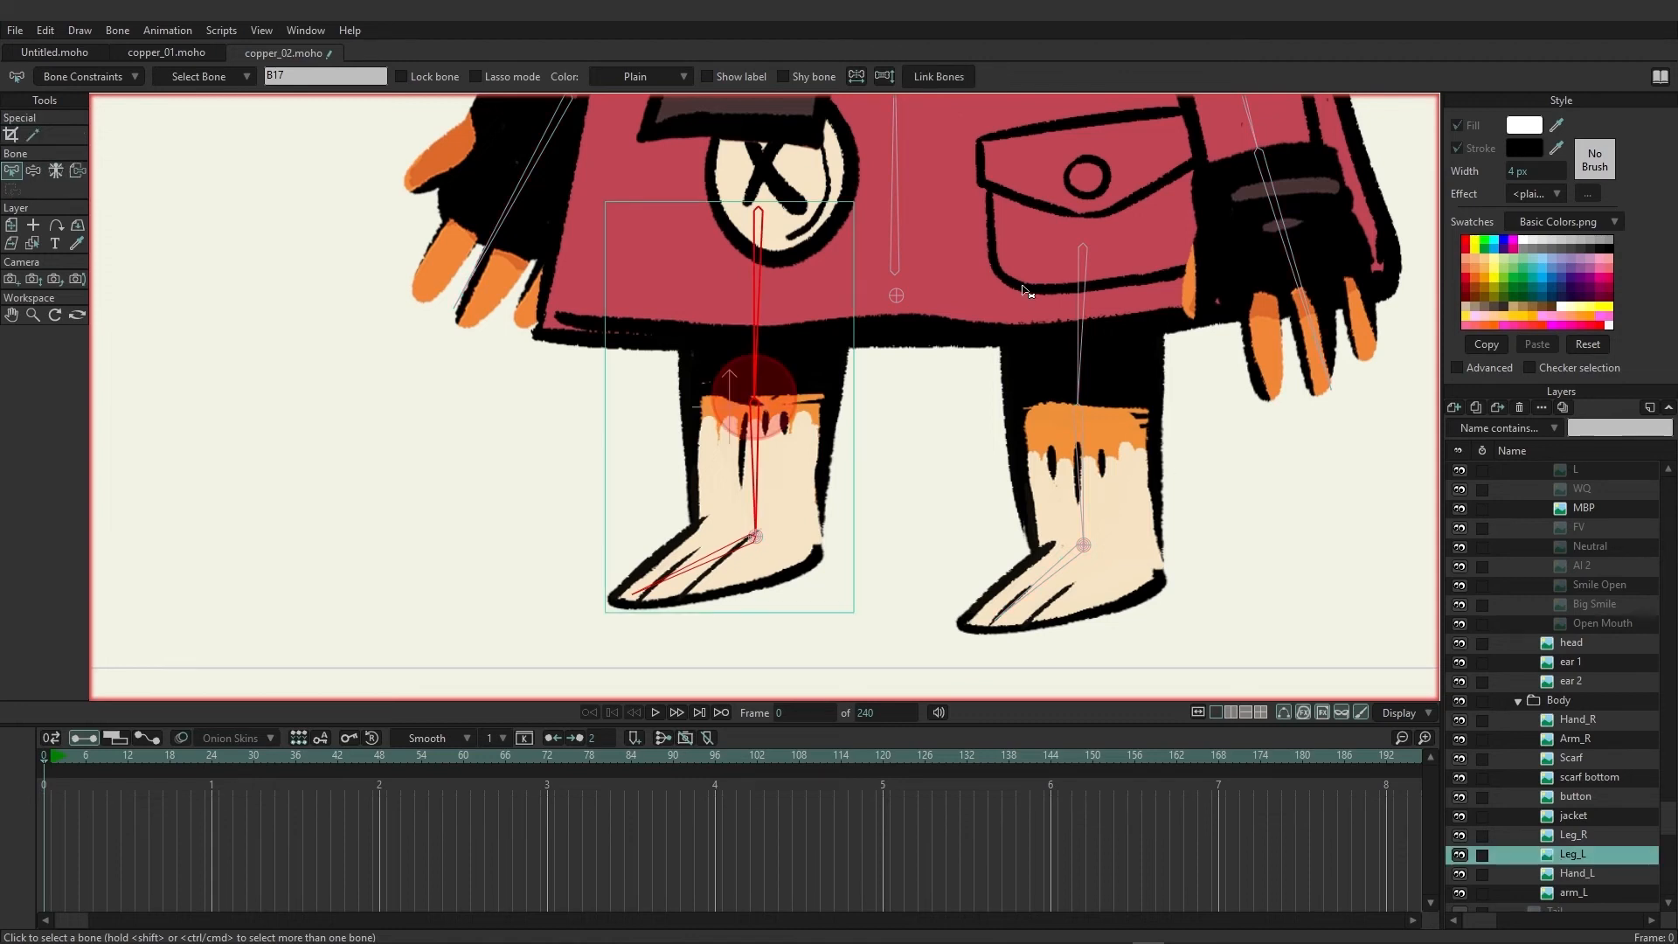
pyautogui.moveTo(937, 85)
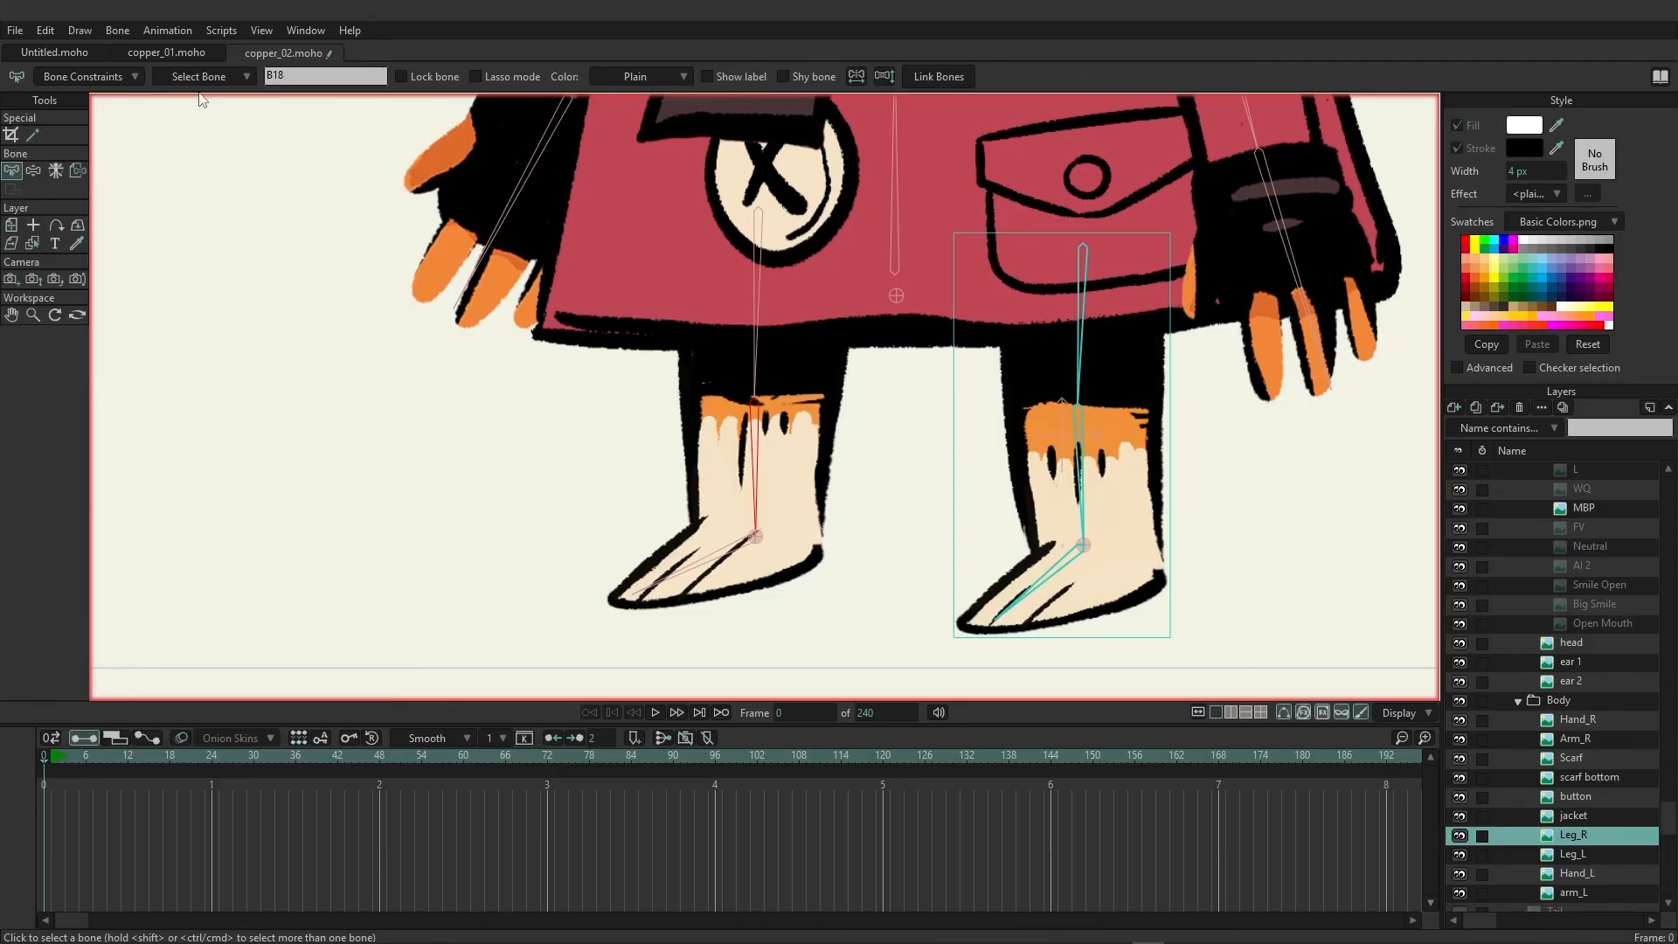
pyautogui.click(87, 75)
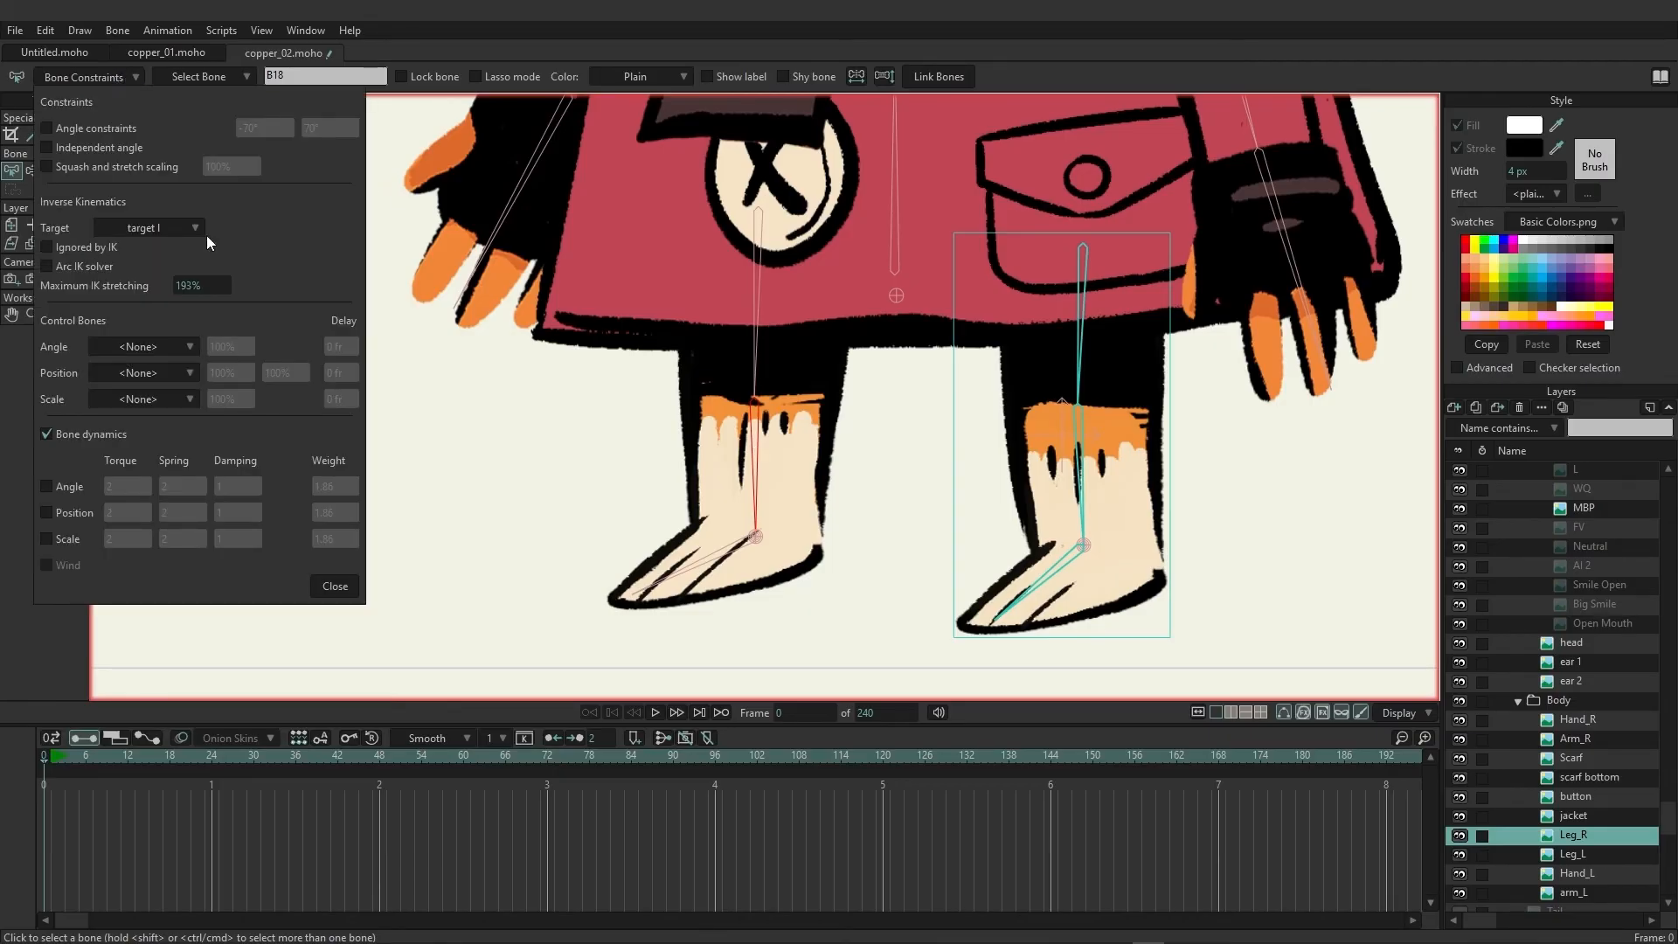
pyautogui.click(332, 585)
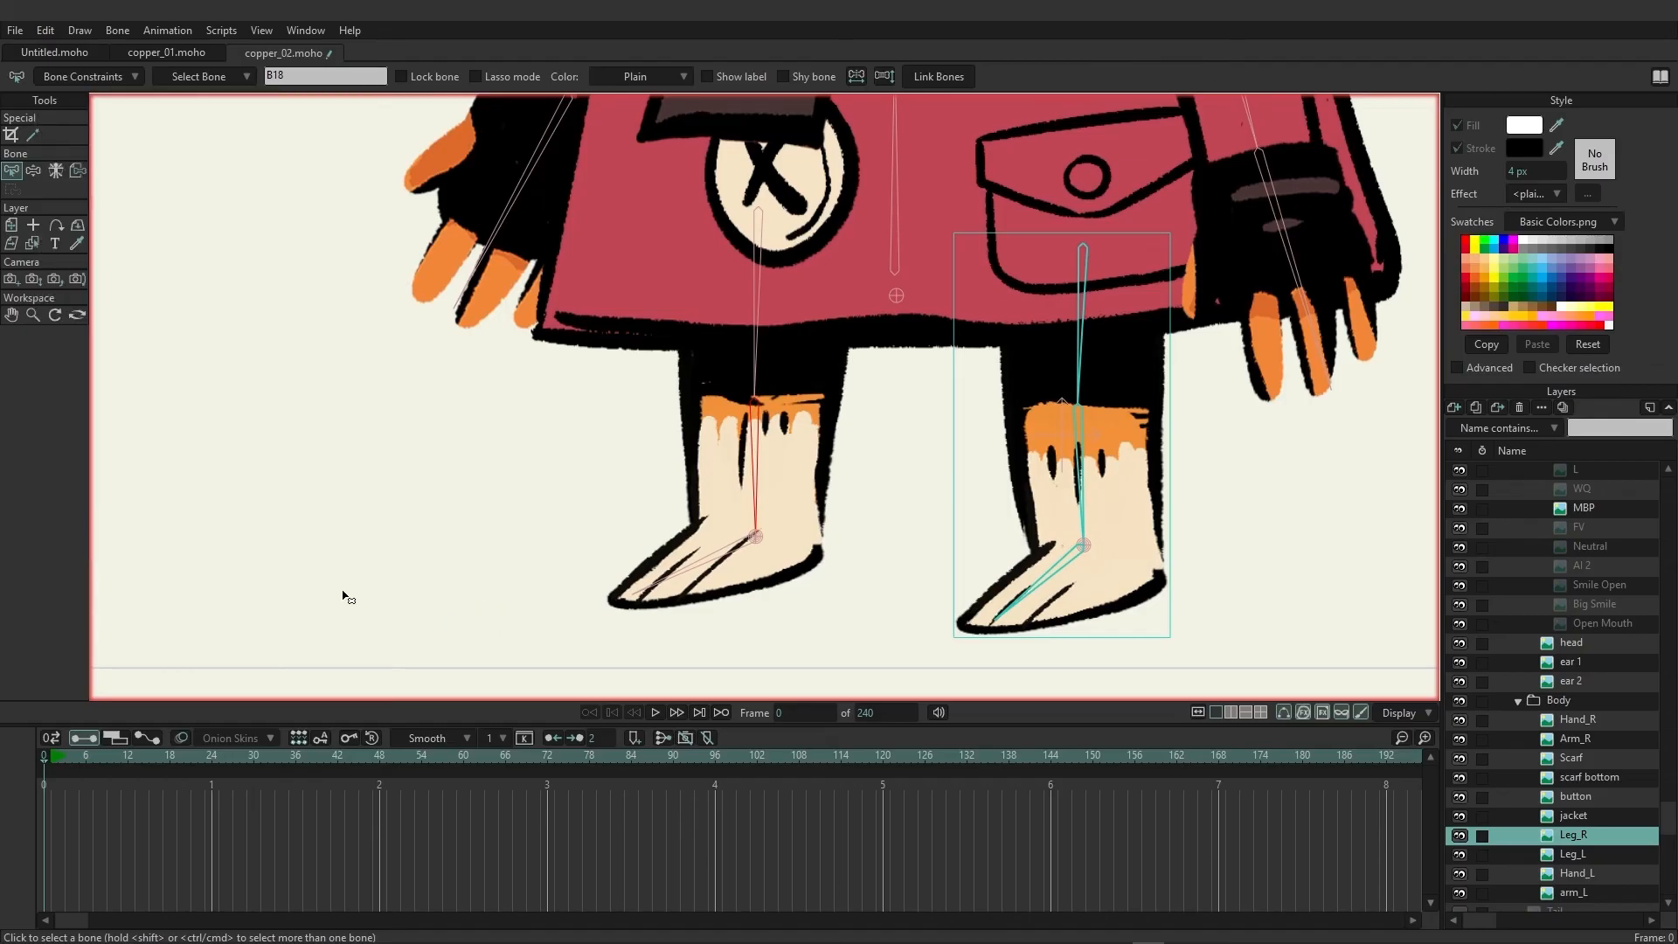
pyautogui.click(653, 711)
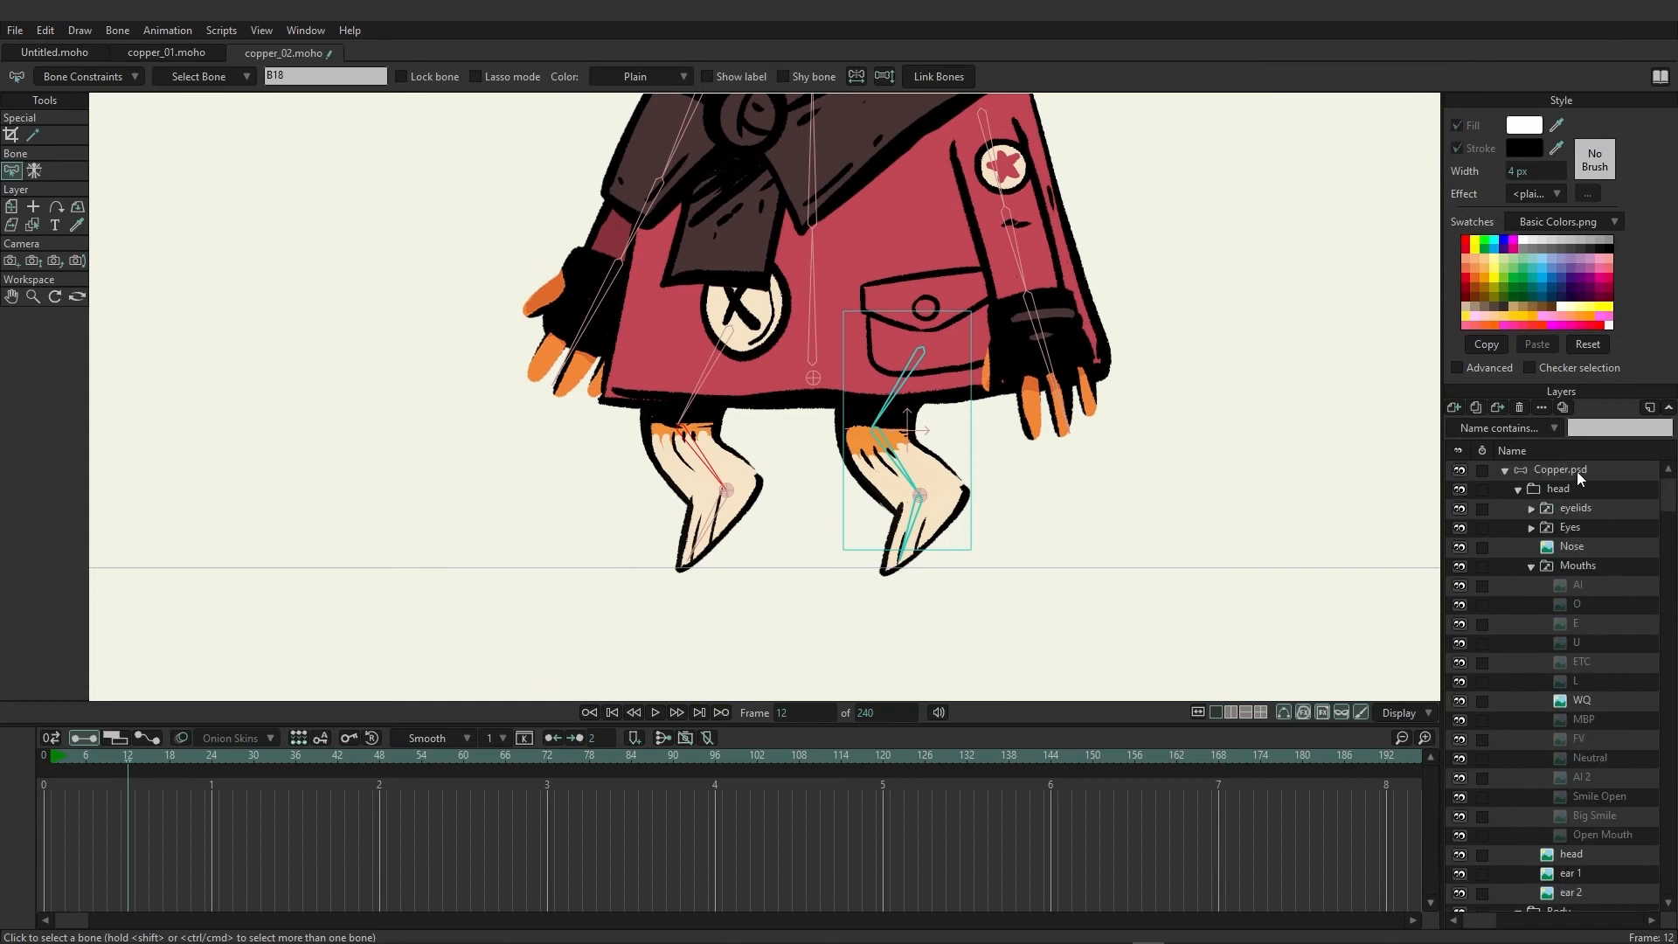
pyautogui.click(1559, 469)
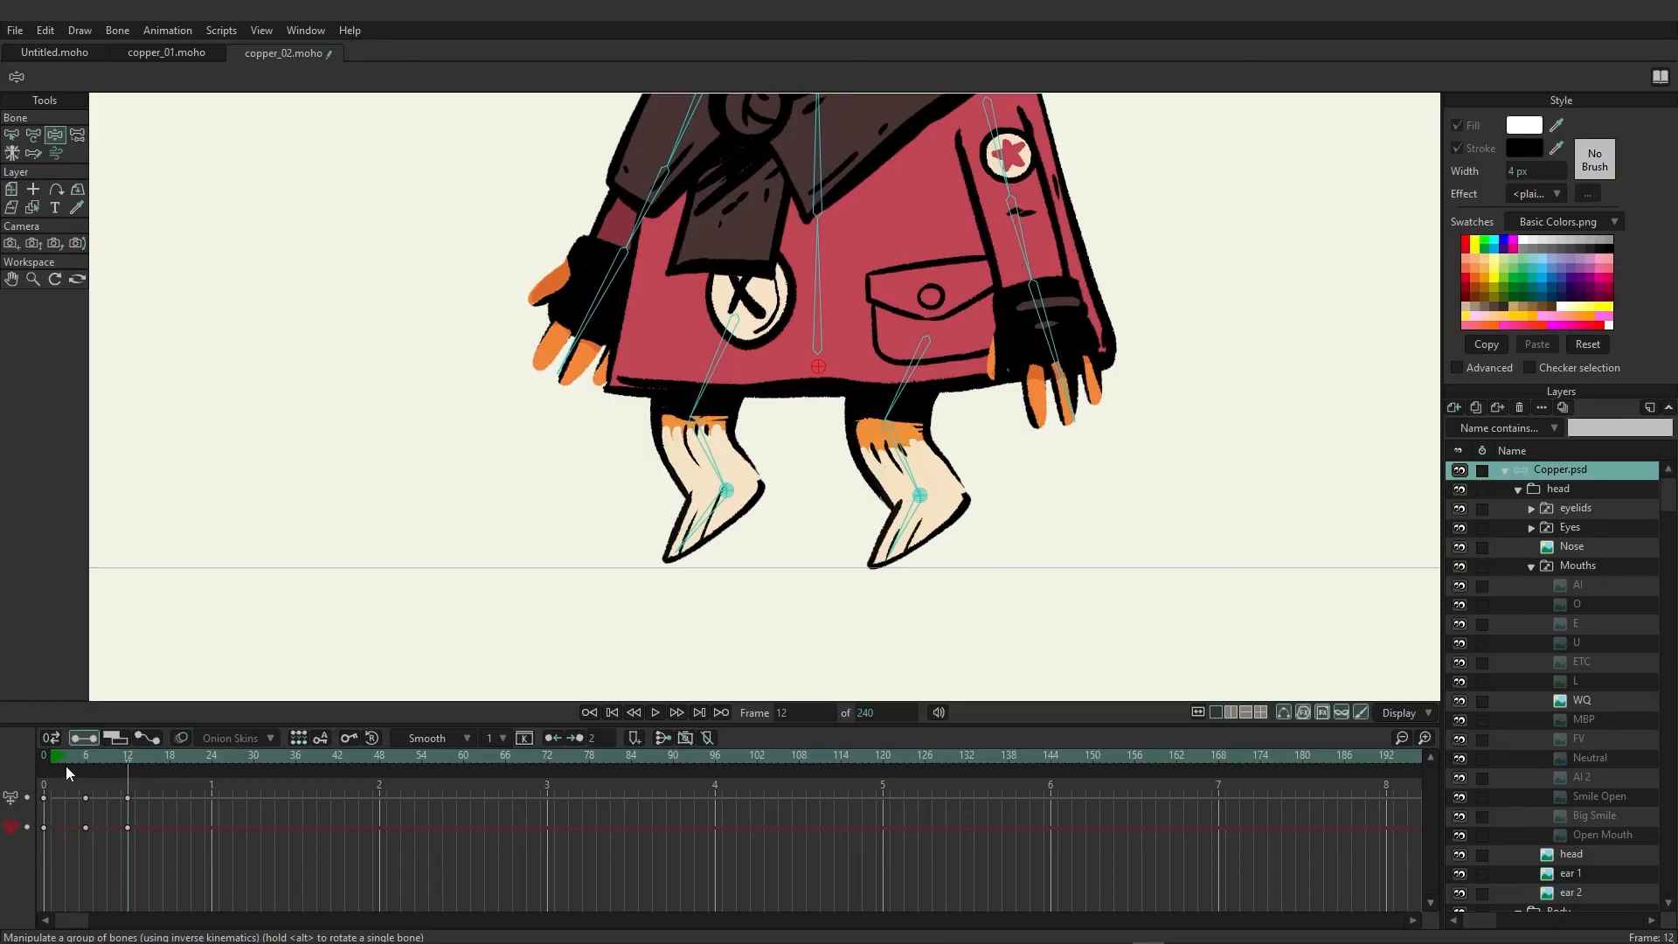
pyautogui.click(612, 711)
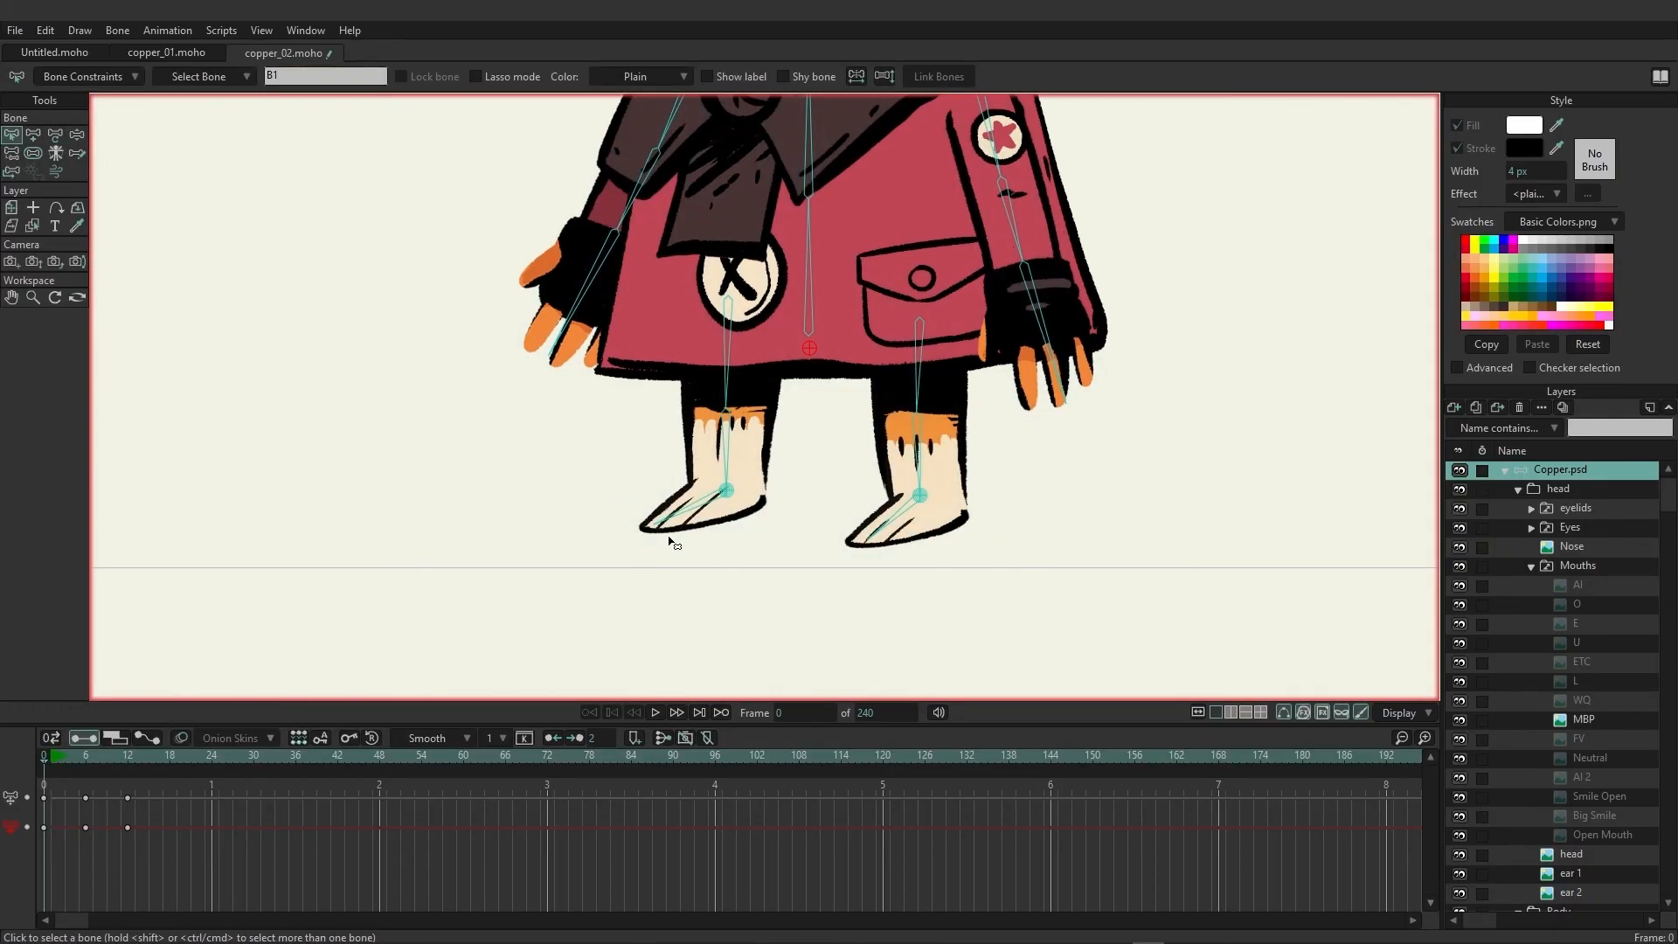
pyautogui.moveTo(696, 514)
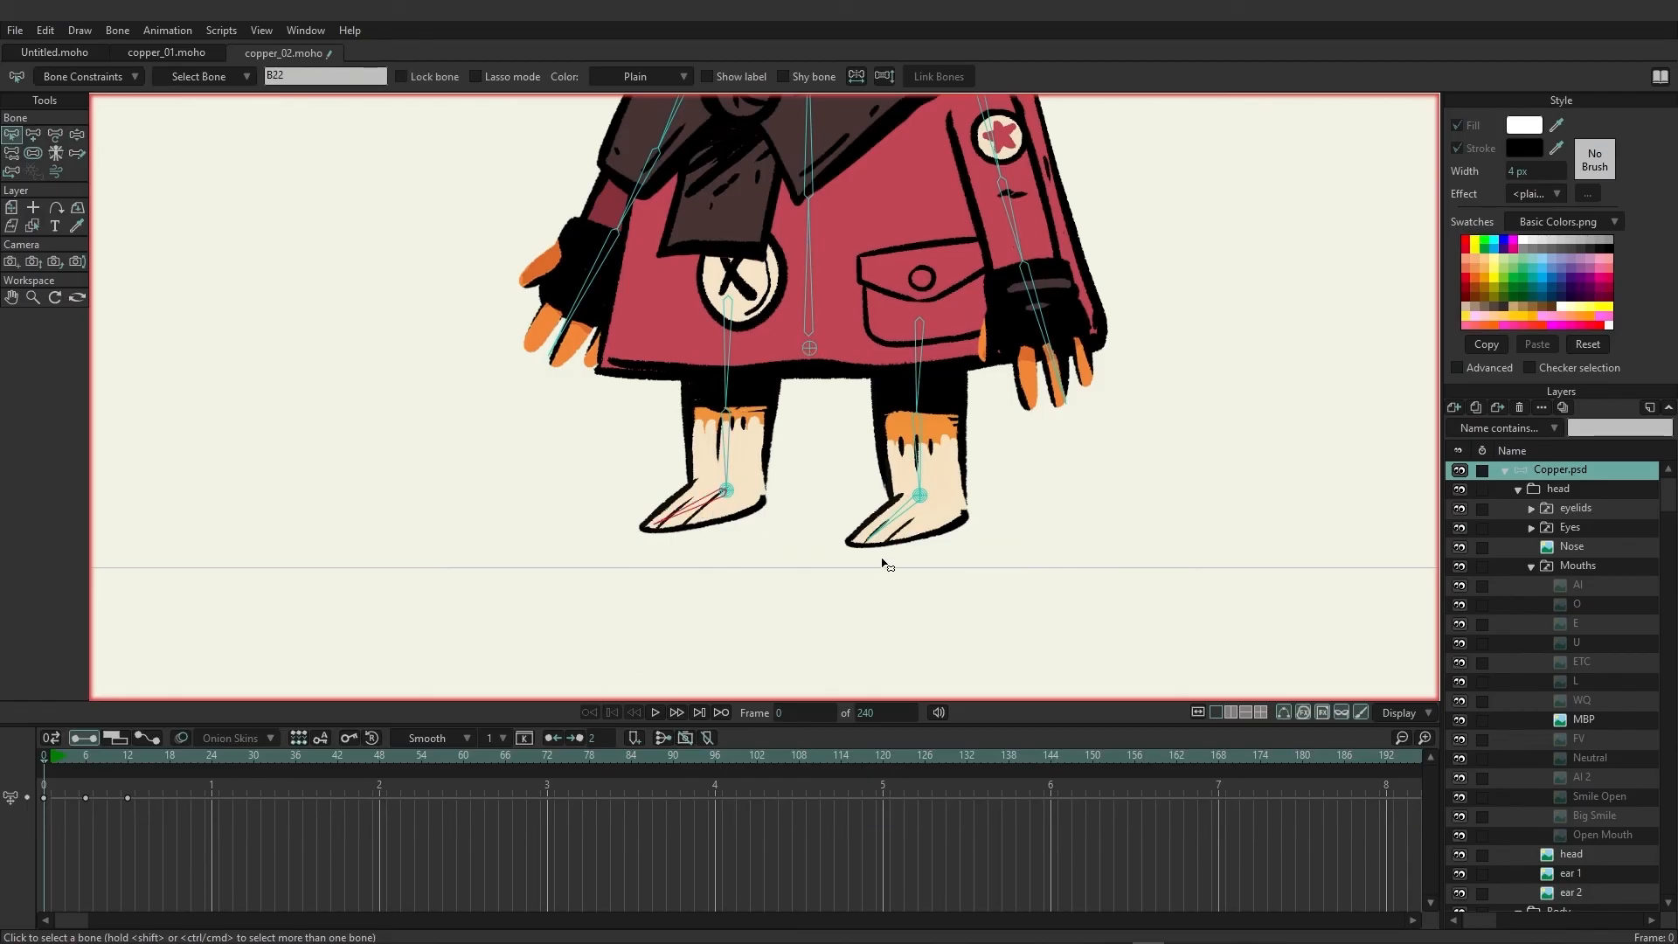
pyautogui.moveTo(888, 535)
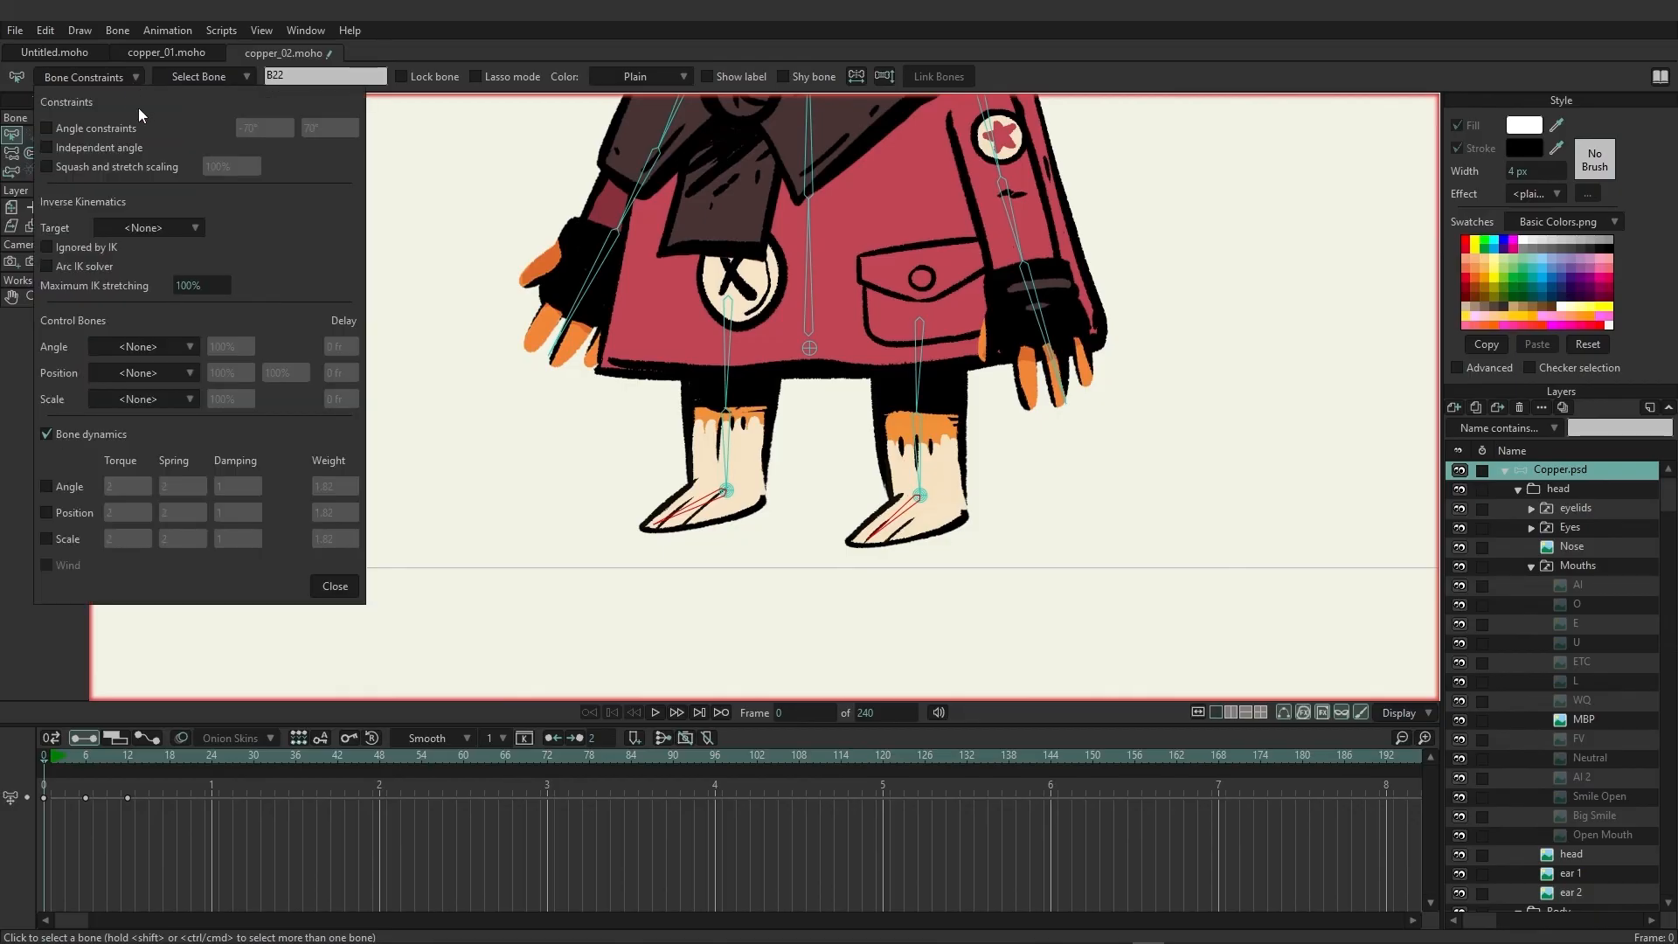
pyautogui.moveTo(122, 147)
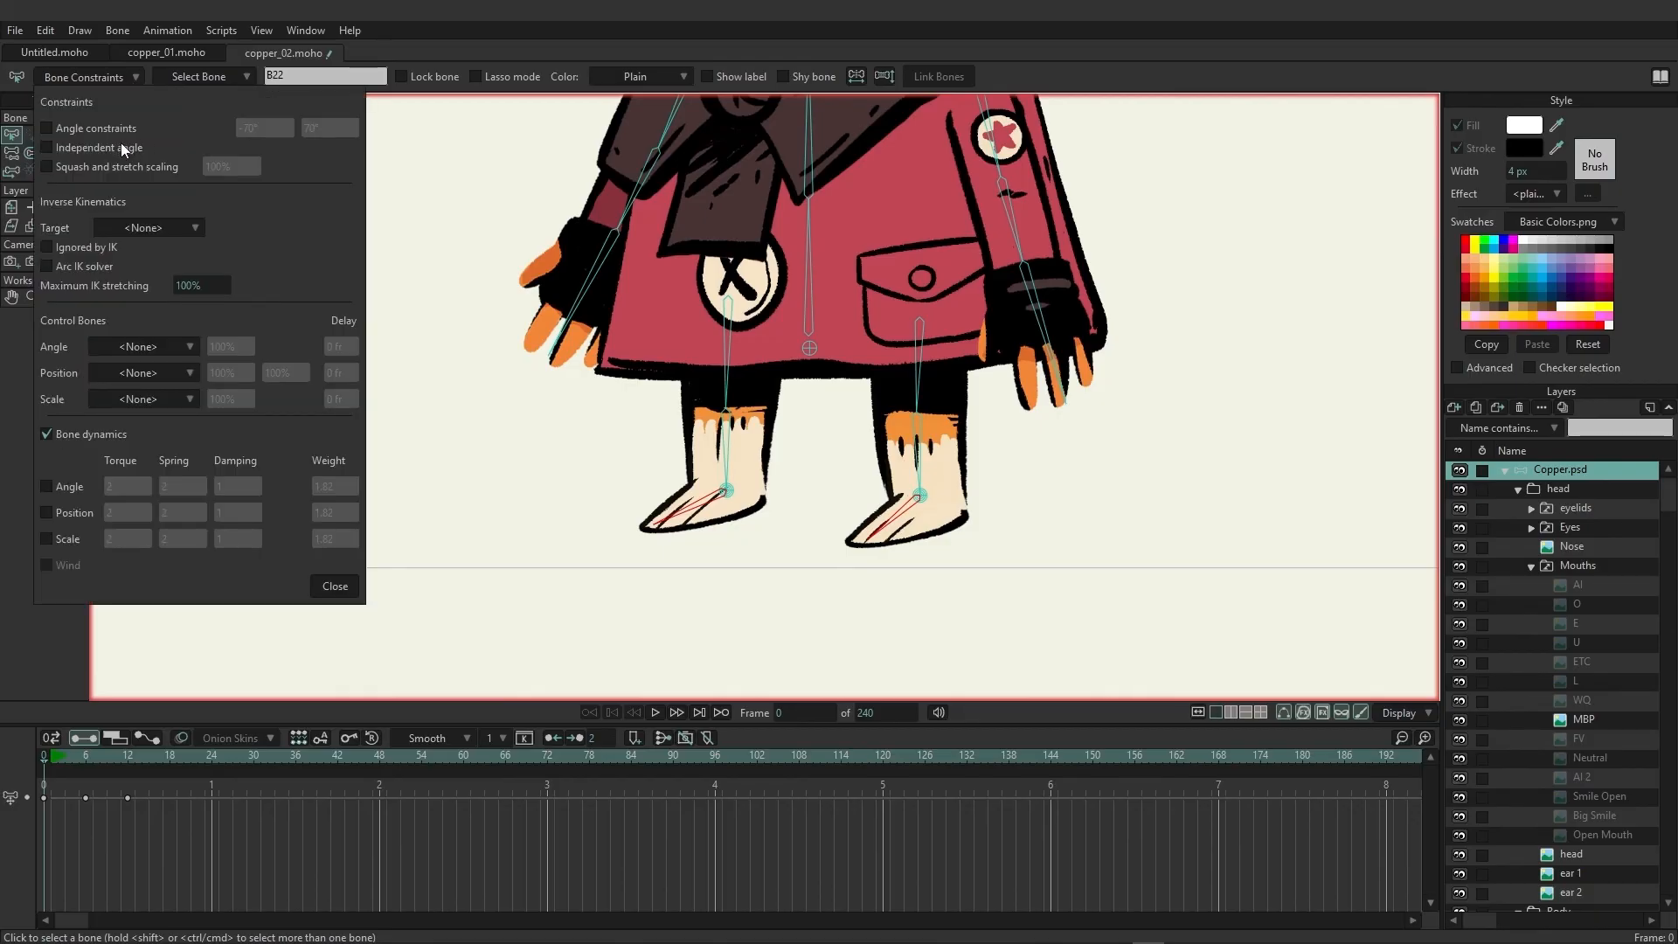
# Enable Independent angle on foot bone B22 in Bone Constraints and close the settings.
pyautogui.click(47, 147)
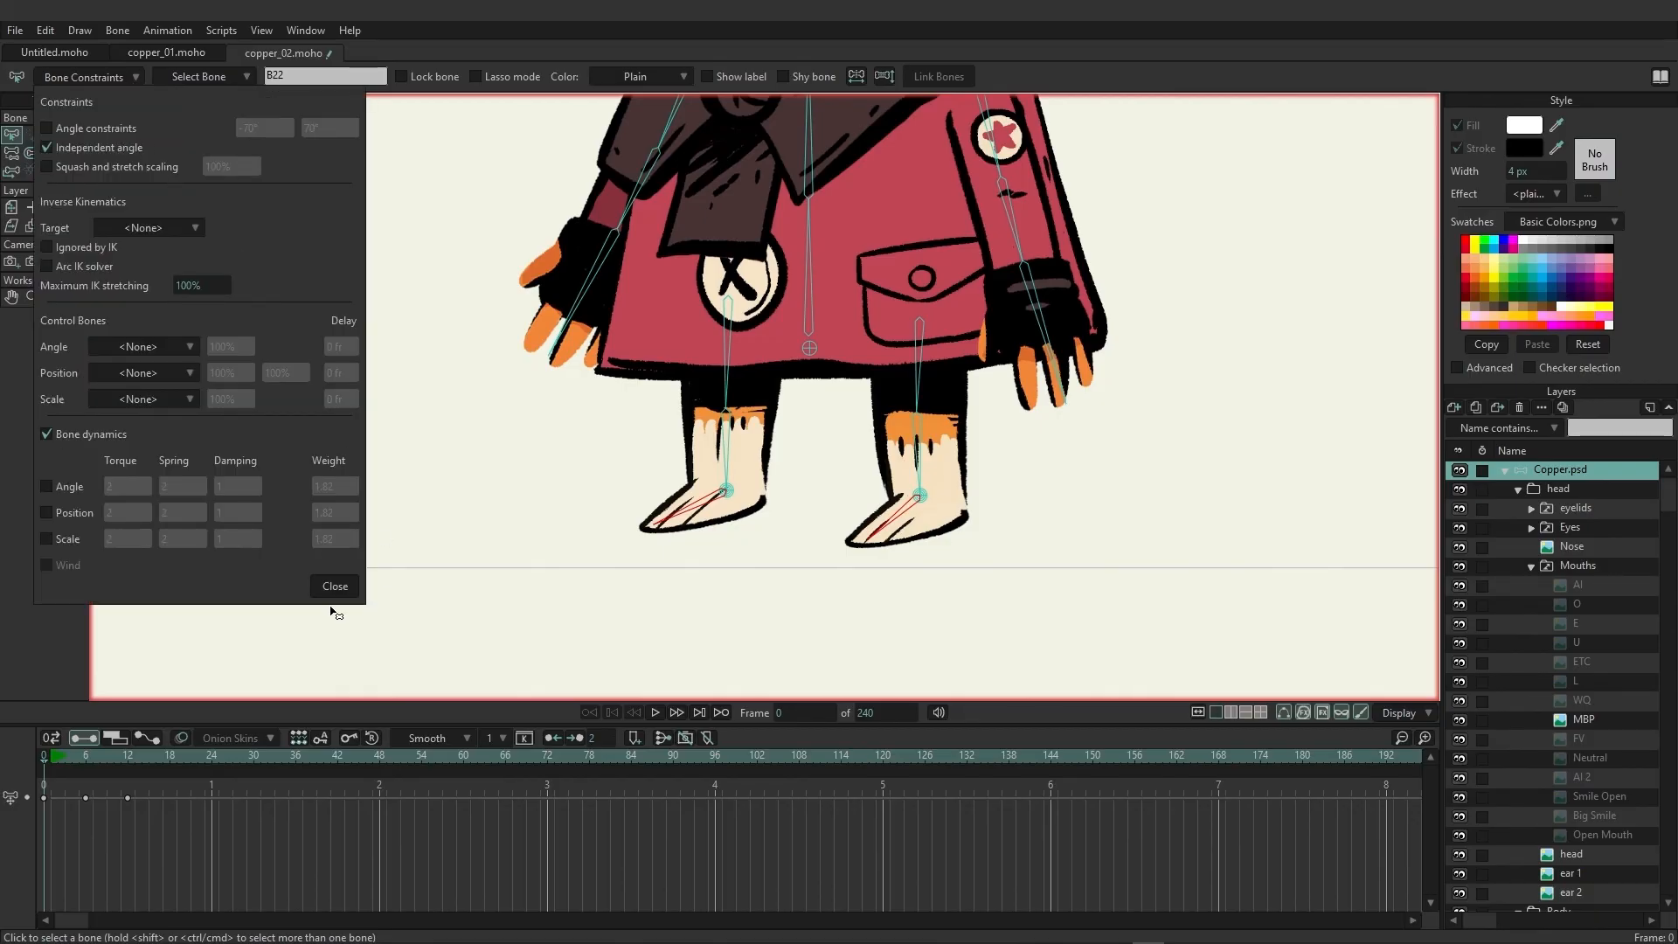
pyautogui.click(332, 586)
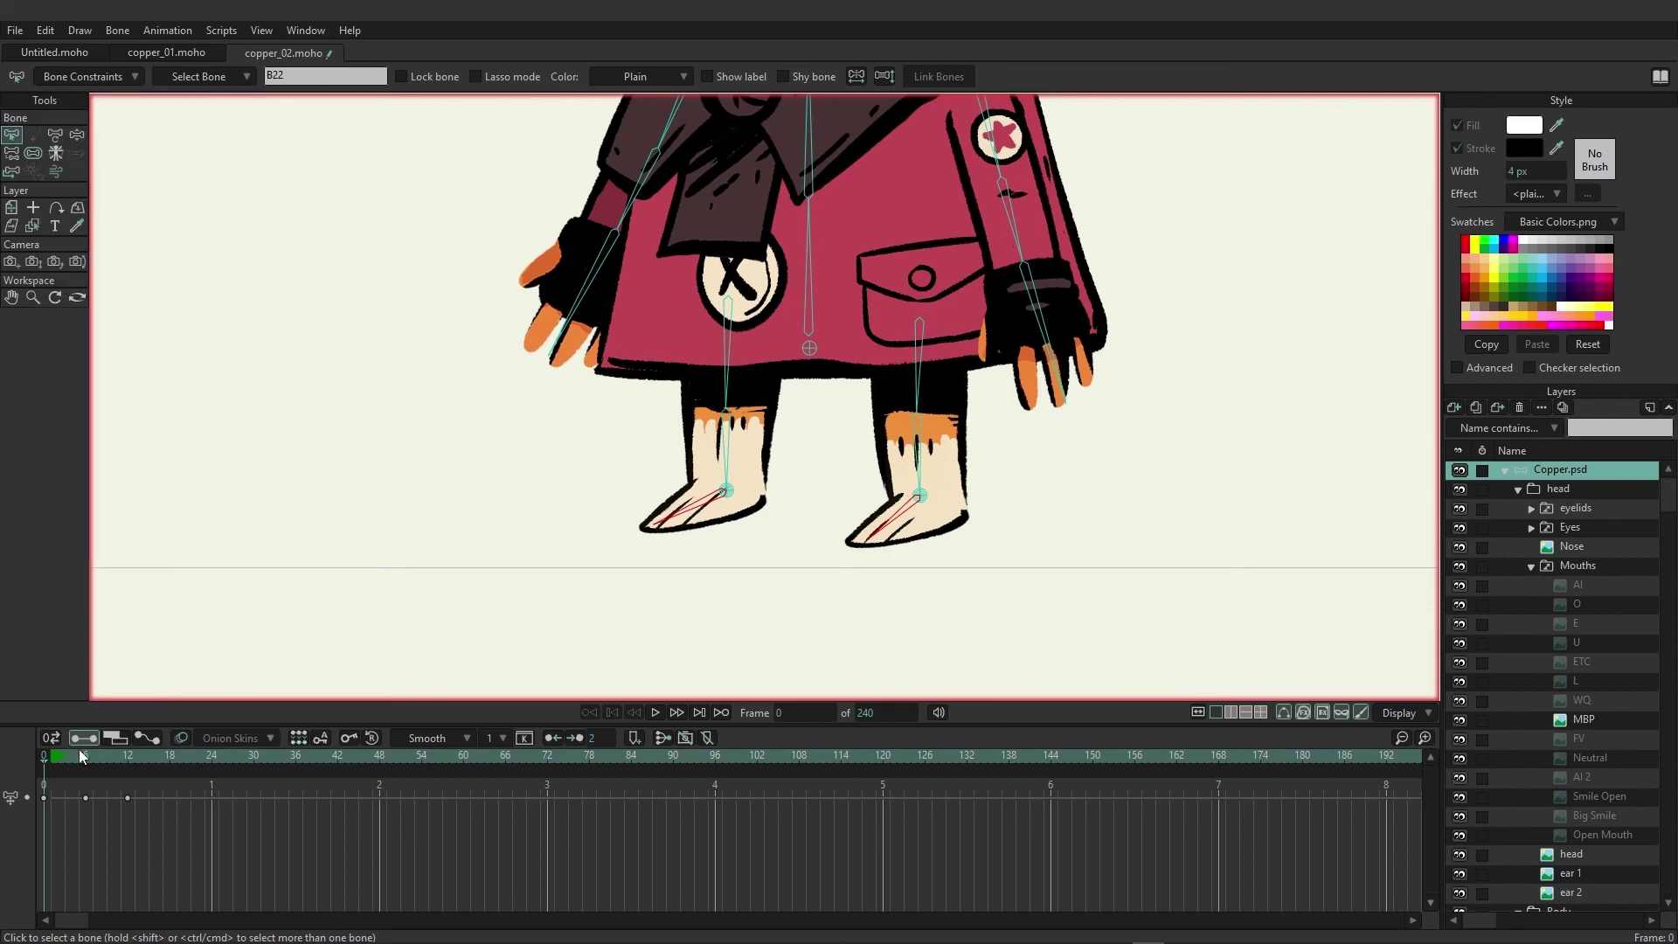
pyautogui.click(81, 755)
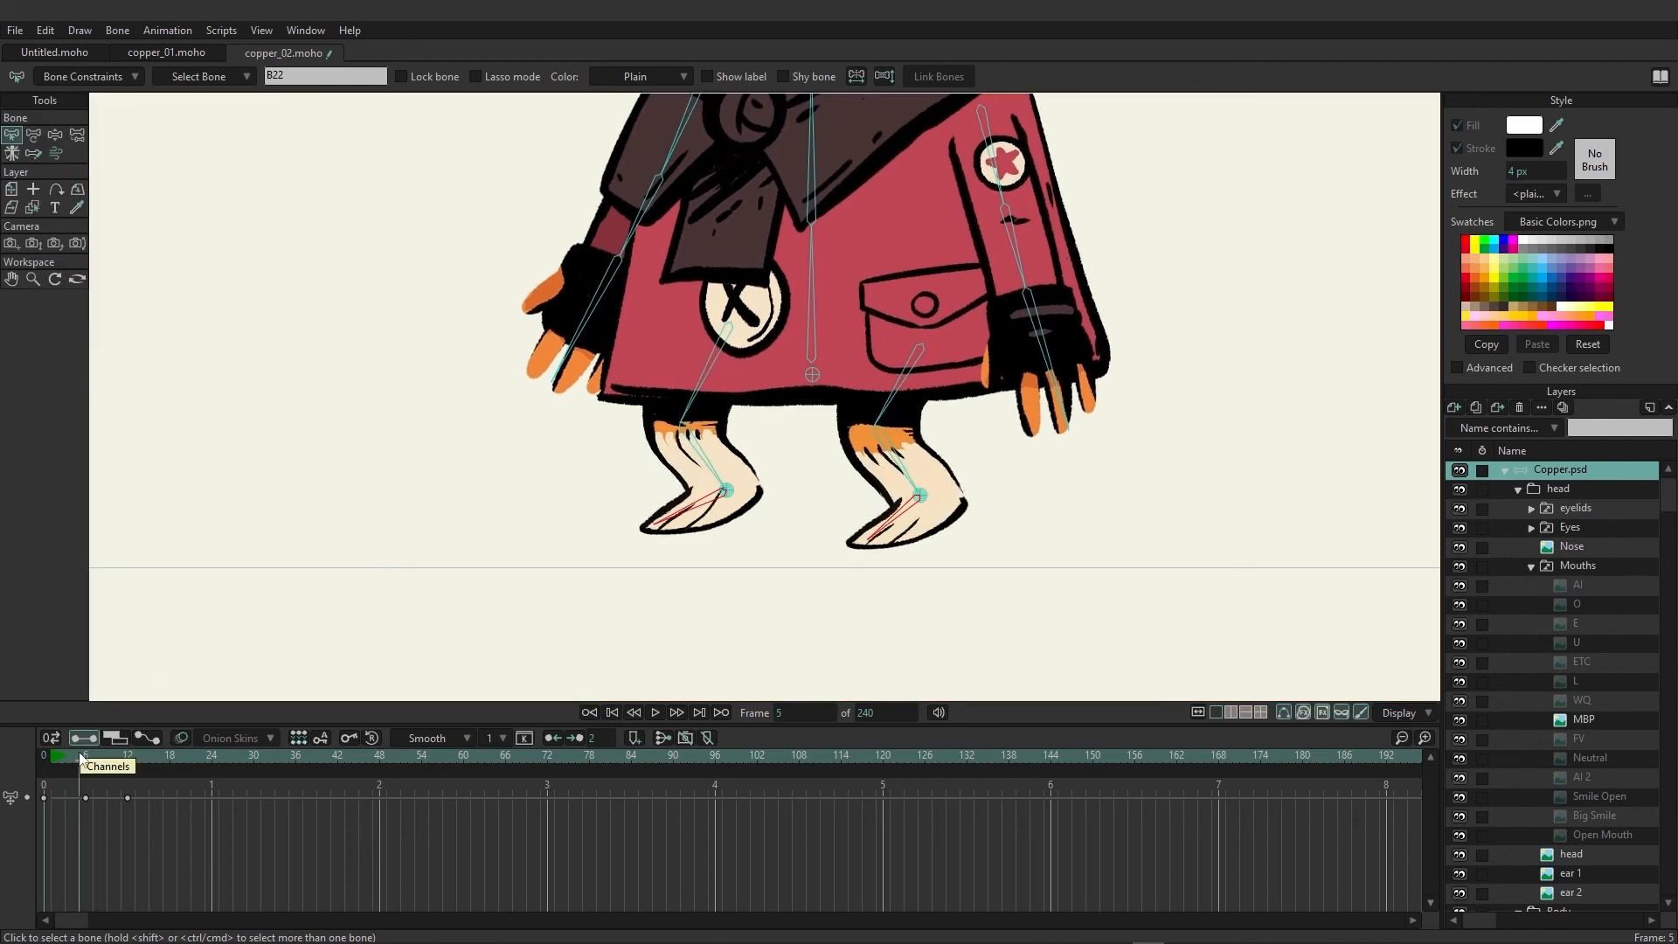
pyautogui.click(94, 755)
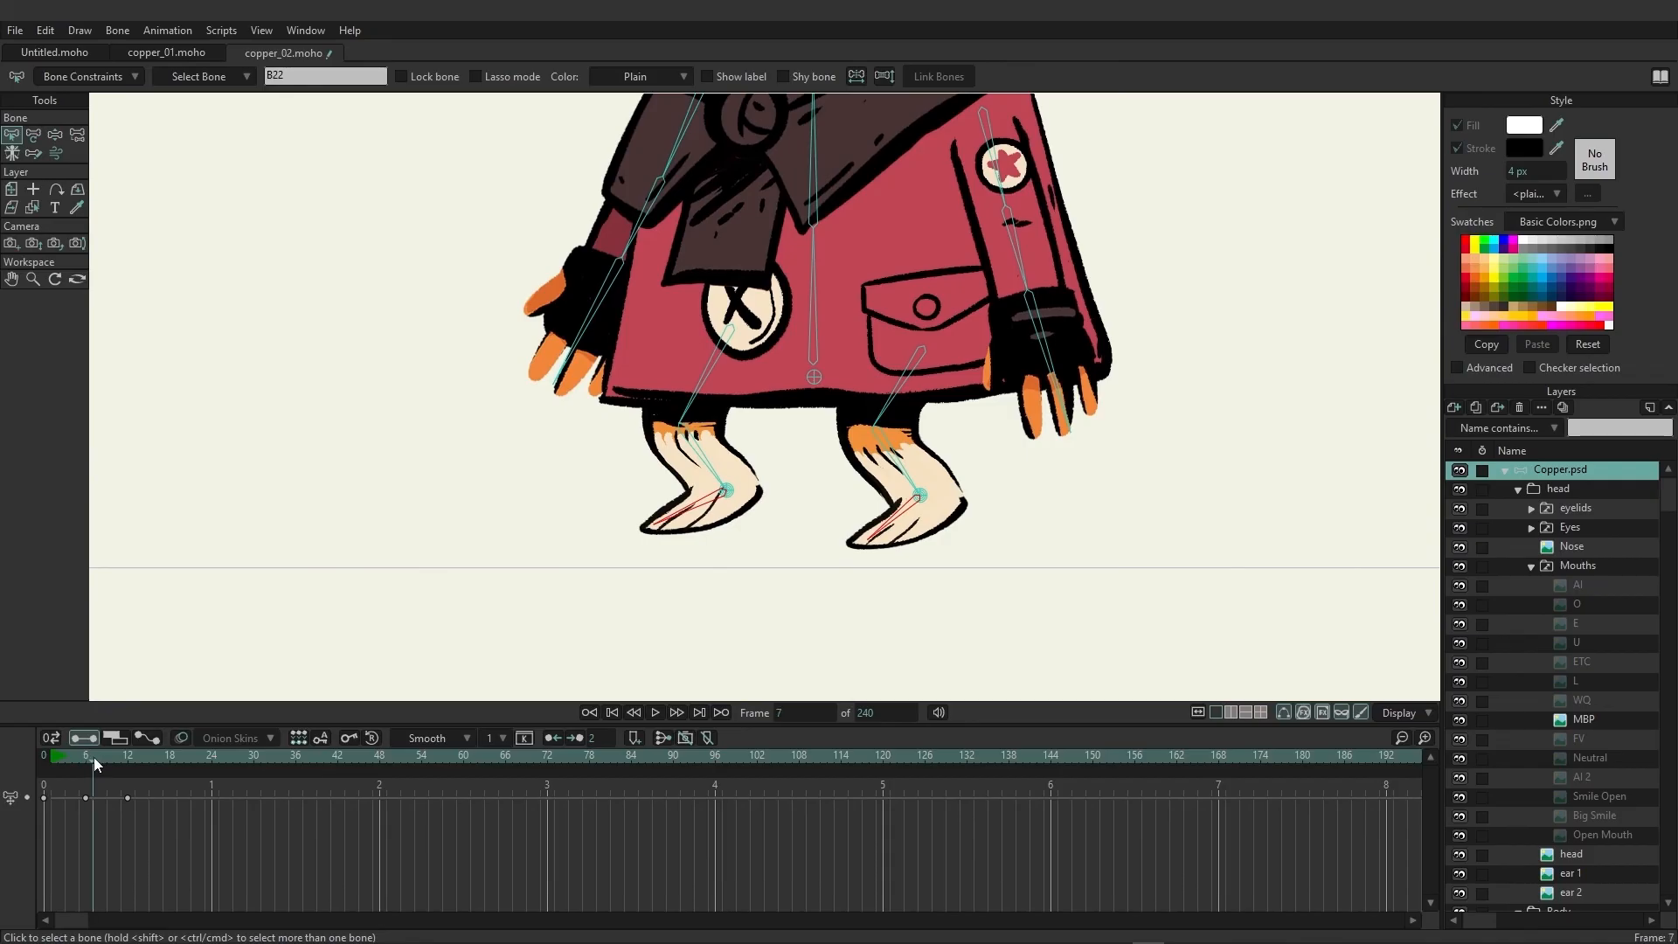
pyautogui.click(125, 755)
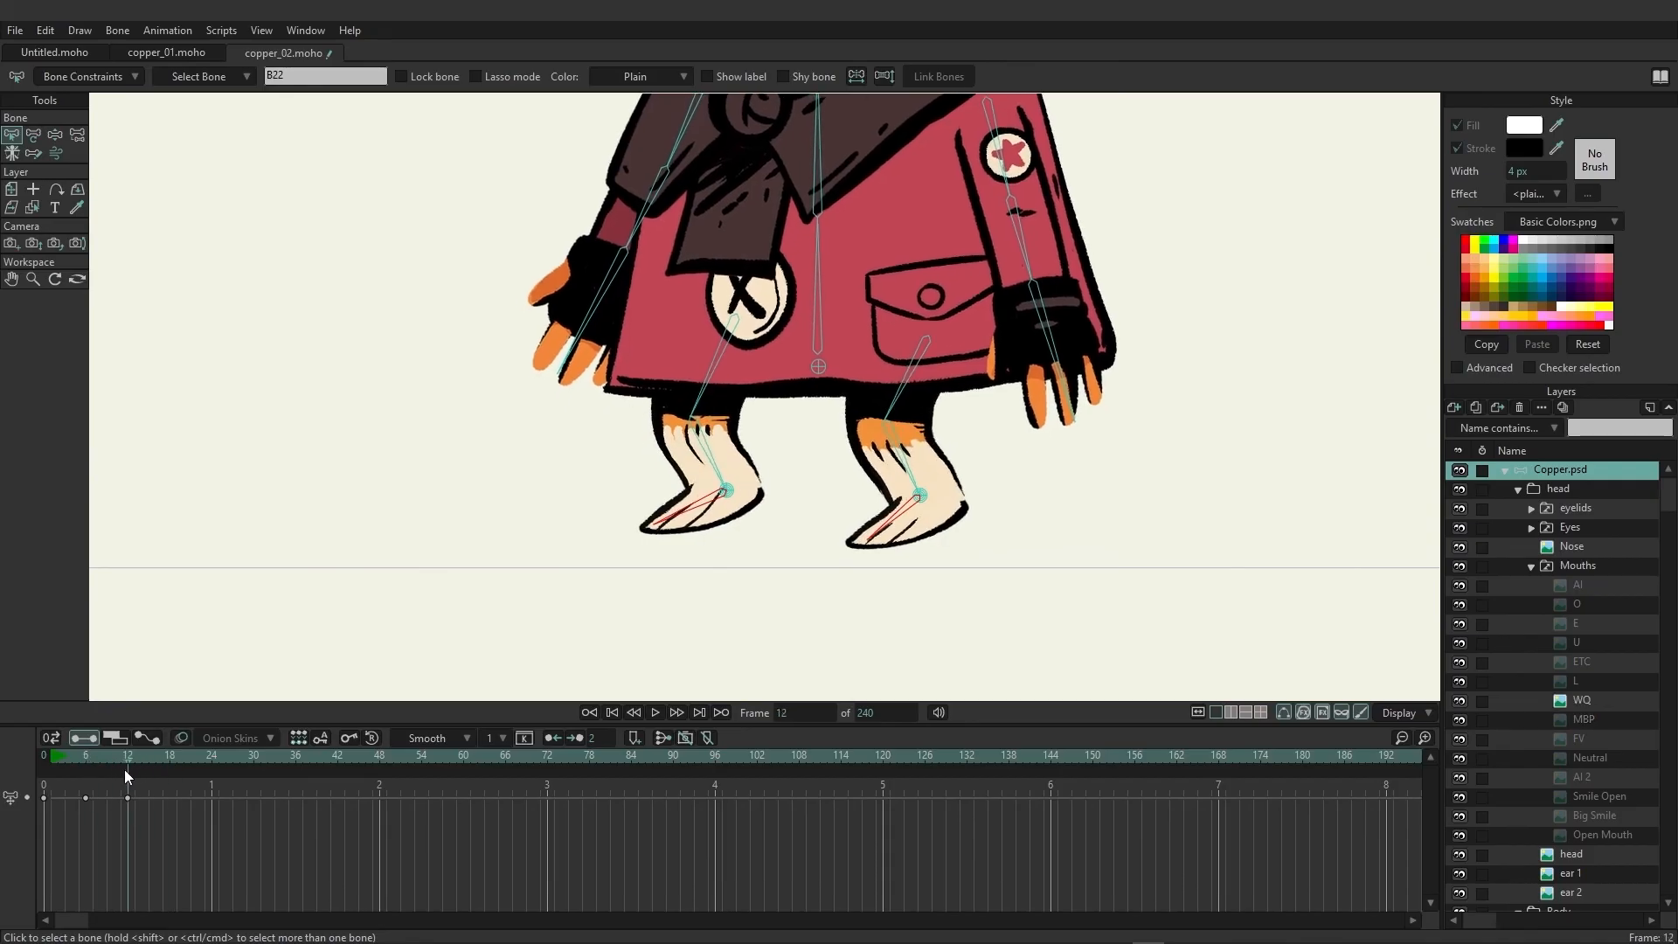
pyautogui.click(92, 756)
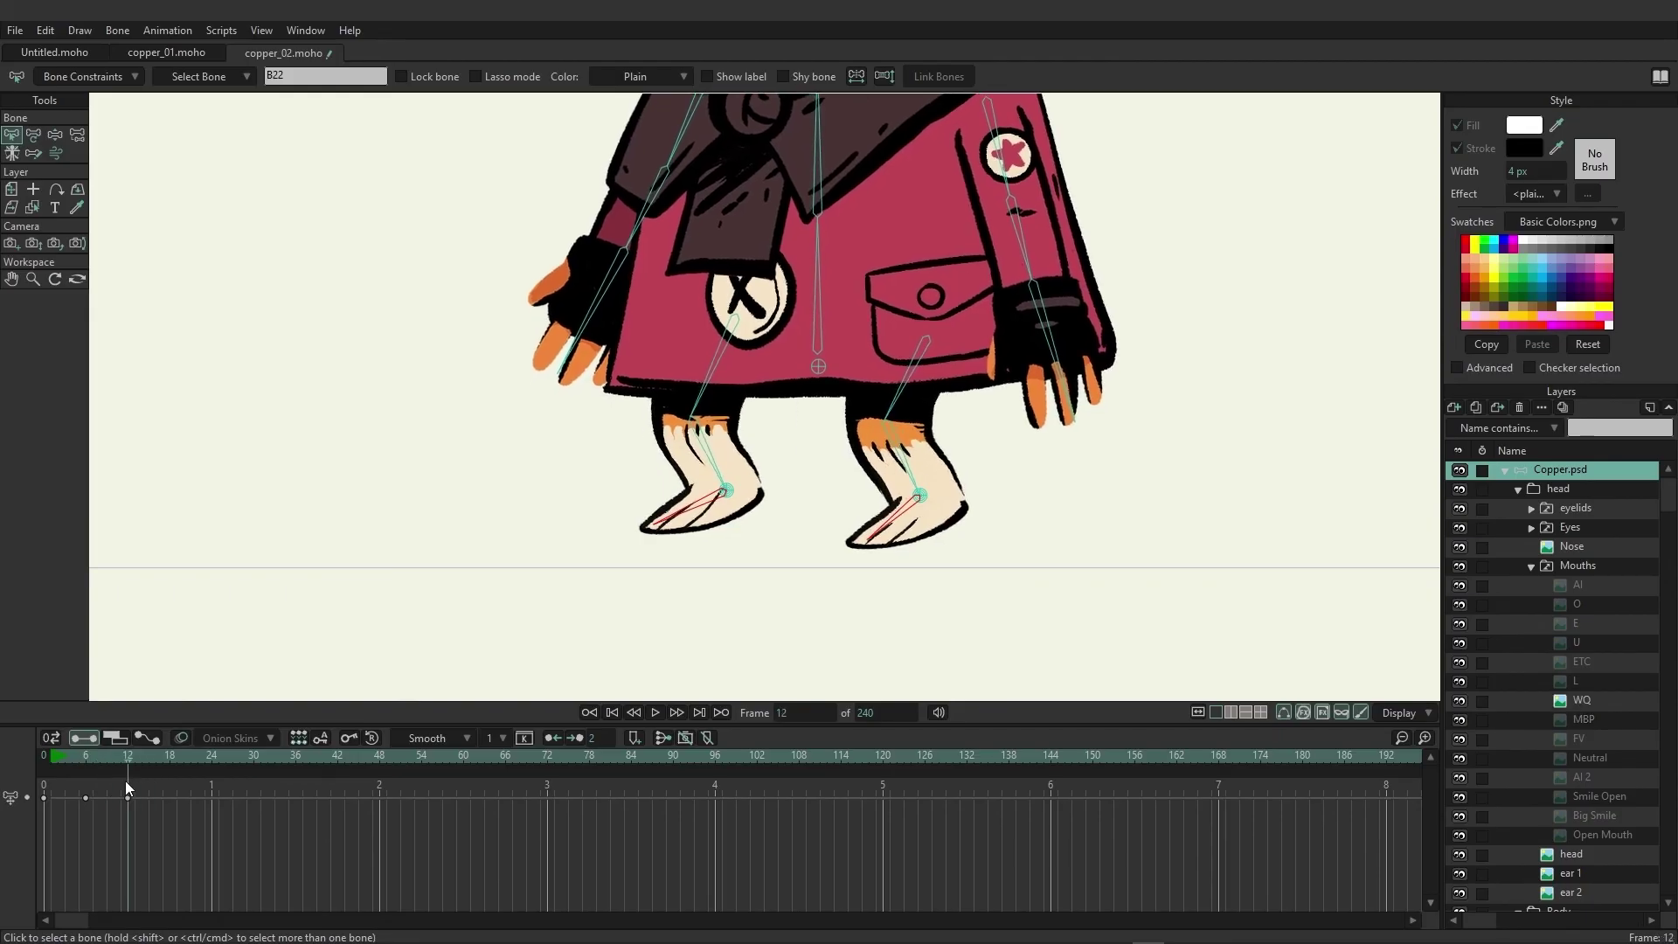
pyautogui.click(89, 755)
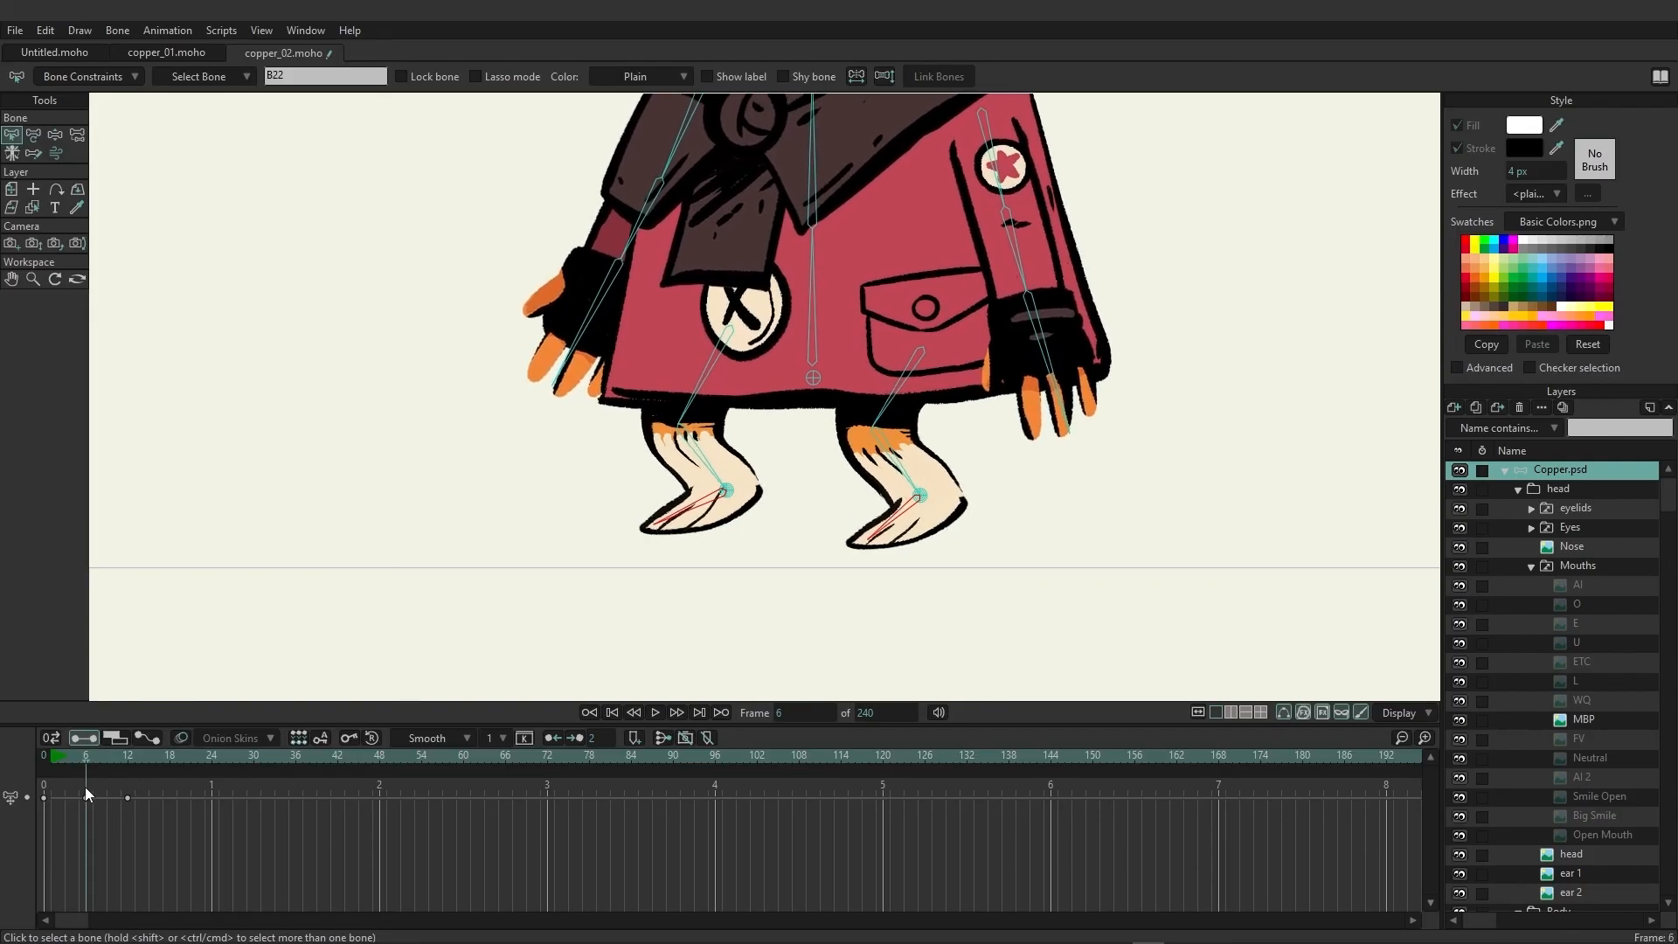
pyautogui.click(136, 755)
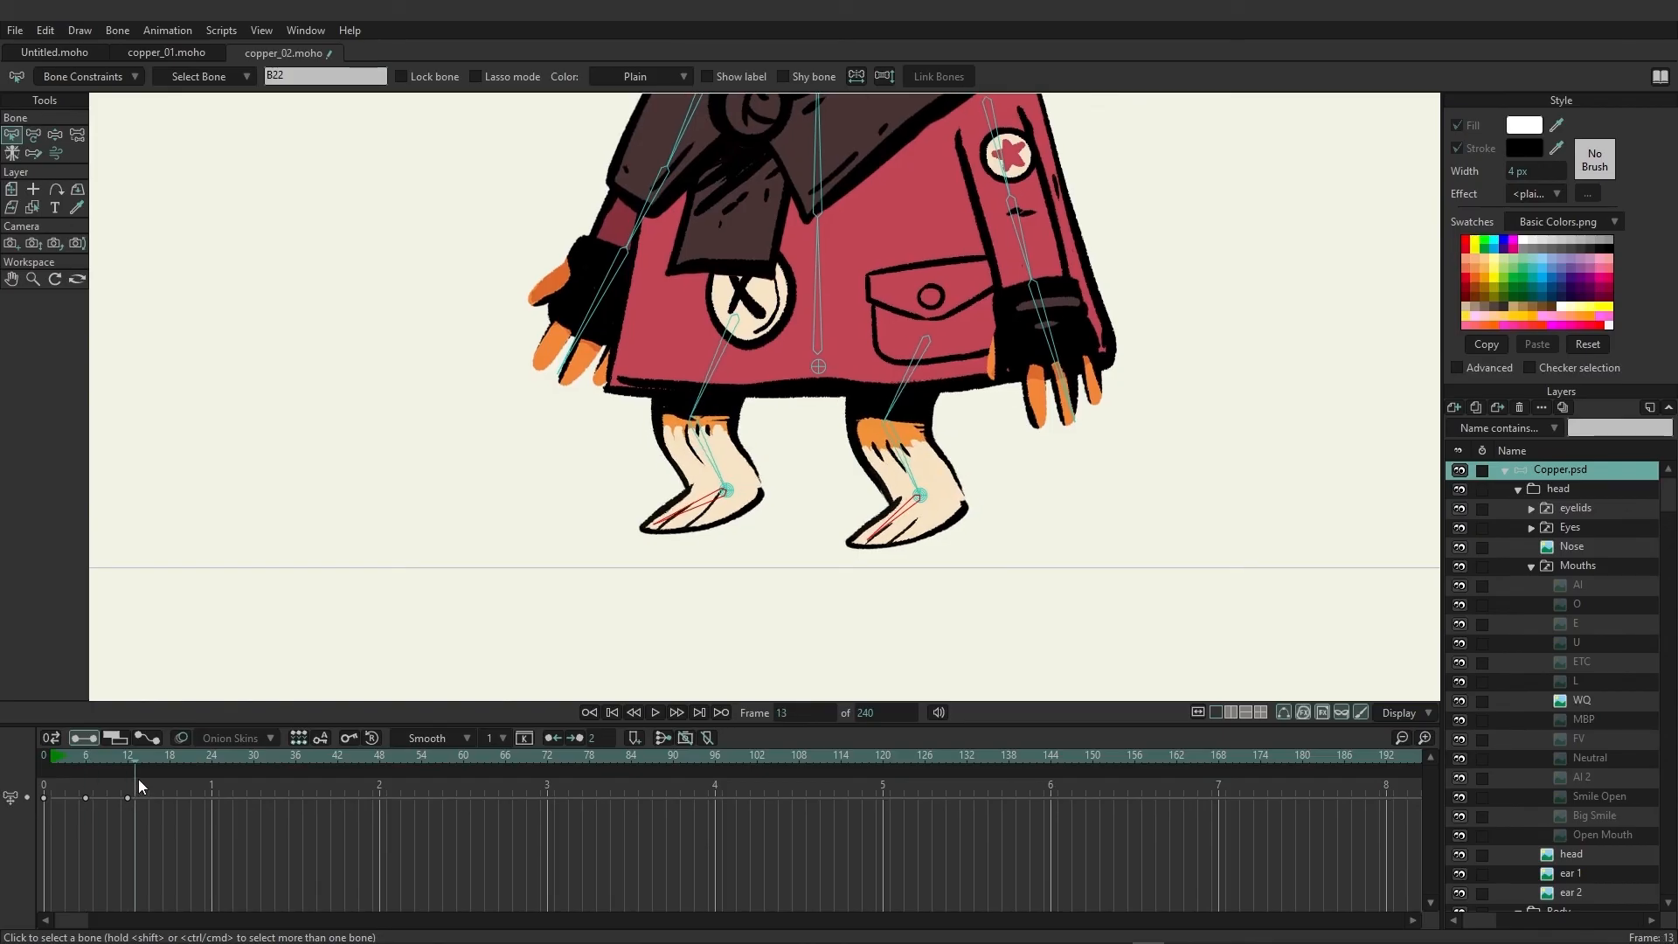